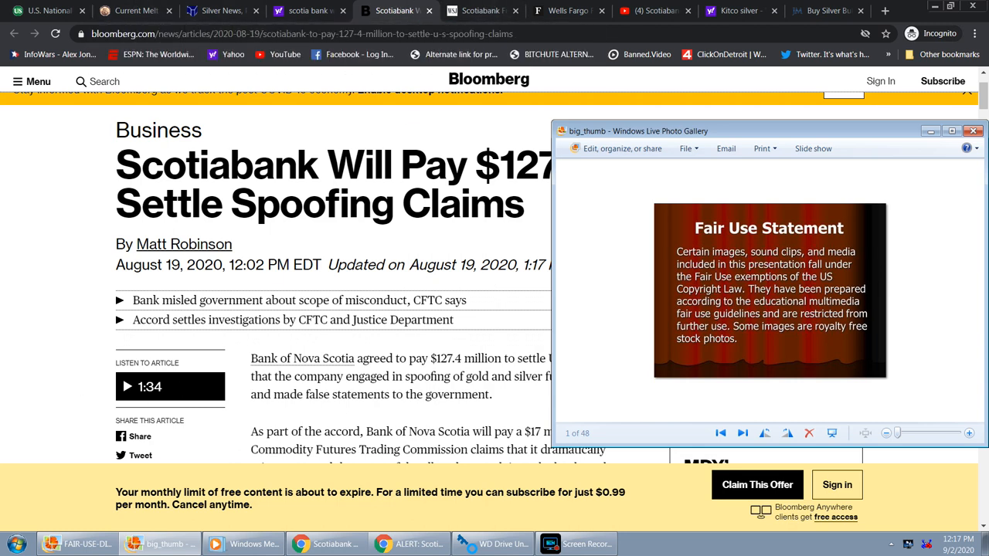
mouse_move(3, 348)
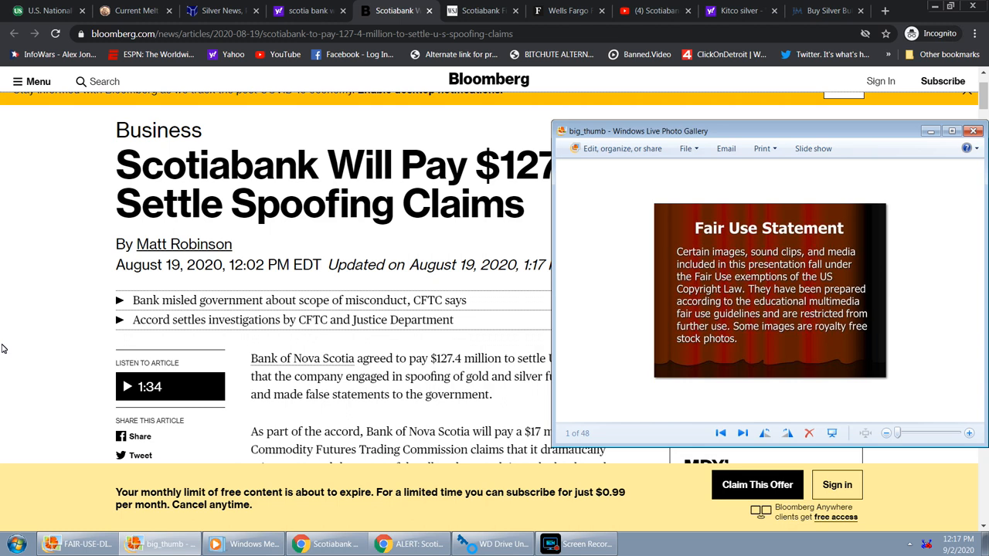
mouse_move(6, 349)
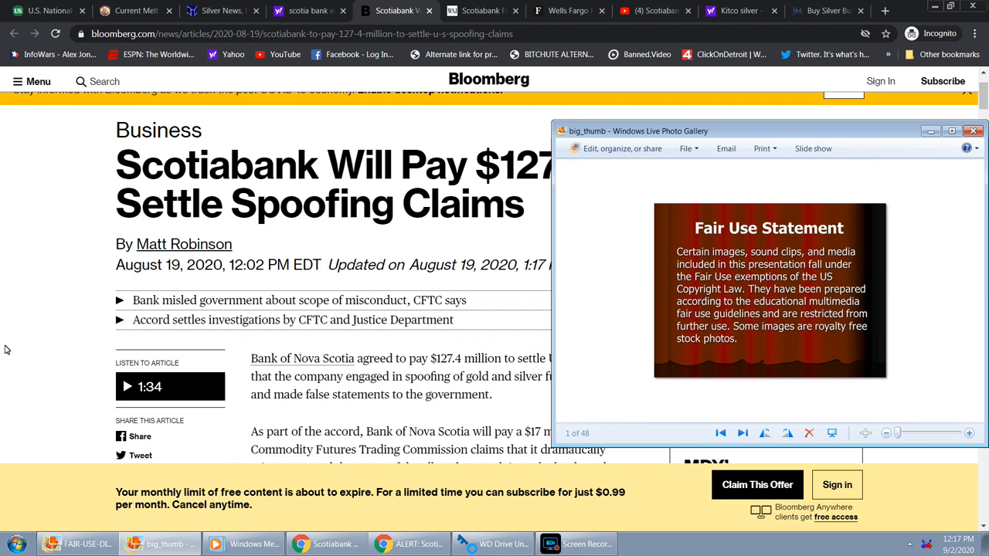
mouse_move(930, 130)
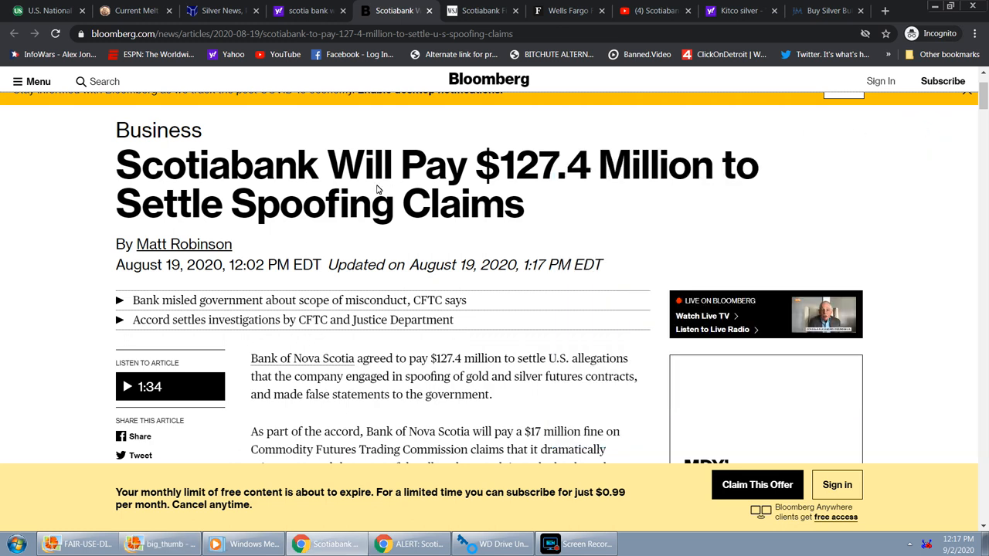
mouse_move(309, 224)
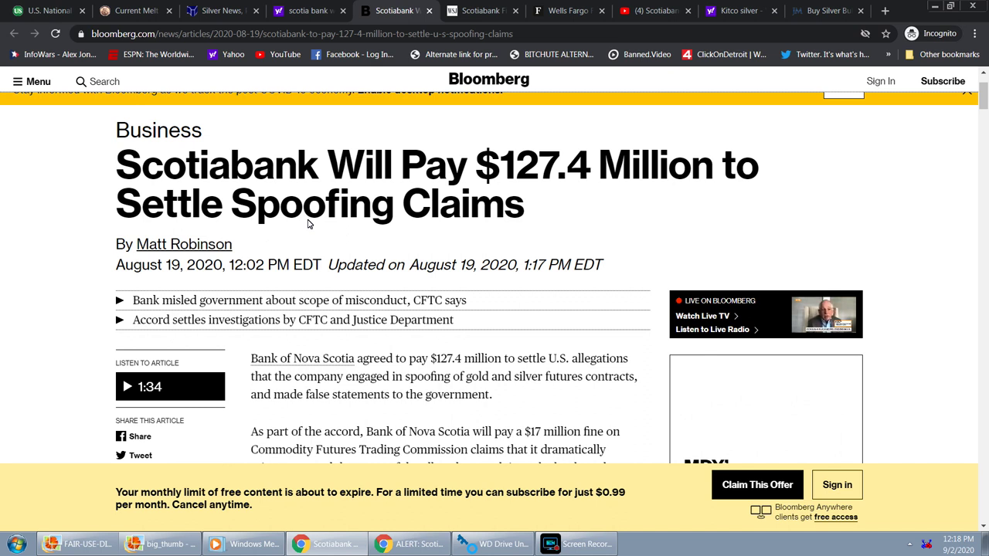
mouse_move(271, 235)
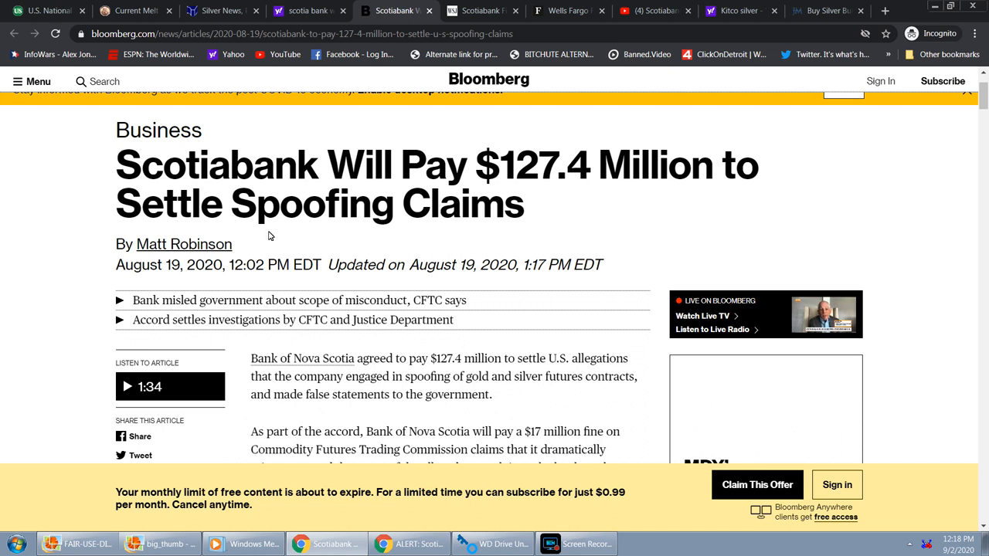
mouse_move(164, 271)
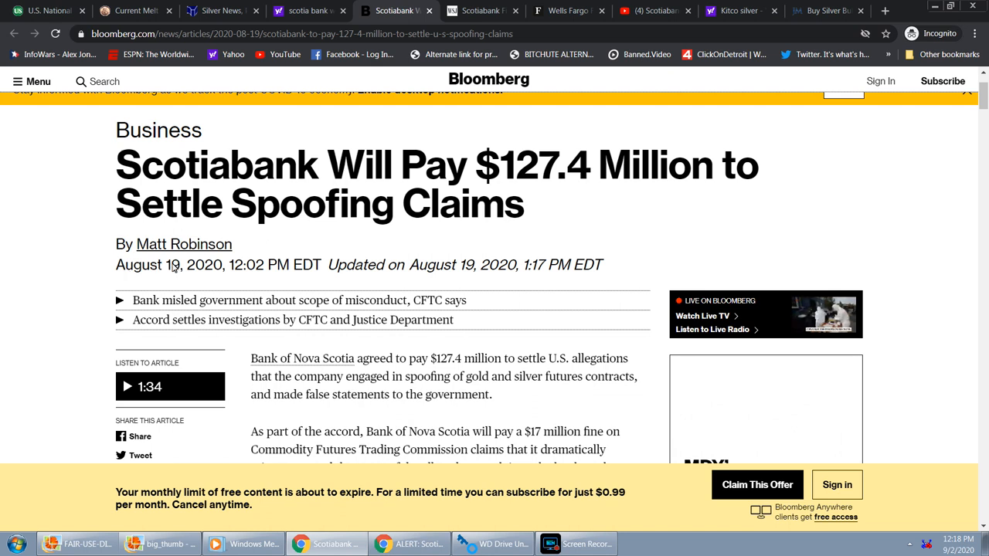
mouse_move(208, 270)
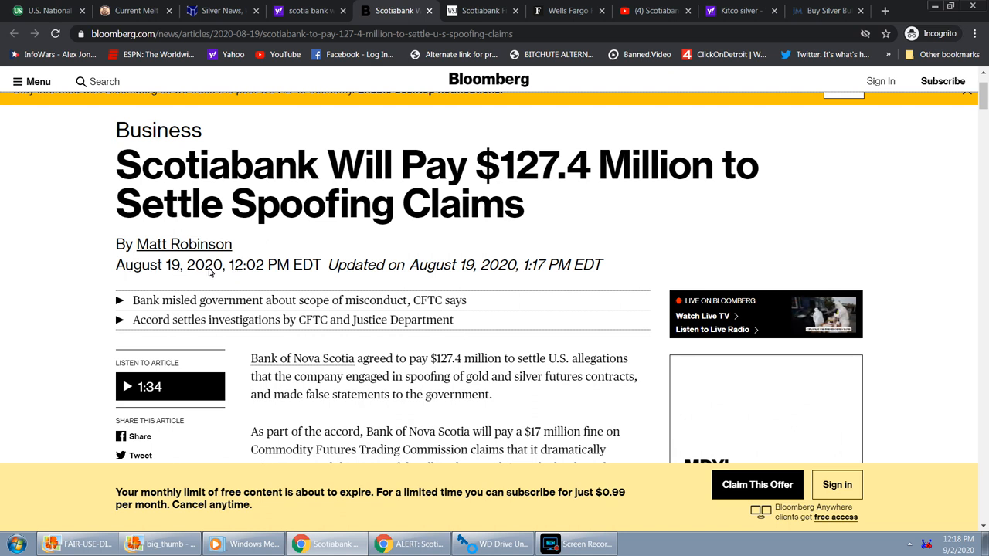
mouse_move(310, 219)
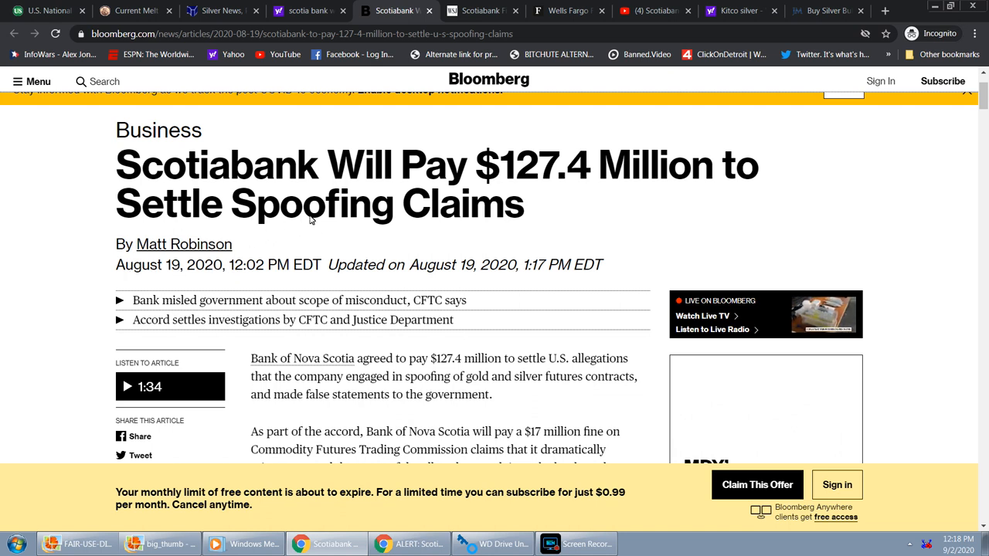
mouse_move(518, 188)
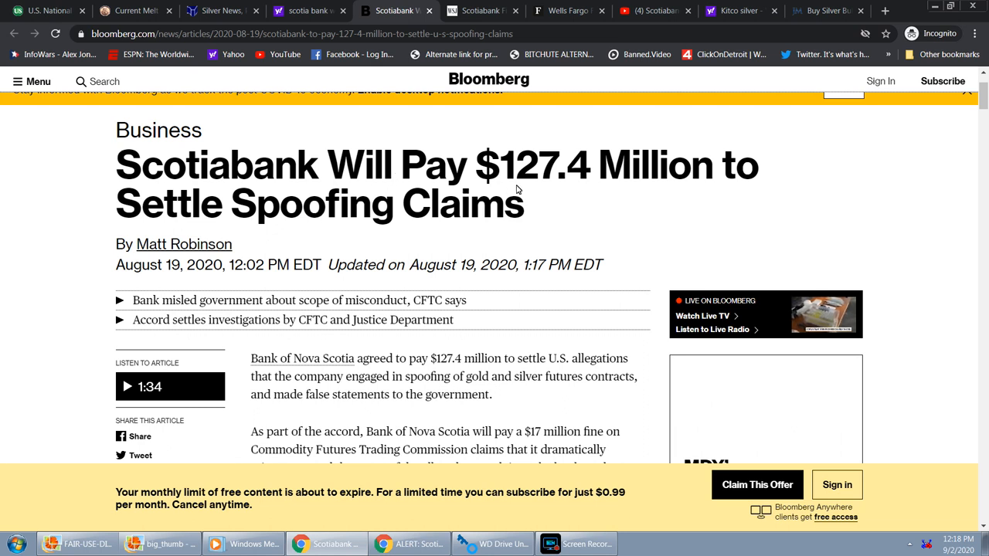
mouse_move(686, 182)
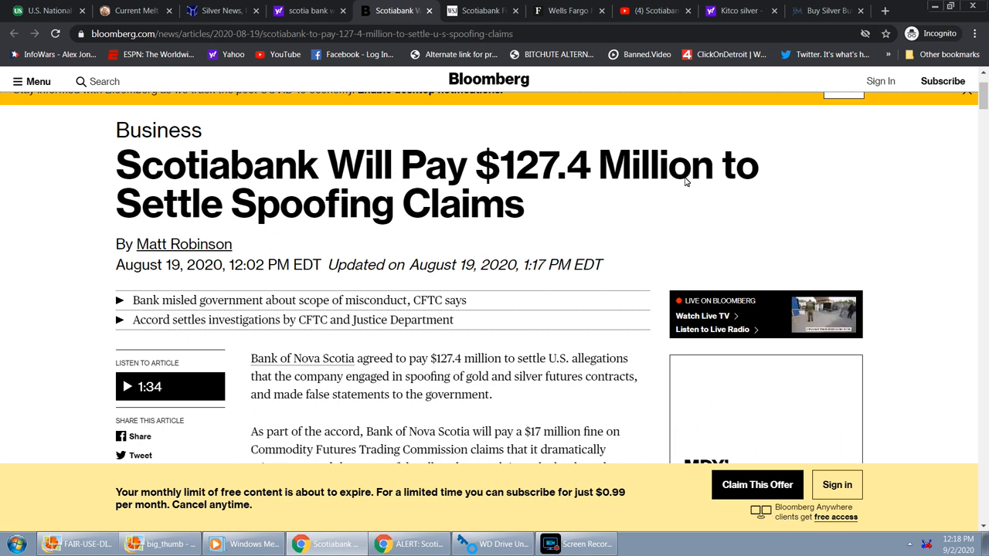
- Read down the Bloomberg article to the $17 million CFTC fine and the enforcement chief's quote
scroll("down", 3)
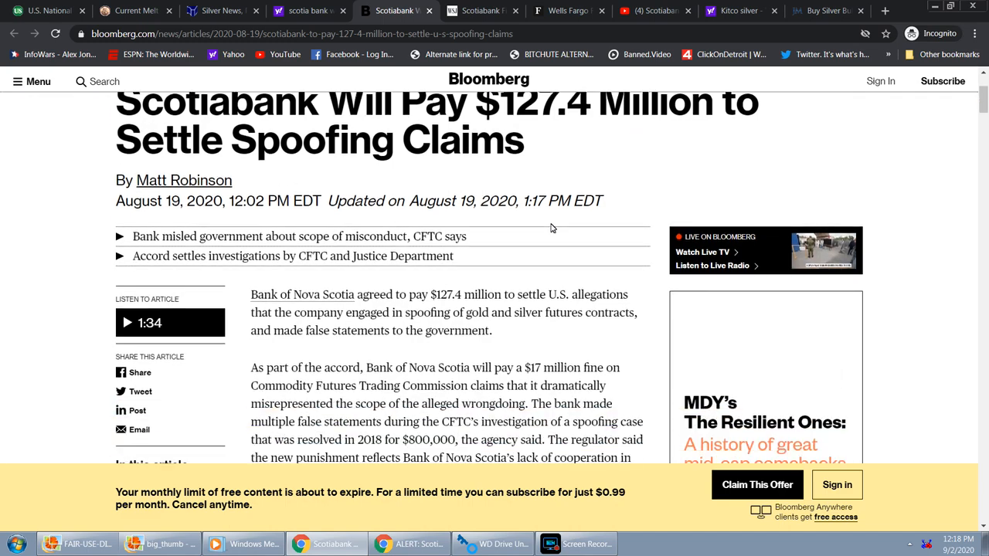
scroll("down", 3)
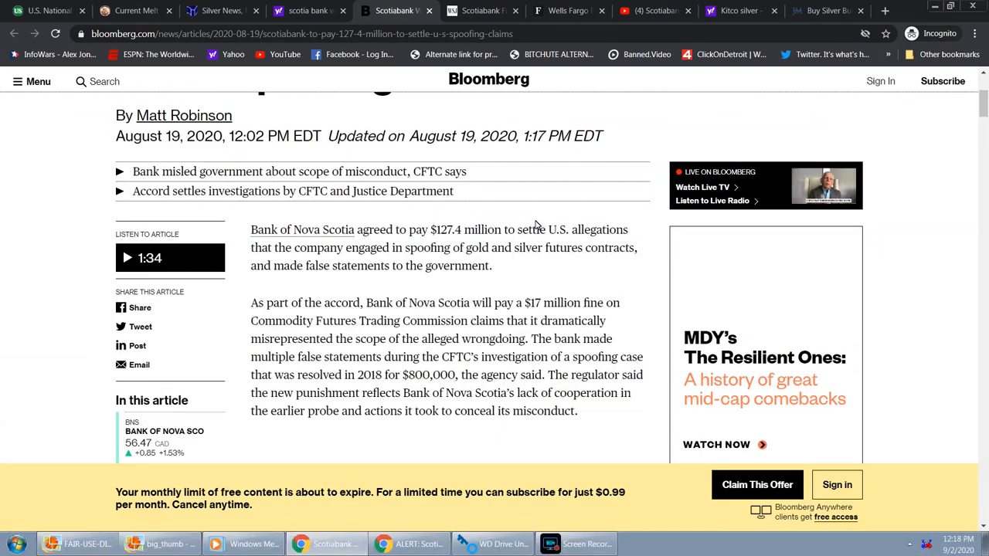
scroll("down", 3)
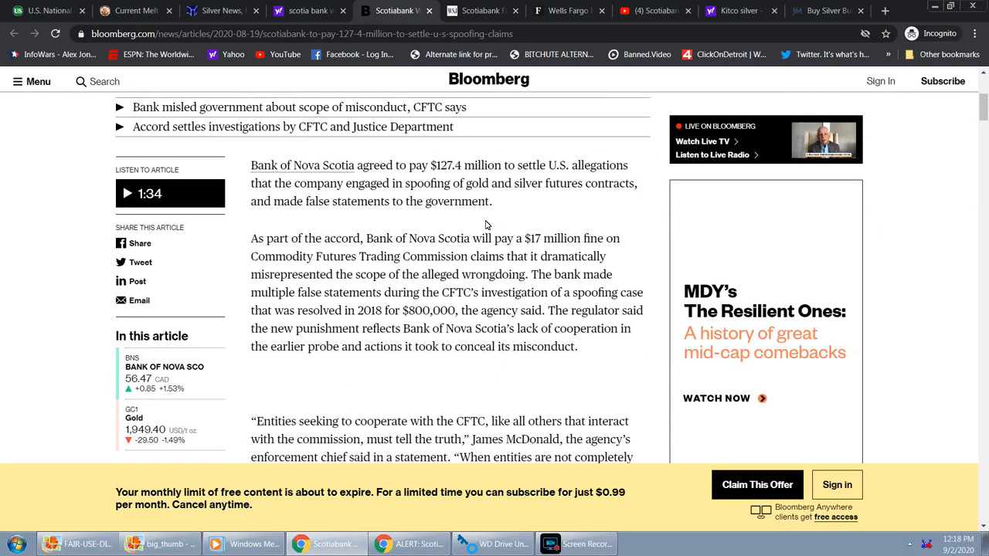
mouse_move(770, 485)
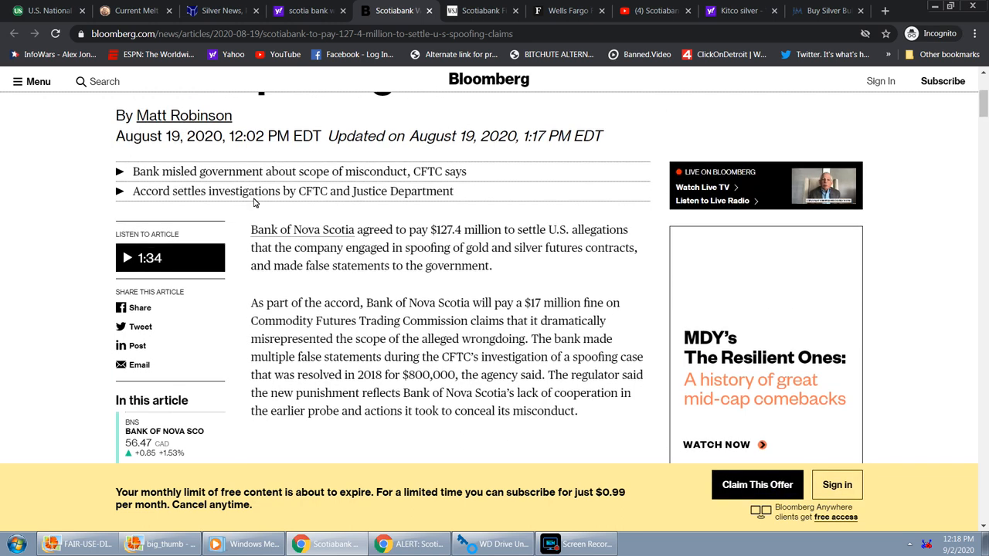
mouse_move(455, 244)
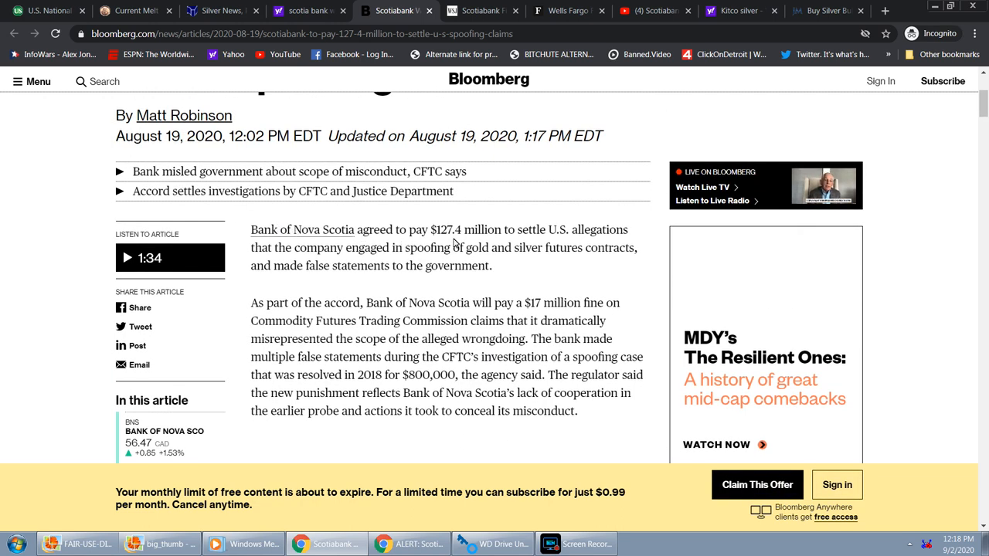
mouse_move(507, 242)
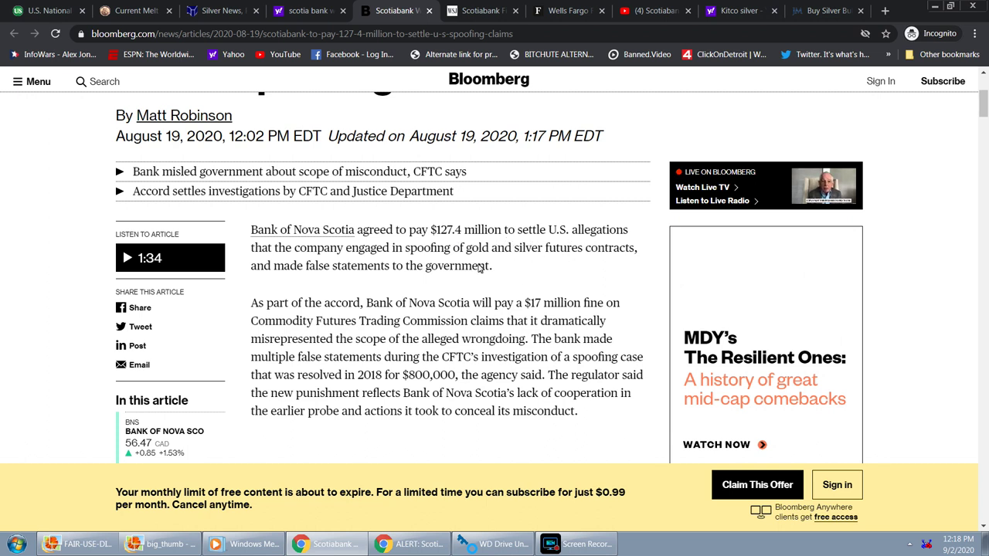
mouse_move(439, 263)
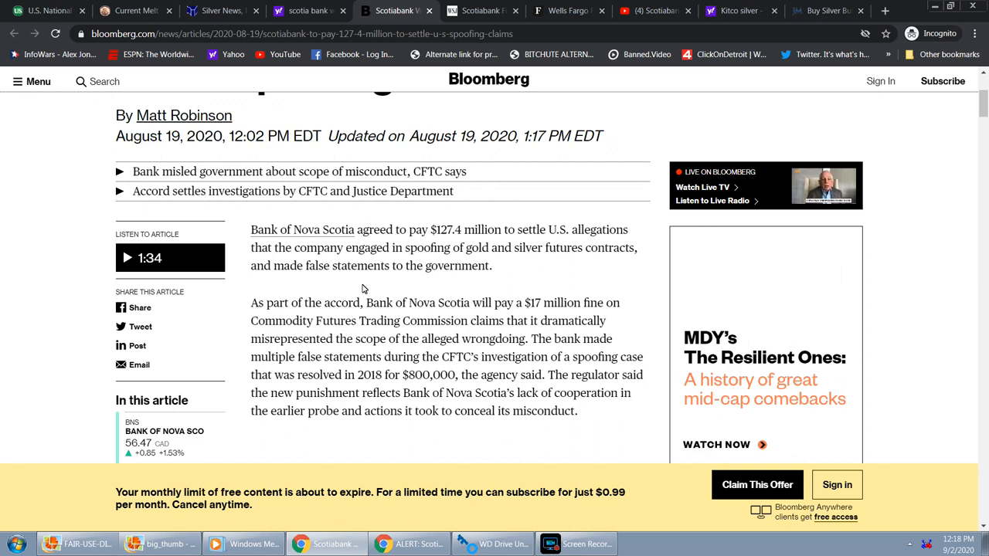
scroll("down", 3)
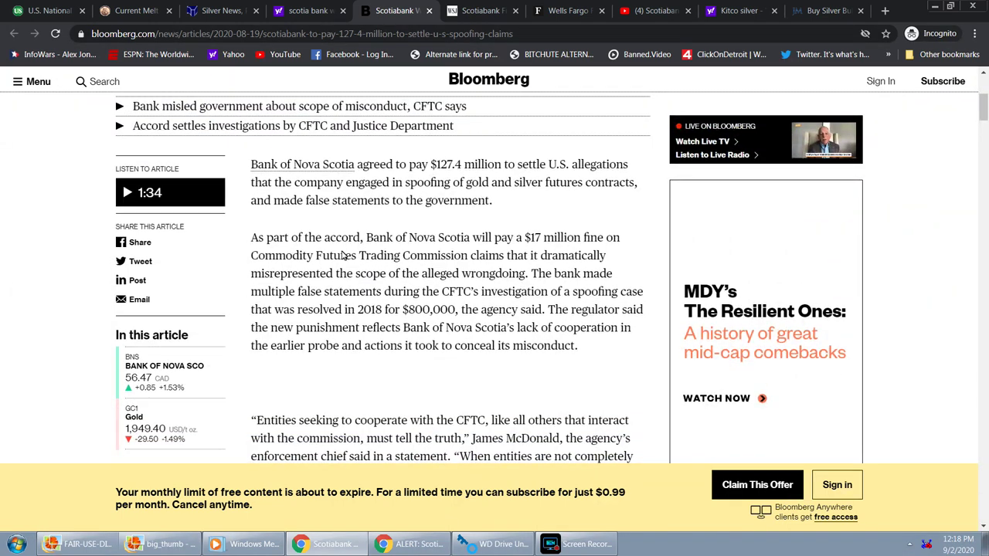
scroll("down", 3)
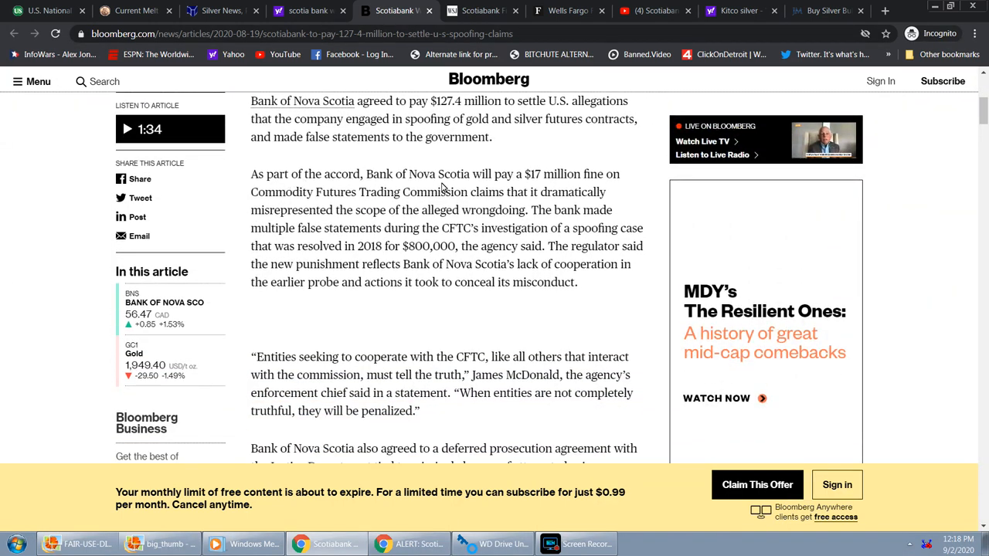
mouse_move(542, 142)
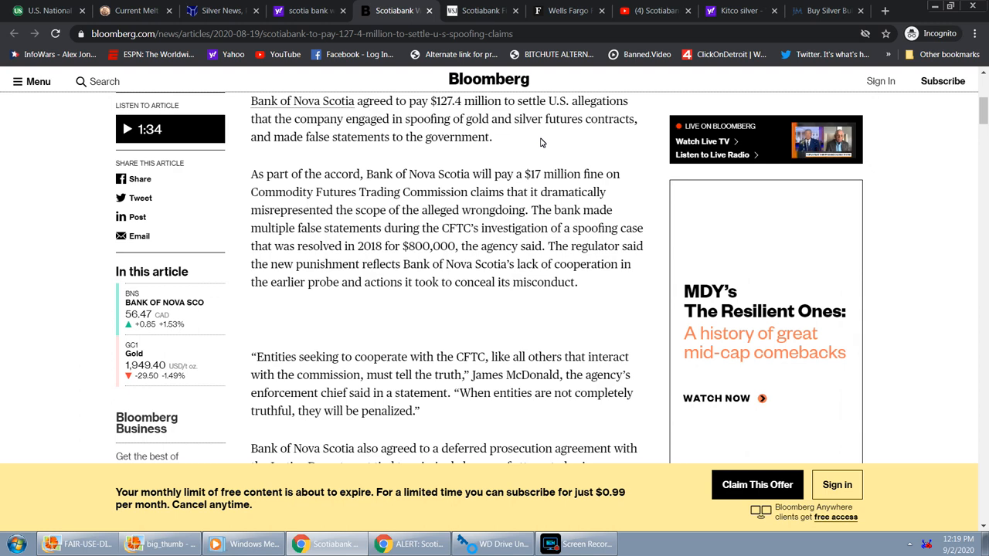
- Read the rest of the Bloomberg Scotiabank settlement article to its final paragraphs
scroll("down", 3)
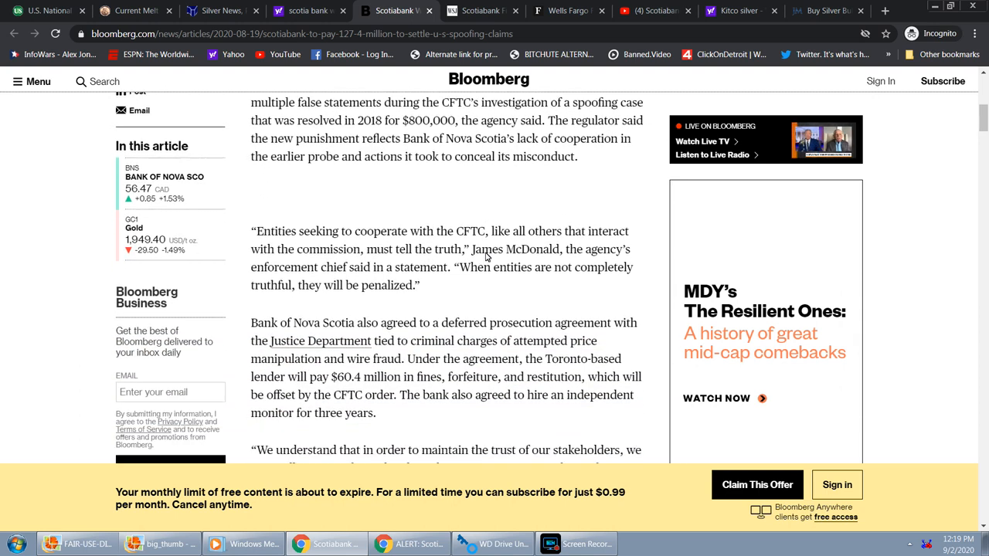
scroll("down", 3)
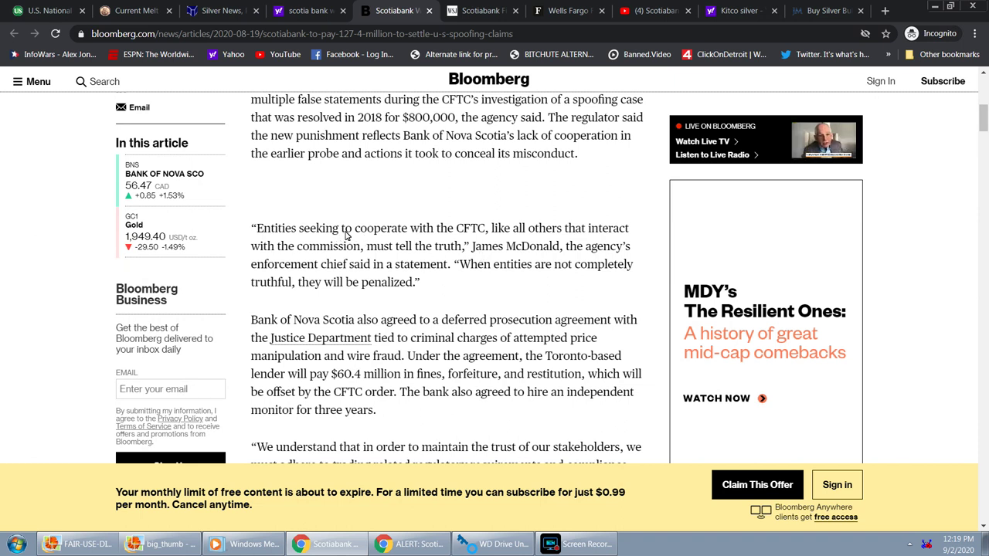
mouse_move(522, 228)
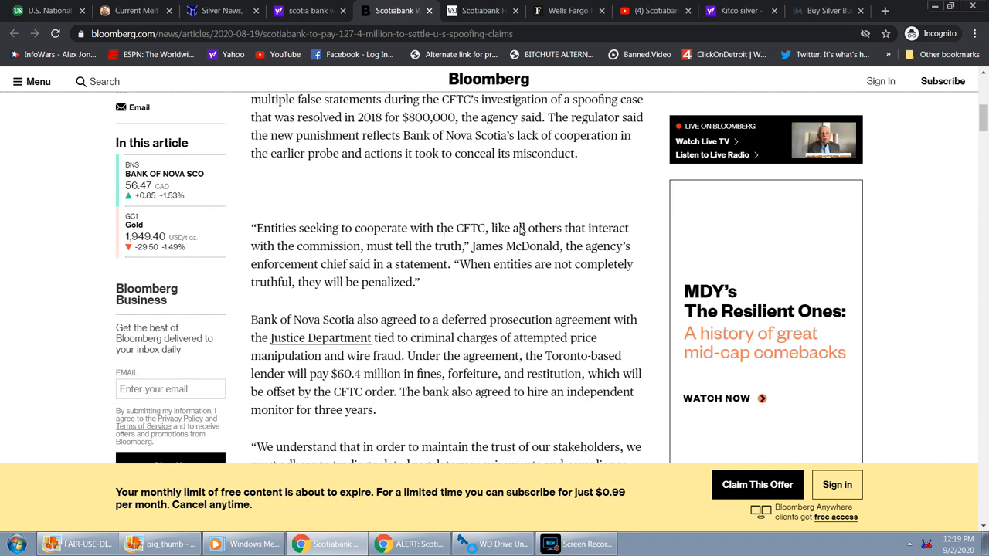
mouse_move(479, 243)
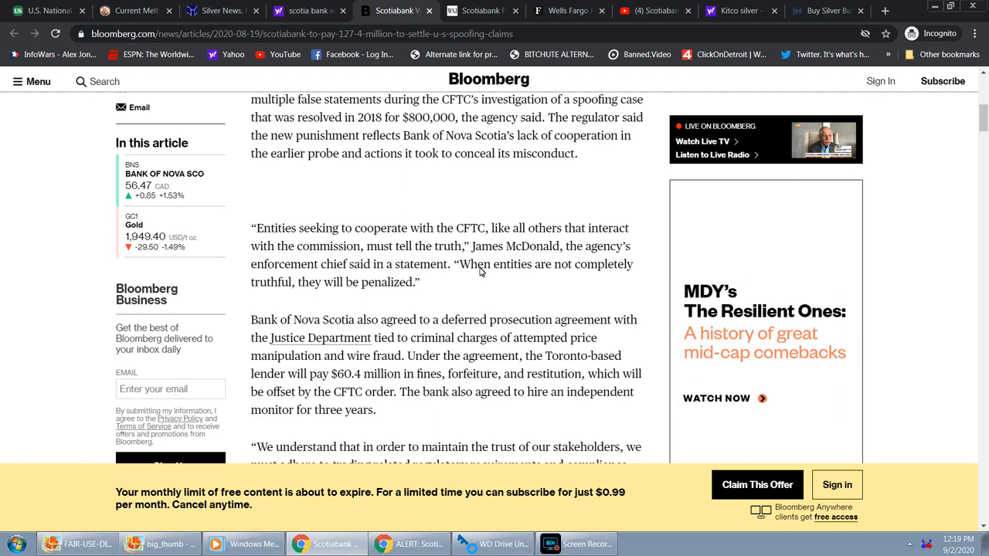
scroll("down", 3)
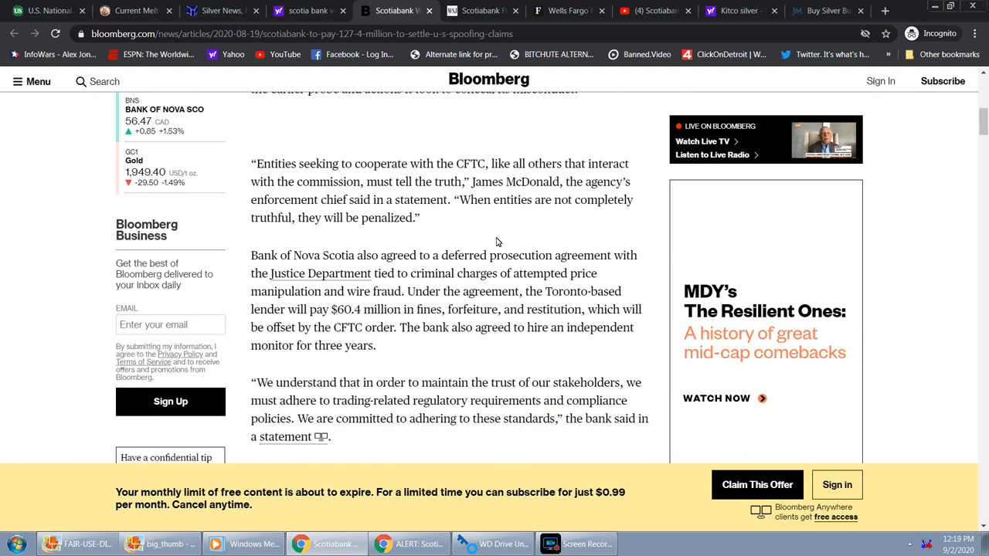
scroll("down", 3)
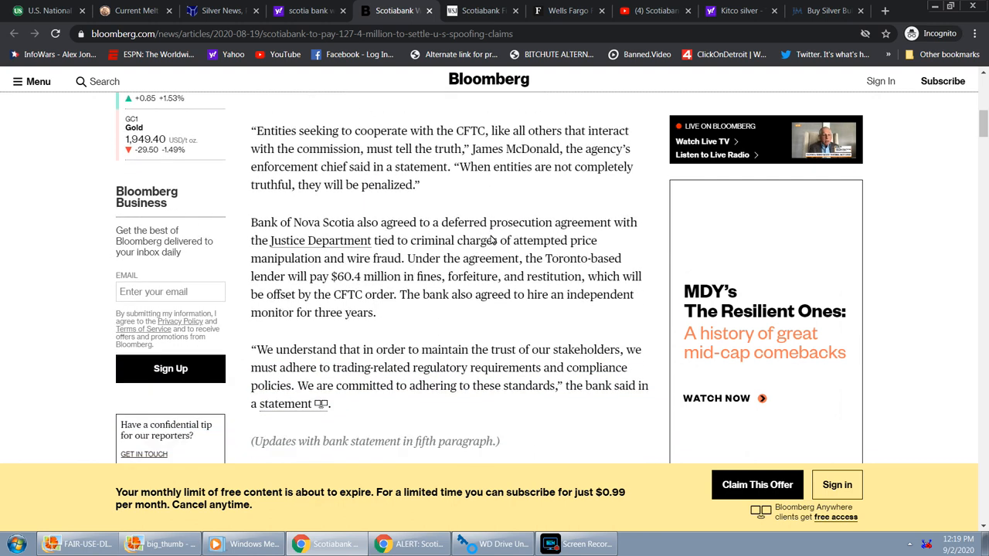
scroll("down", 3)
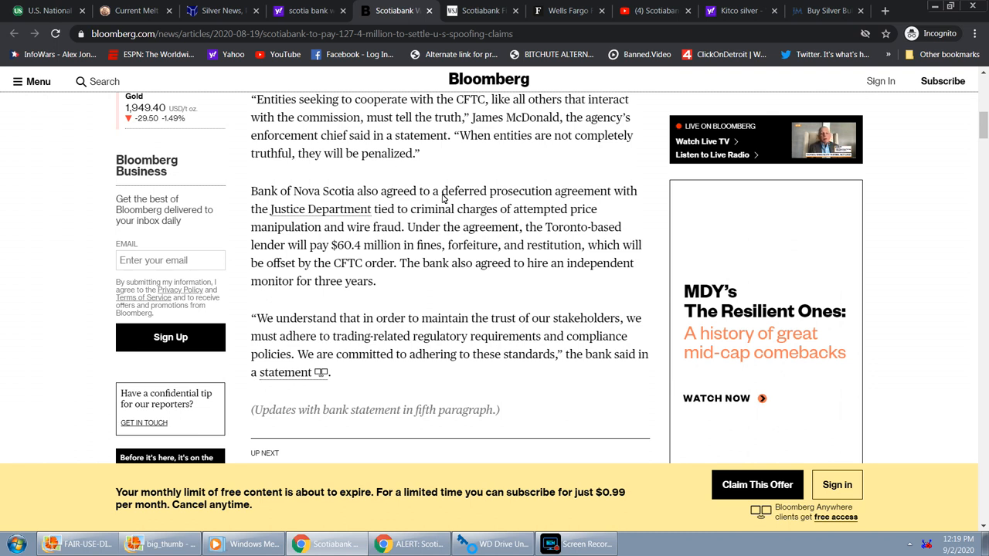
mouse_move(602, 199)
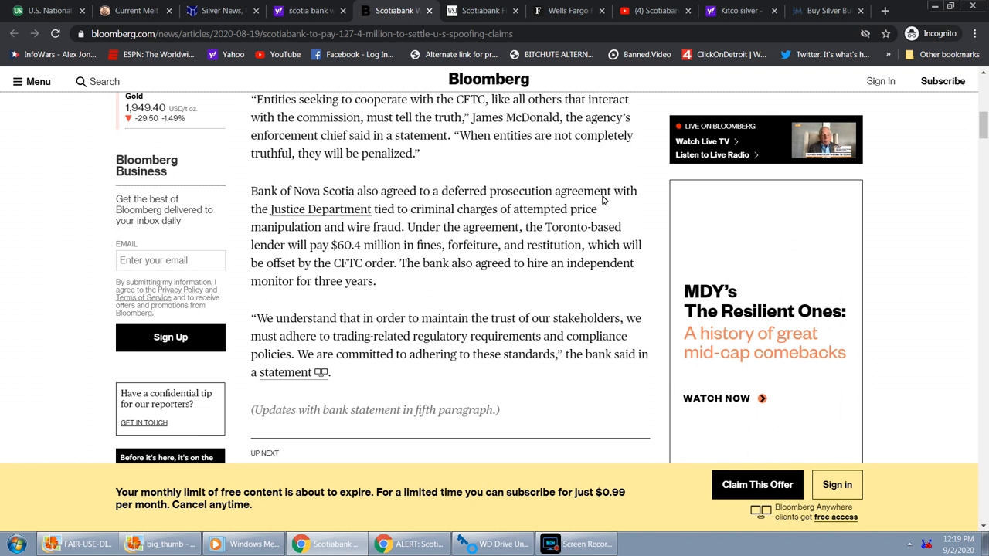
mouse_move(429, 220)
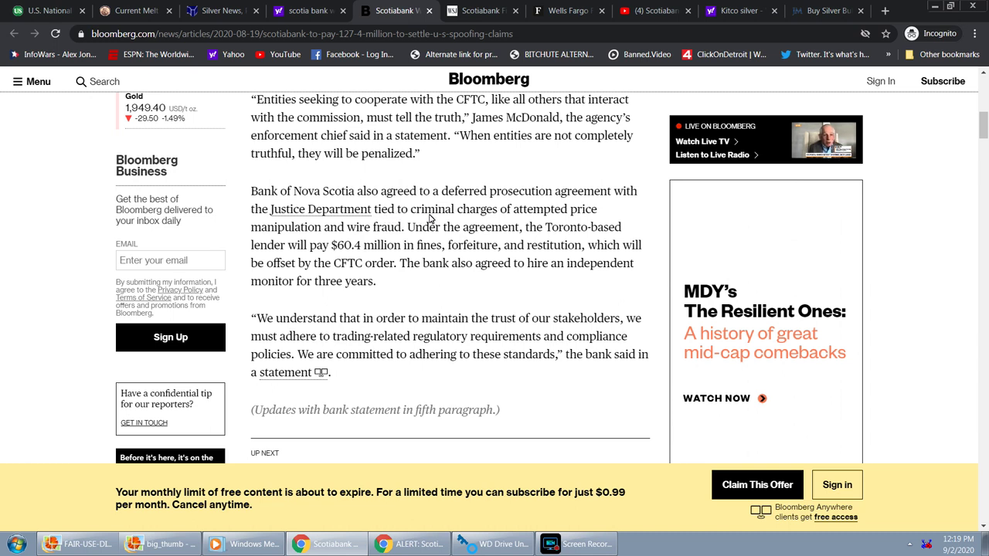
mouse_move(572, 219)
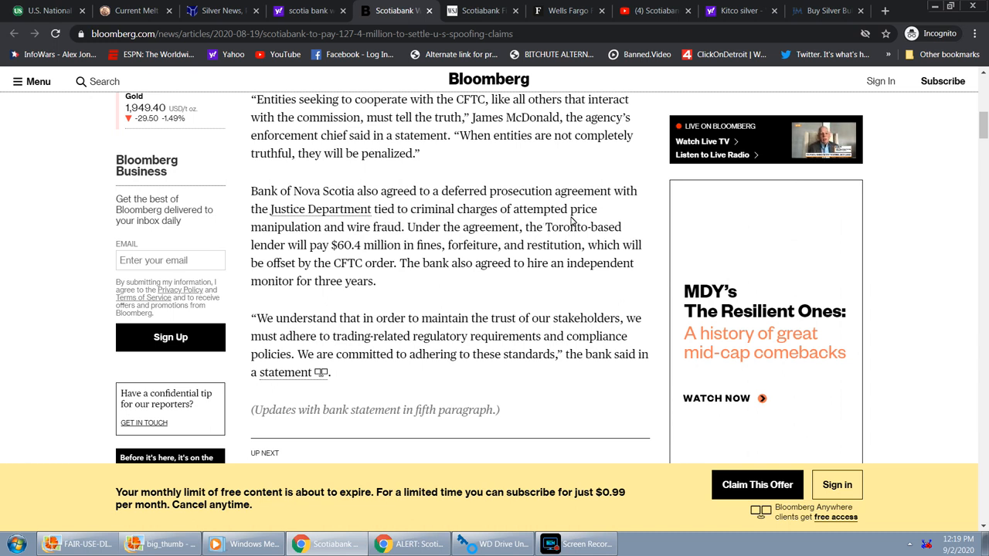
mouse_move(467, 246)
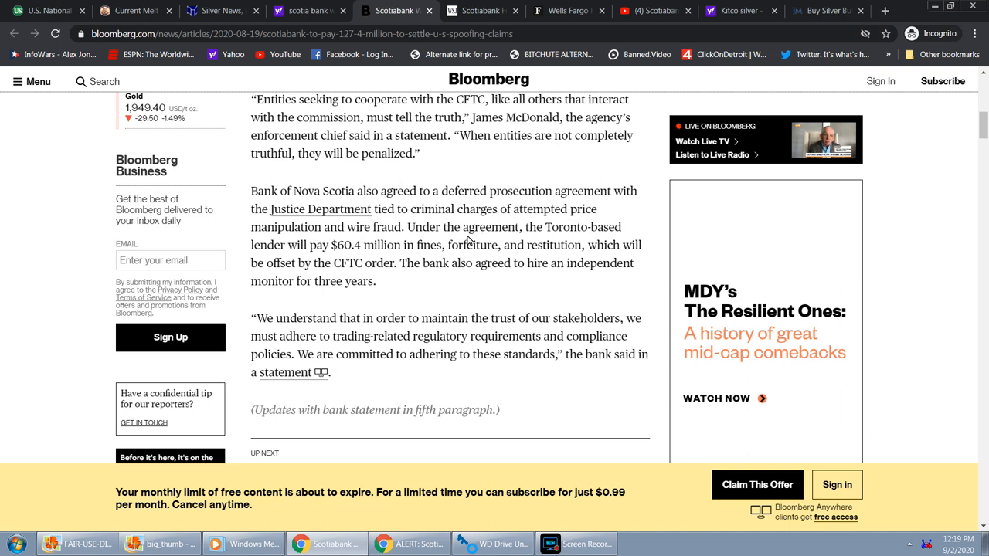
mouse_move(435, 249)
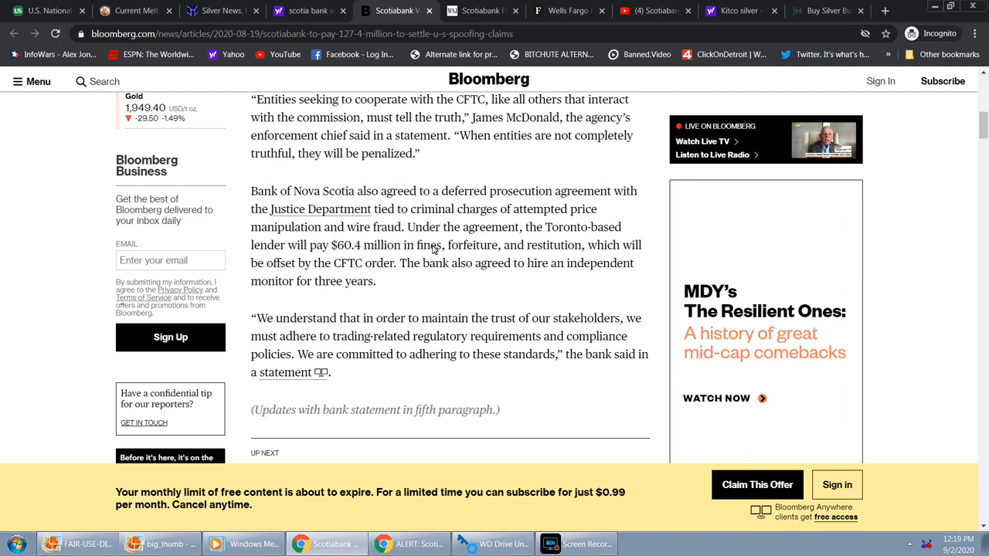
mouse_move(482, 253)
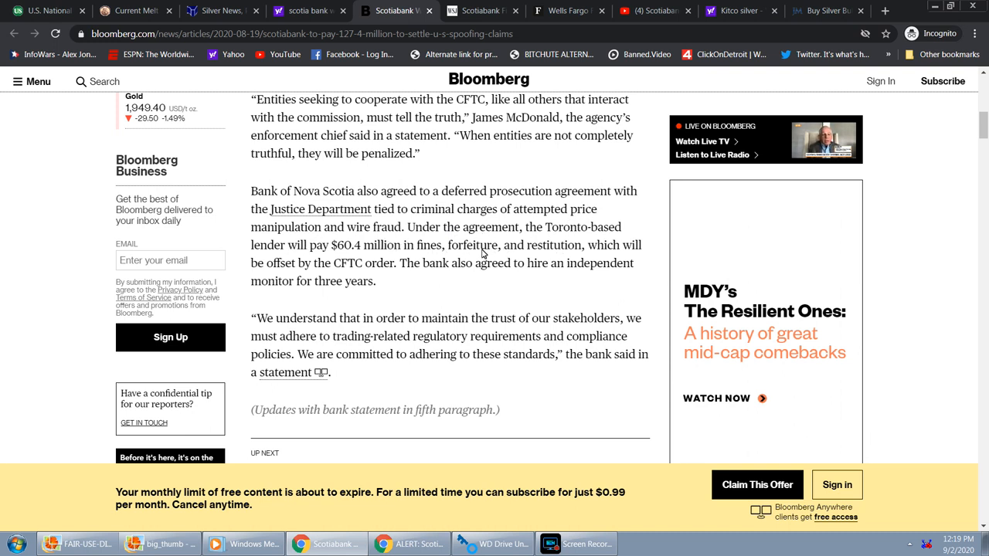
mouse_move(340, 269)
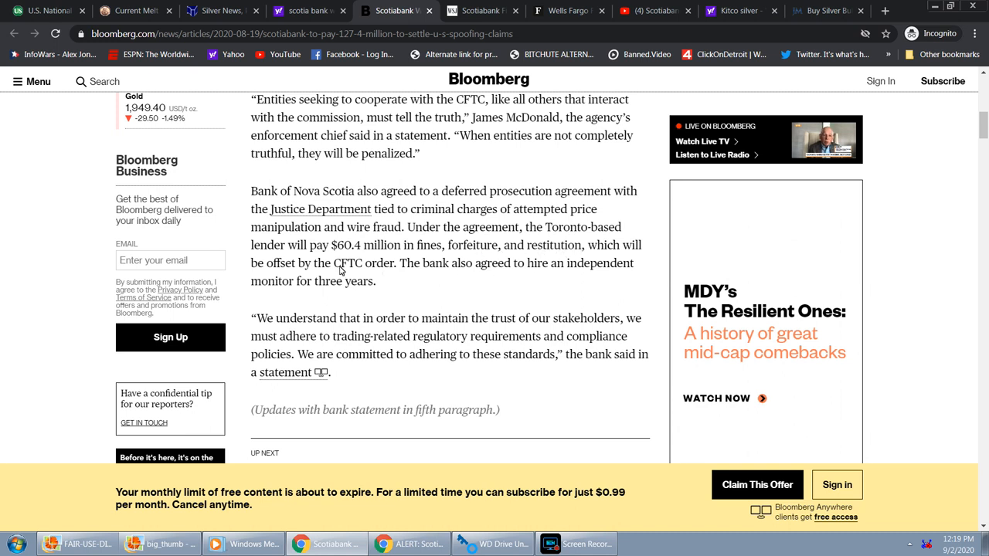
mouse_move(357, 241)
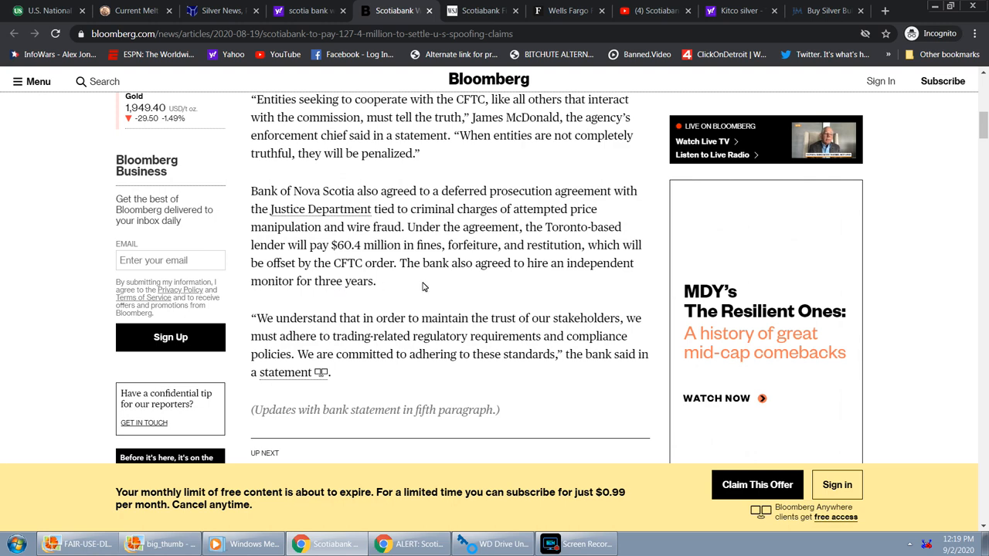
mouse_move(525, 278)
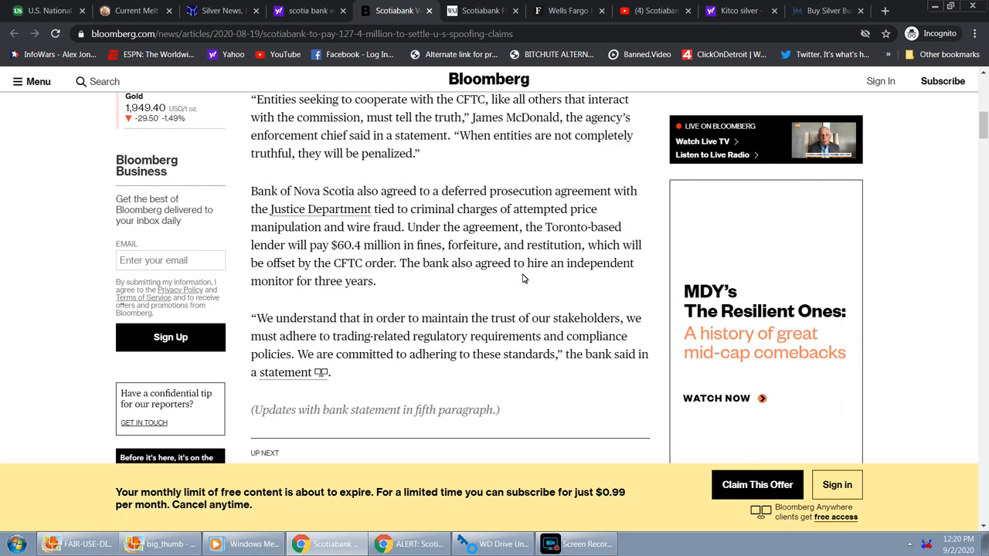
scroll("down", 3)
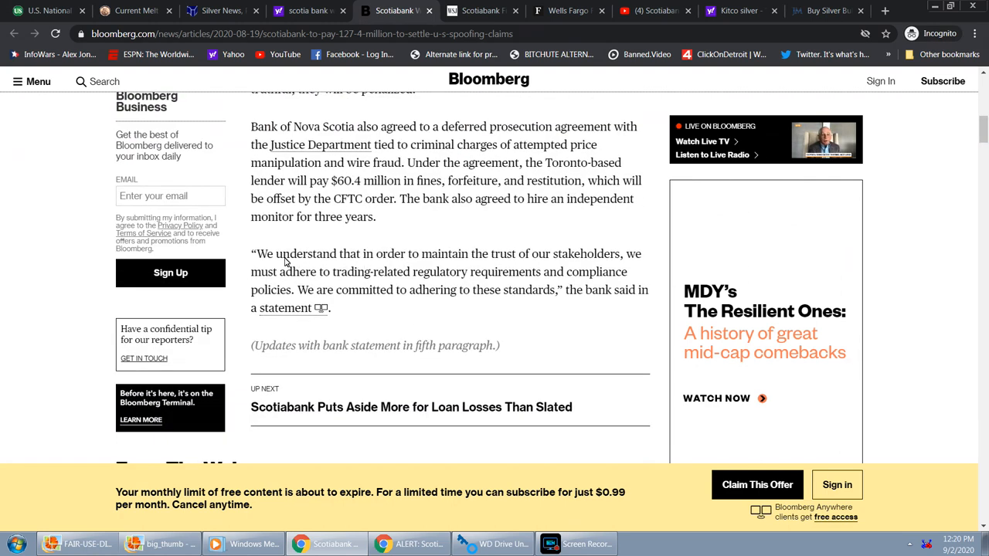
mouse_move(532, 250)
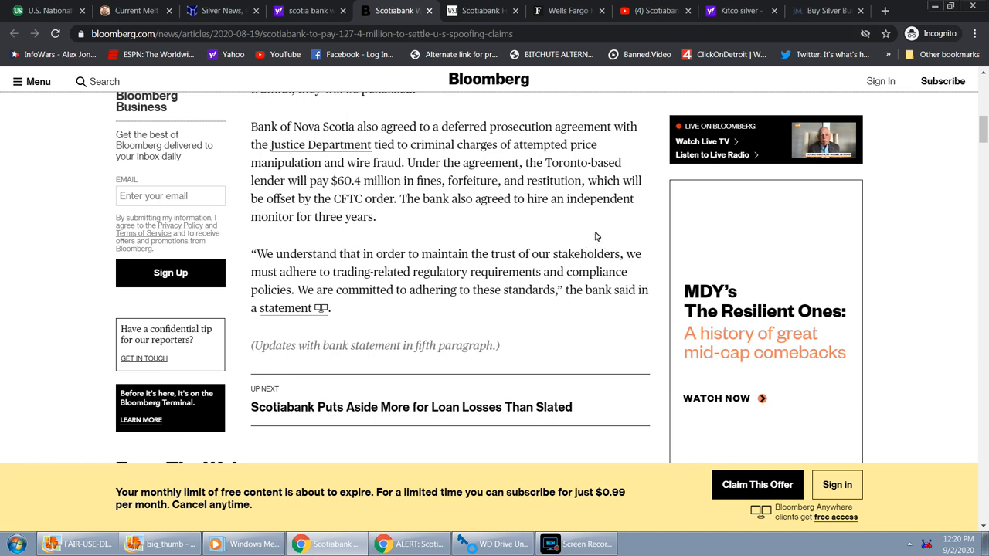
mouse_move(408, 278)
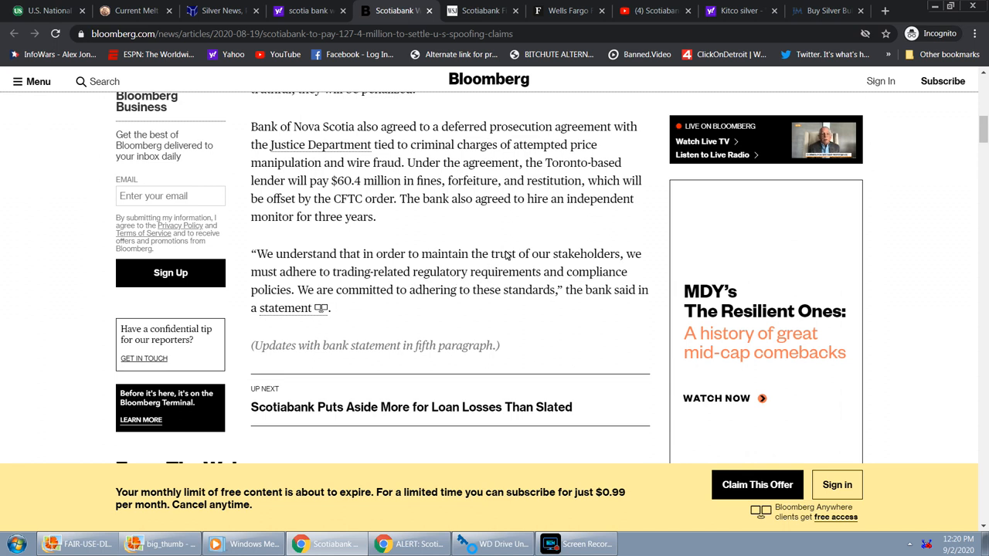
mouse_move(491, 254)
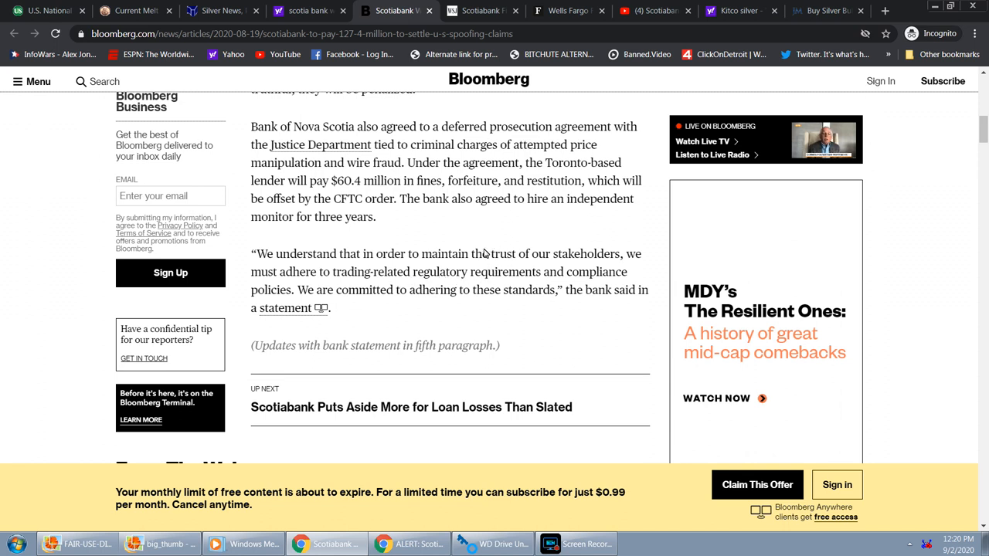
mouse_move(460, 291)
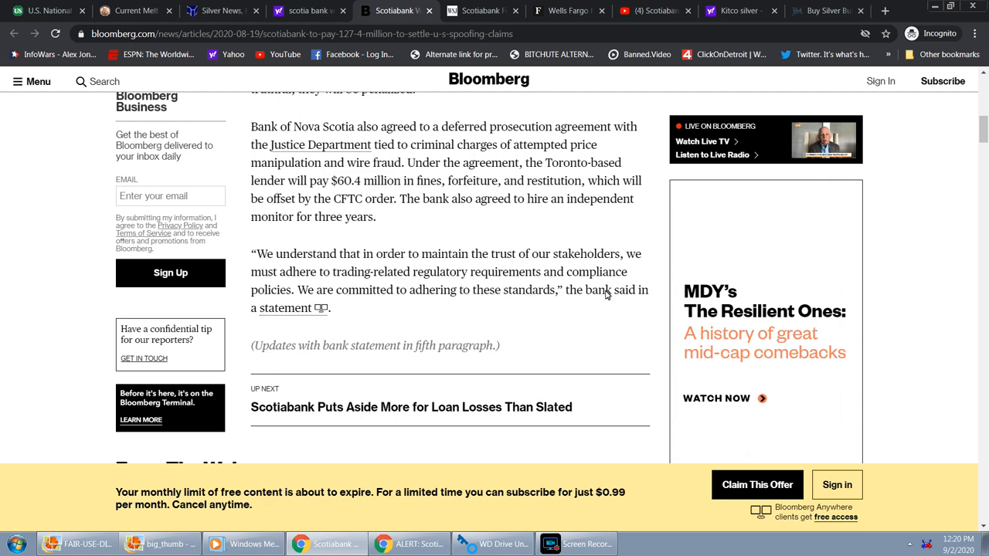
- Return toward the top of the article and switch to the Coinflation metal prices page
scroll("up", 3)
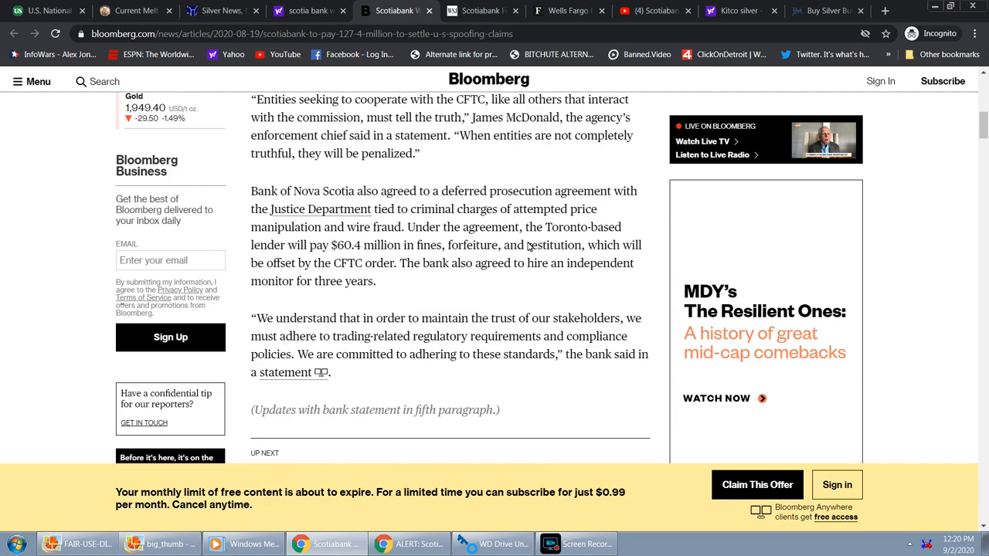
scroll("up", 3)
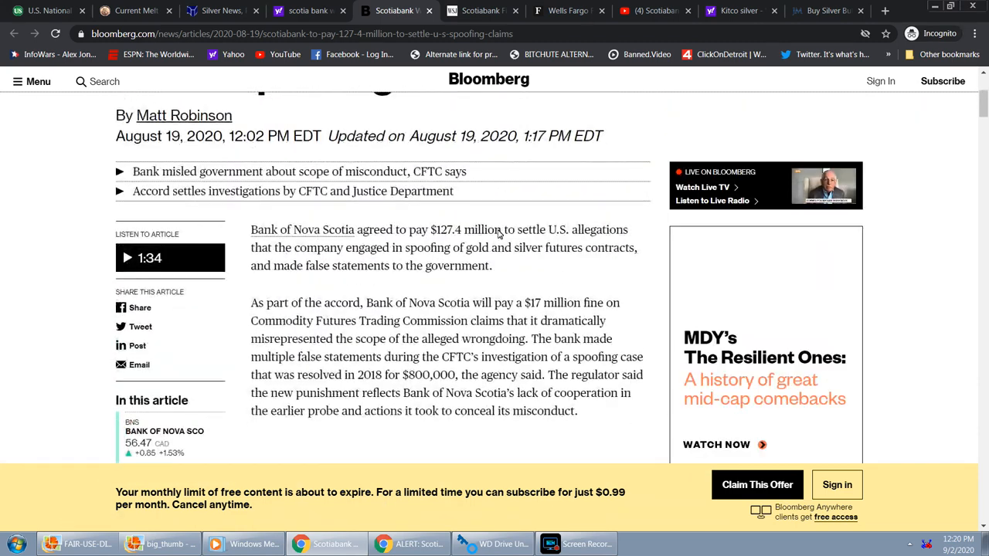
left_click(131, 11)
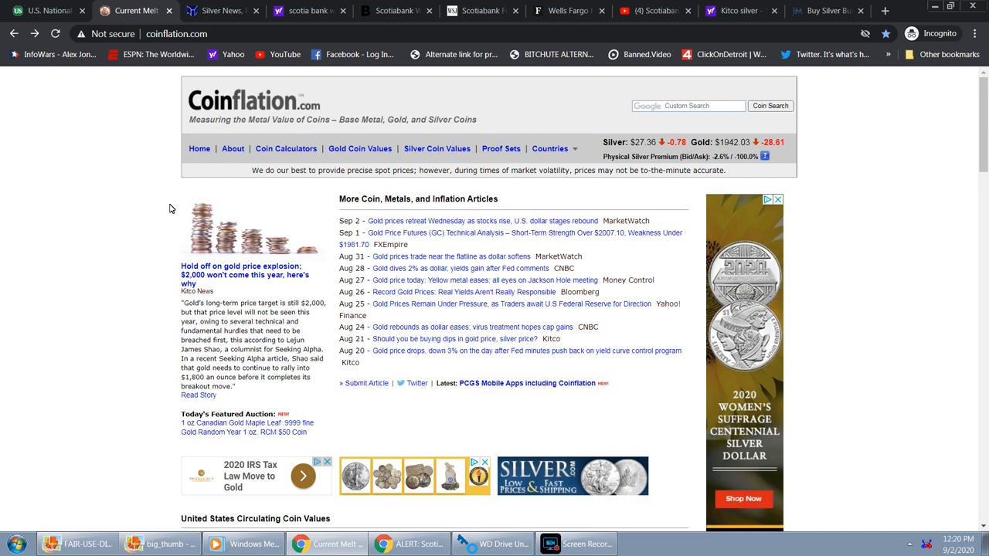
mouse_move(637, 151)
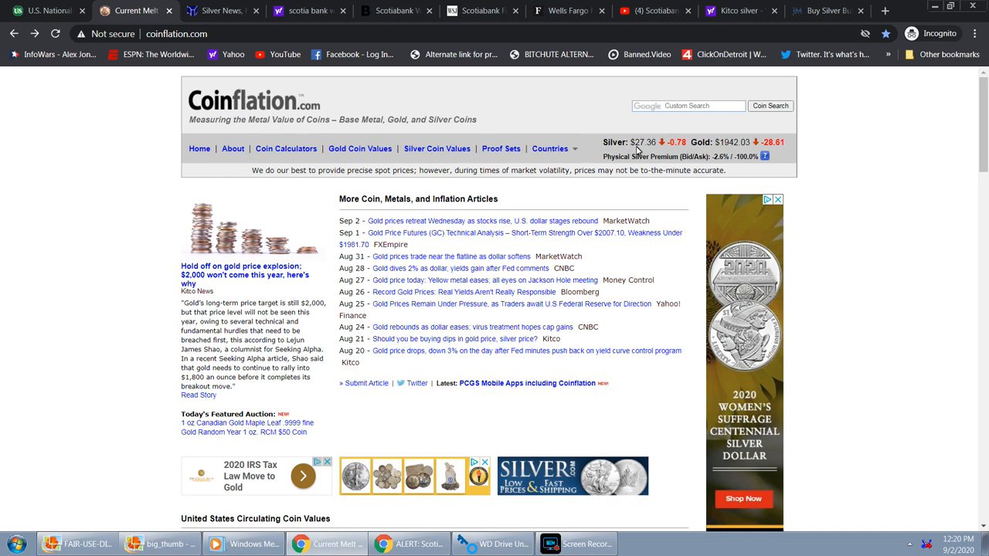
mouse_move(834, 146)
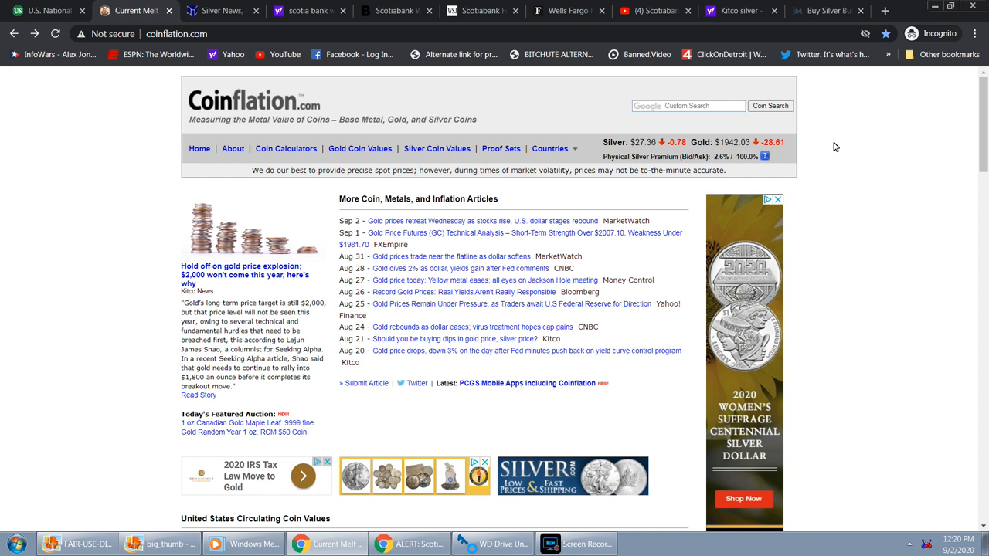
mouse_move(782, 146)
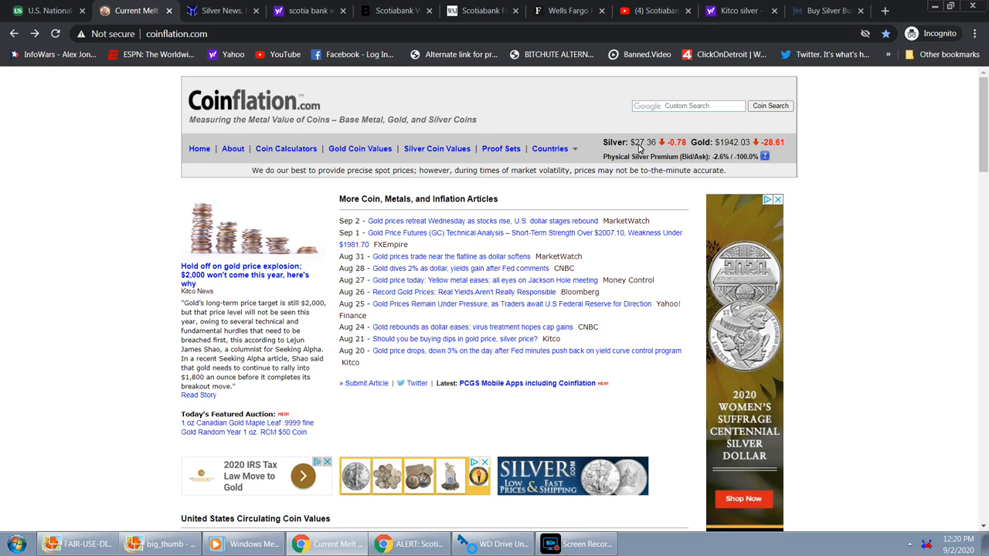
mouse_move(620, 147)
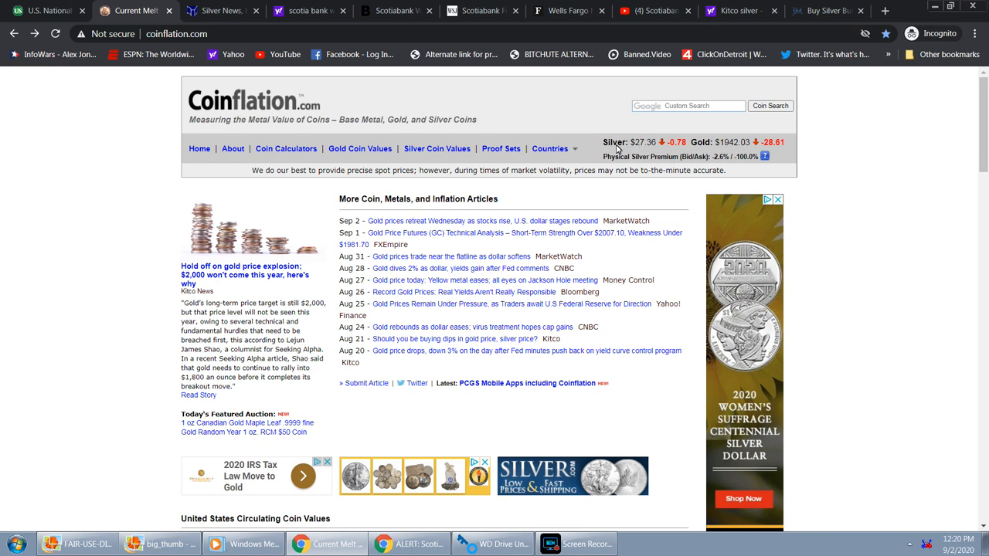
mouse_move(488, 91)
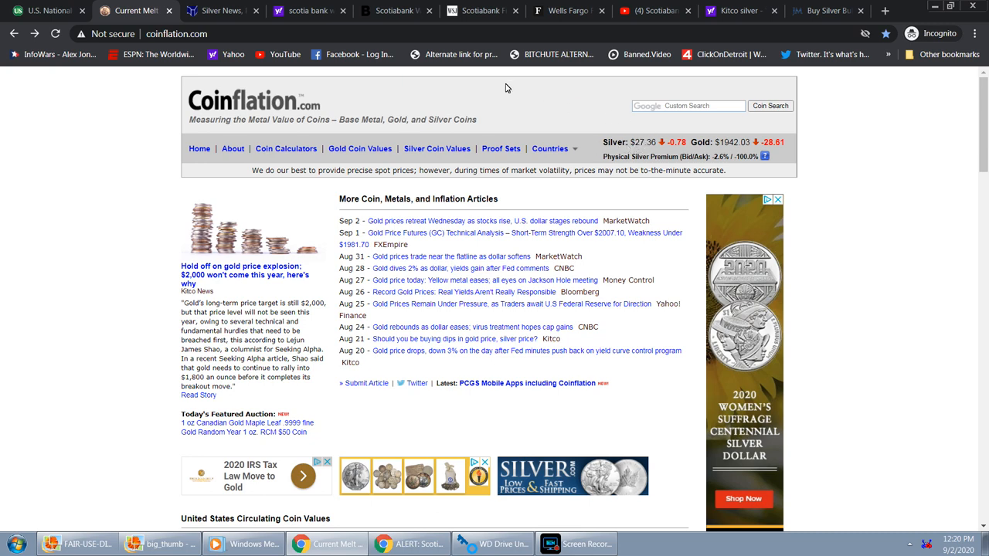
left_click(171, 34)
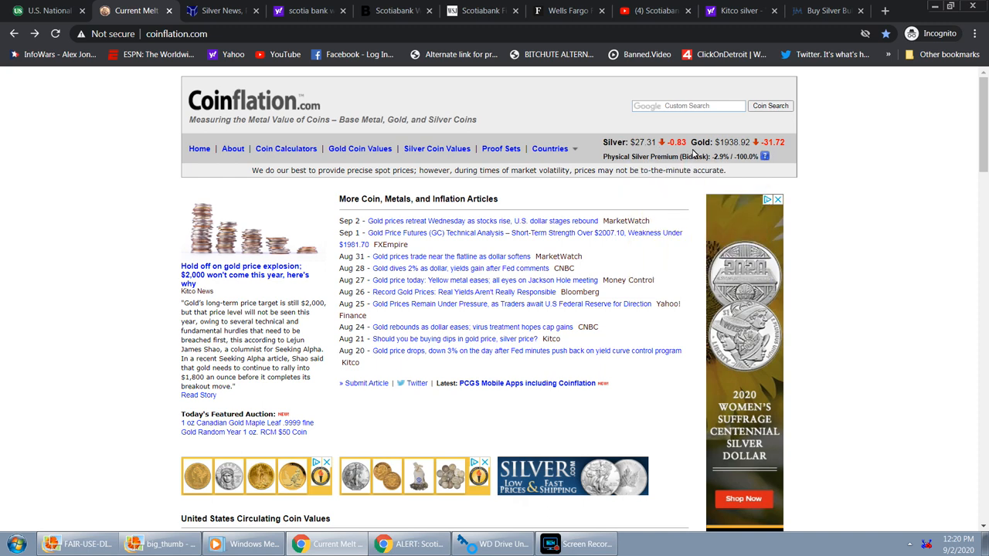
mouse_move(736, 152)
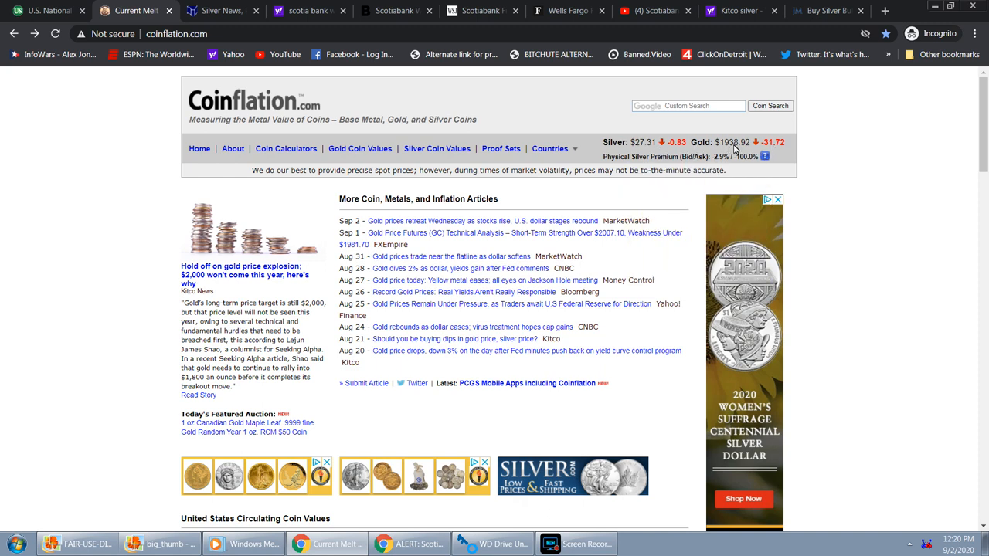
mouse_move(839, 148)
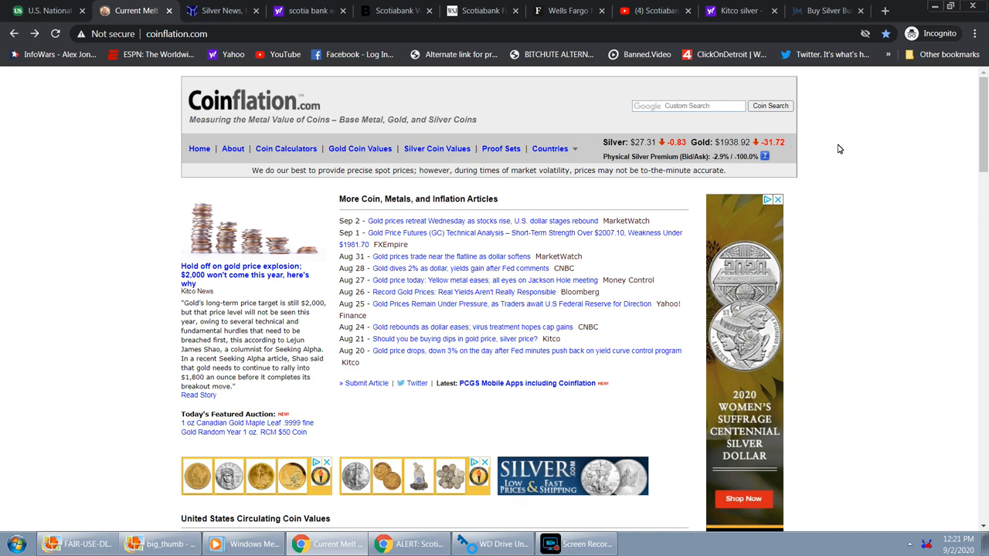
mouse_move(835, 149)
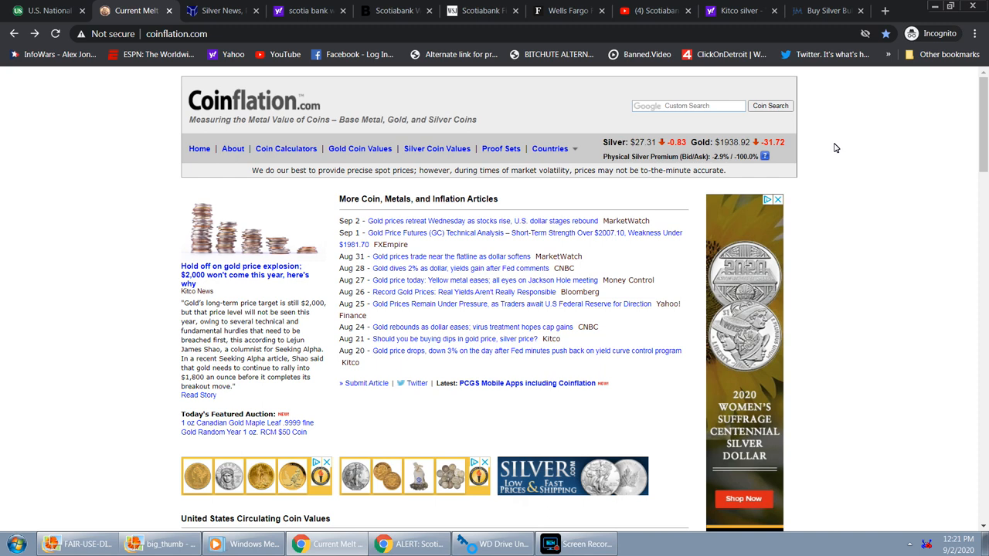
mouse_move(769, 129)
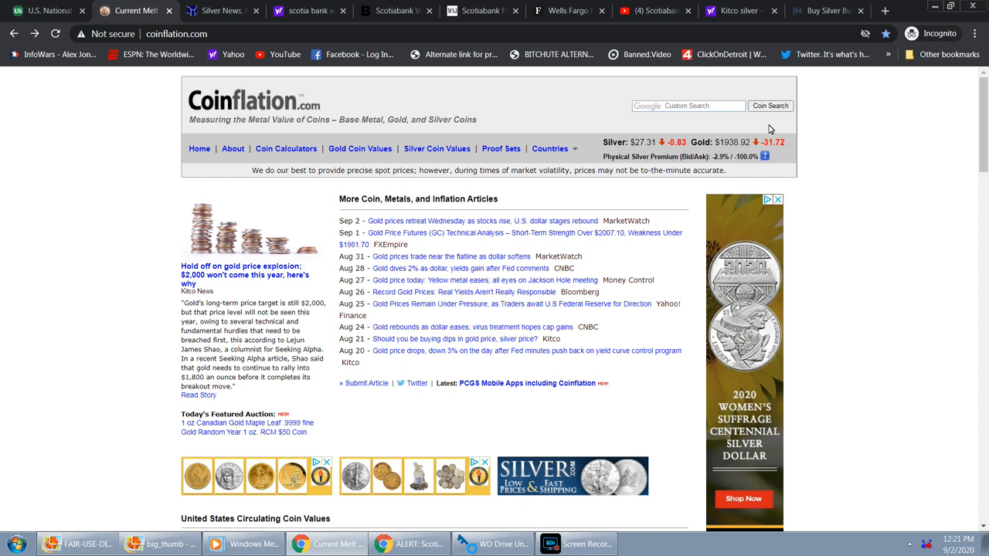
mouse_move(768, 129)
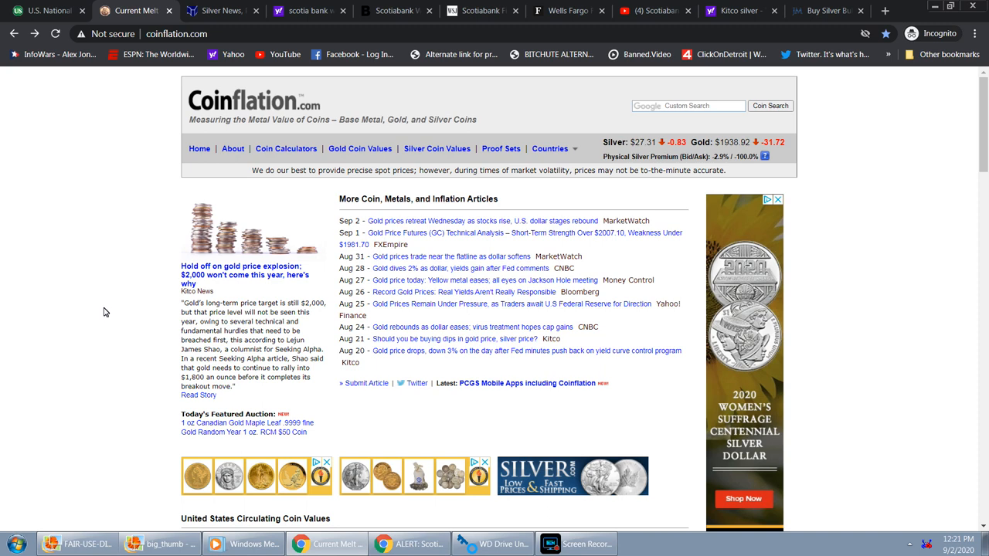
mouse_move(640, 146)
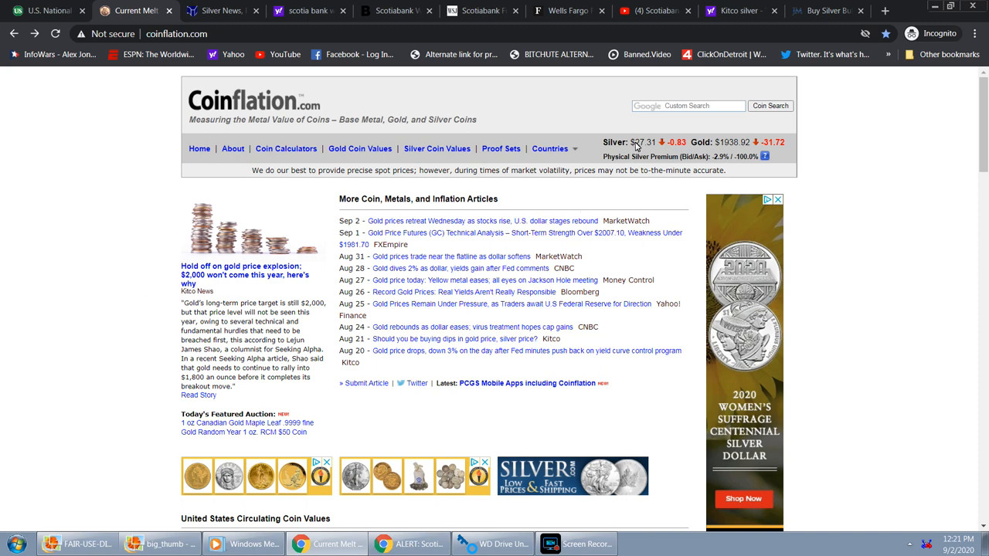
mouse_move(636, 152)
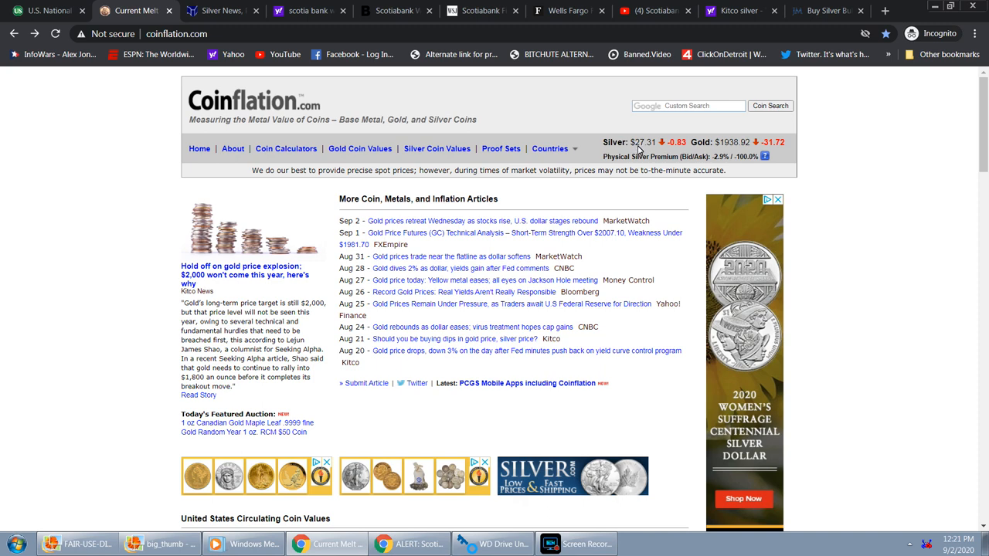
mouse_move(637, 153)
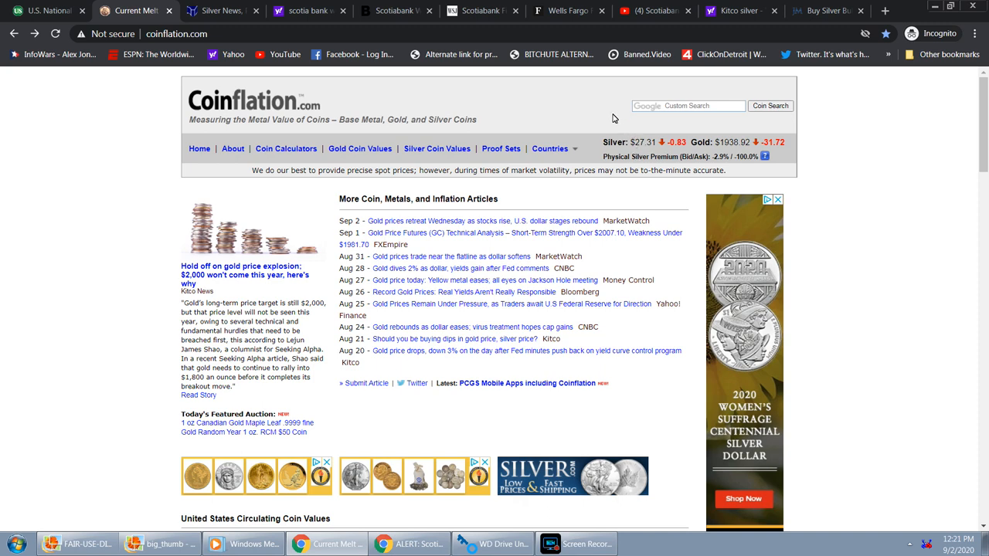
- Review the US Debt Clock totals down to the assets and liabilities rows, then return to Coinflation
left_click(46, 12)
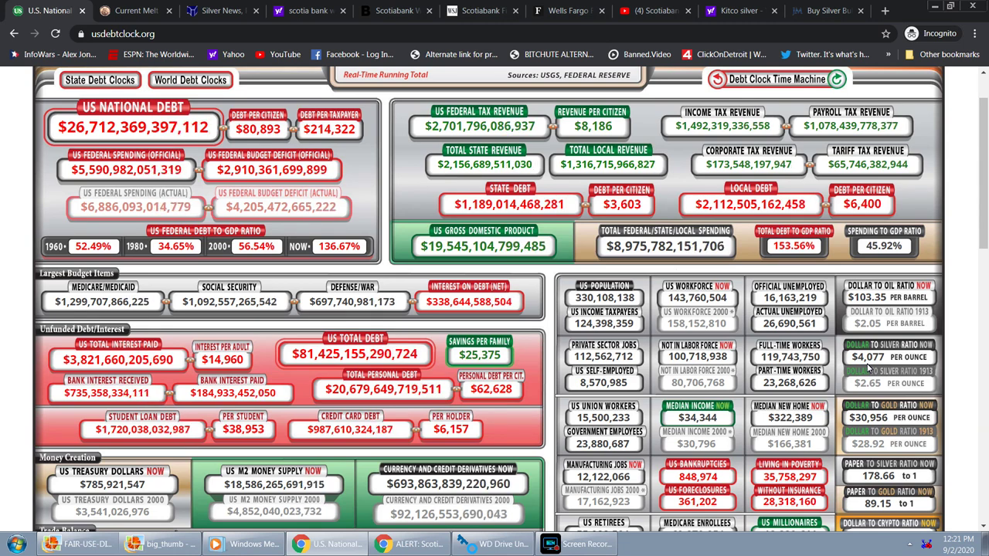
scroll("down", 3)
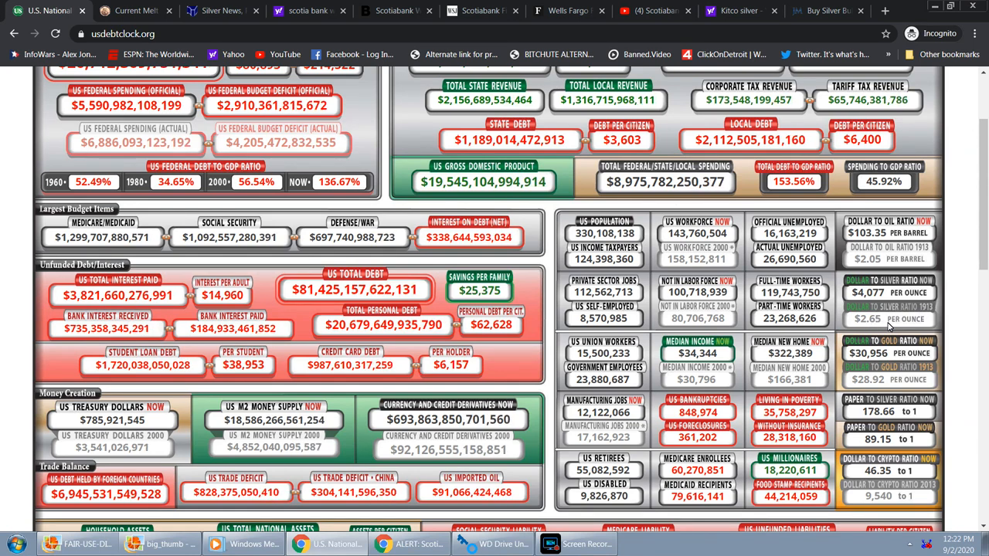
scroll("down", 3)
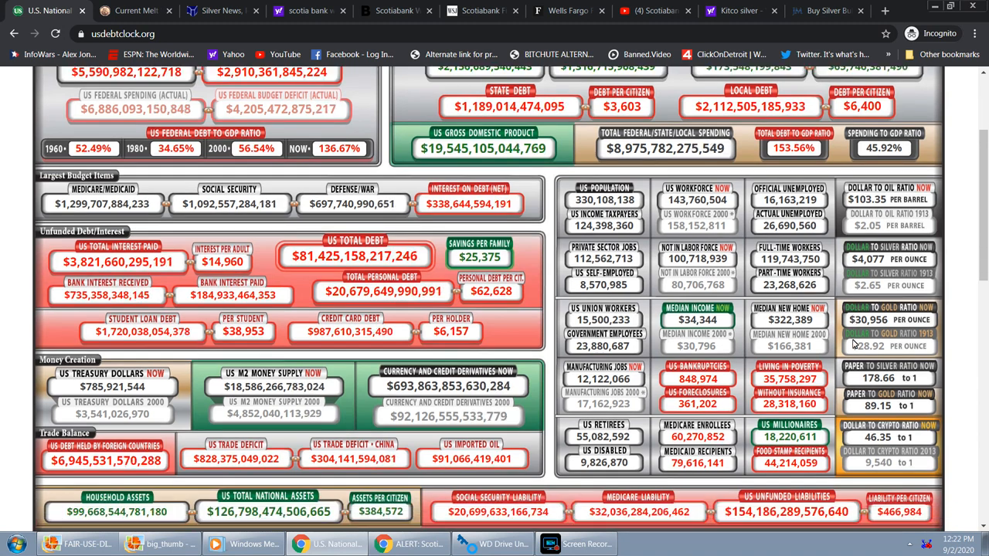
scroll("down", 3)
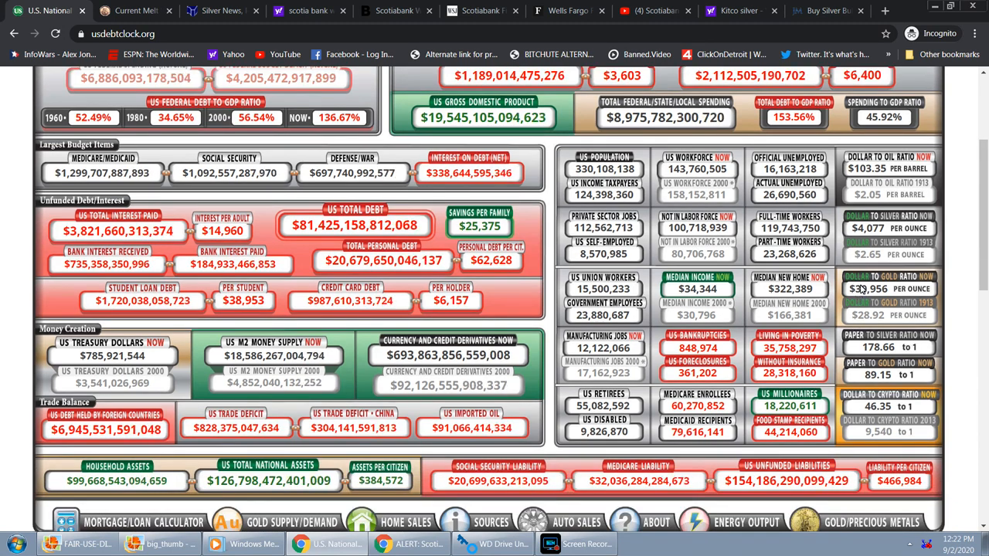
mouse_move(908, 272)
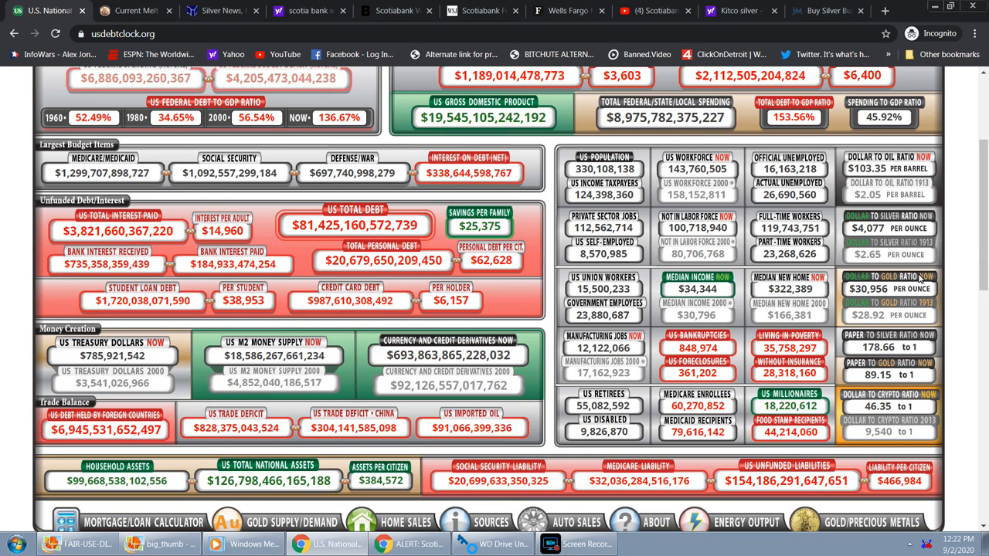
mouse_move(956, 270)
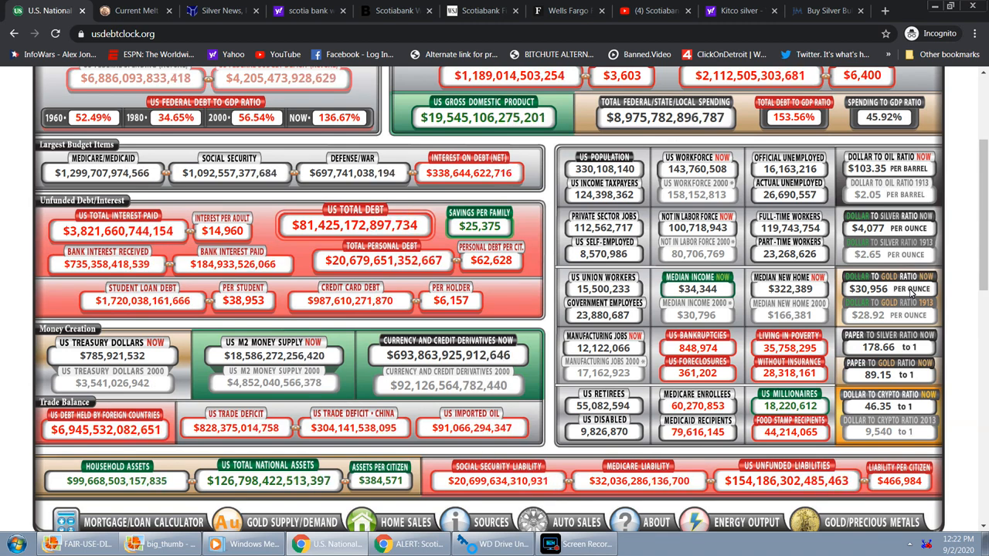
mouse_move(836, 303)
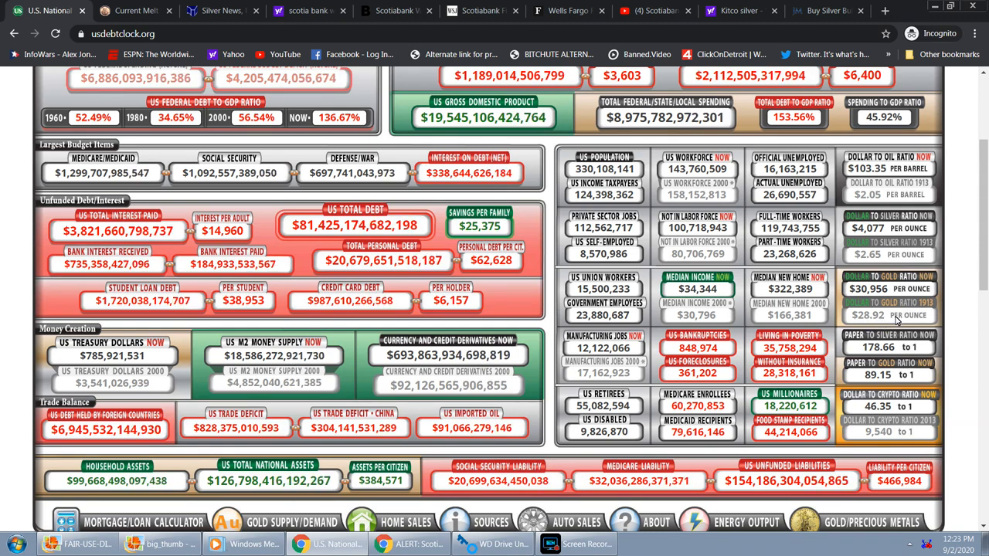
left_click(136, 14)
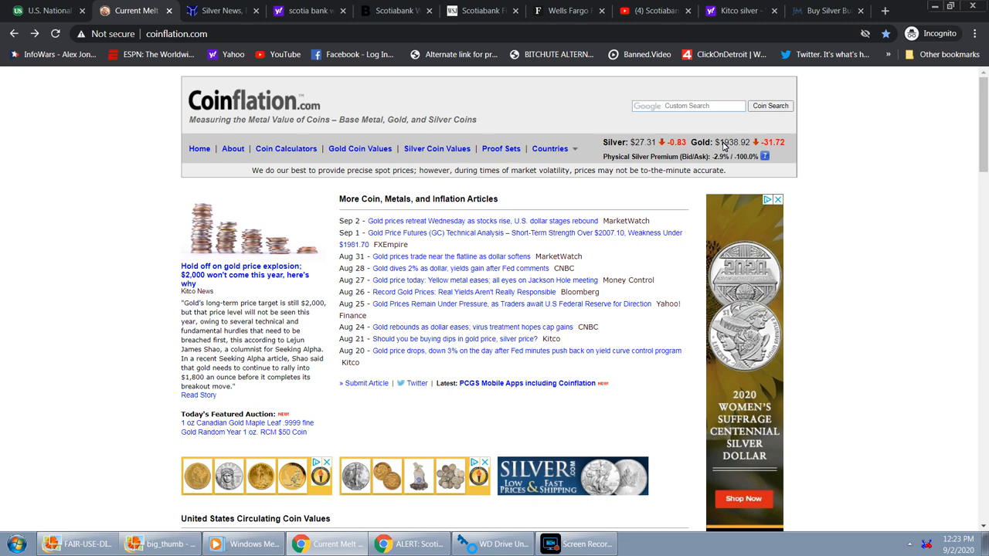
mouse_move(812, 143)
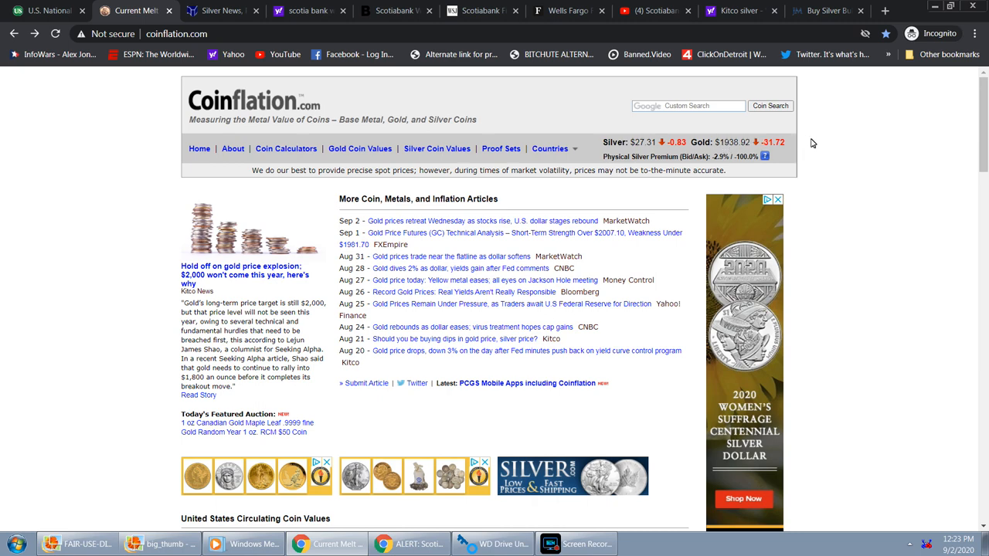
- Refresh Coinflation's spot prices (silver $27.32, gold $1939.56) and go to the Bloomberg Scotiabank article
left_click(188, 37)
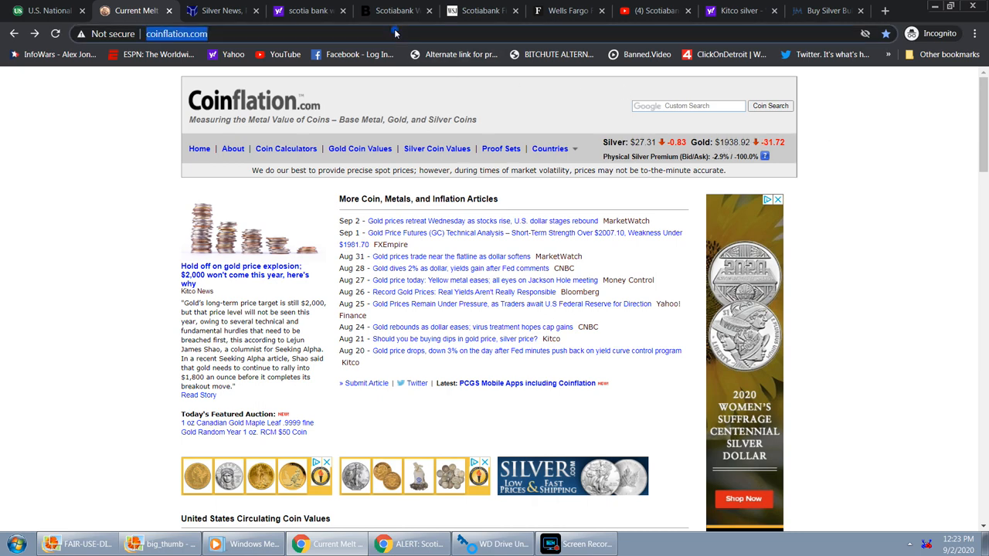
left_click(56, 34)
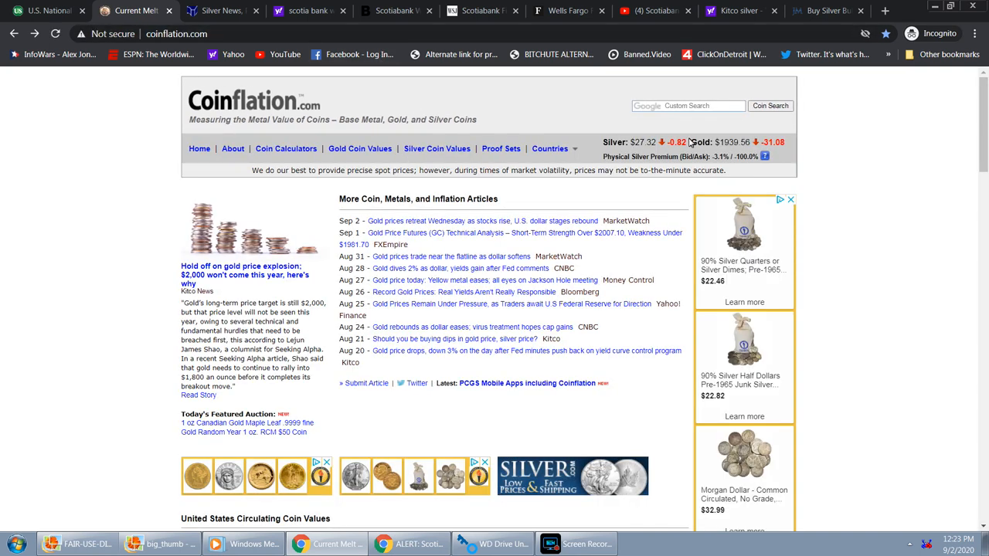
mouse_move(754, 142)
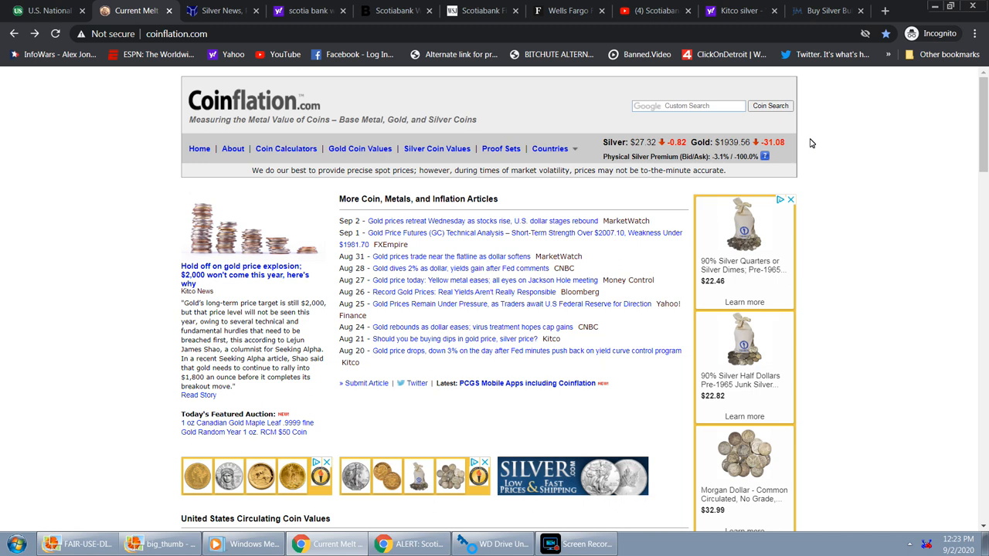
mouse_move(773, 142)
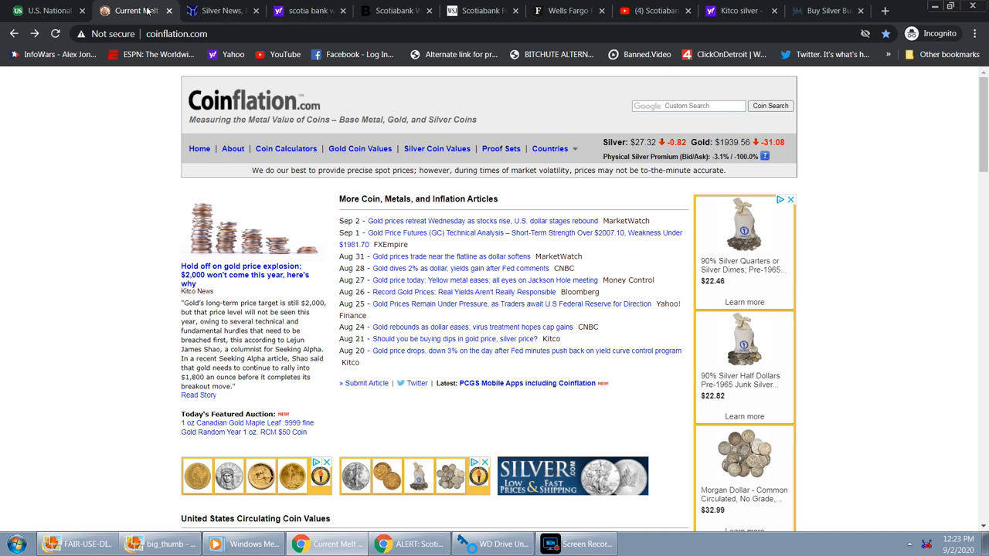
mouse_move(96, 121)
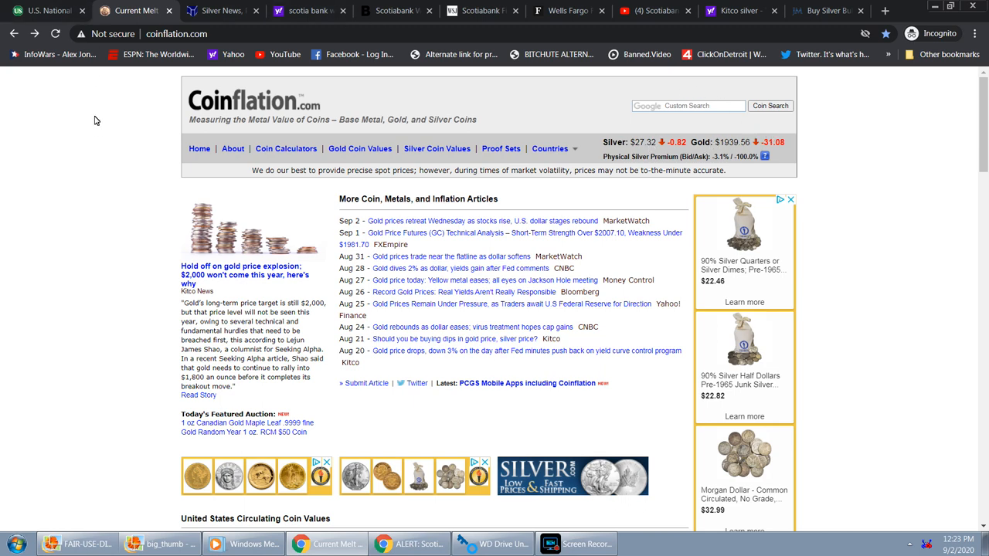
left_click(224, 12)
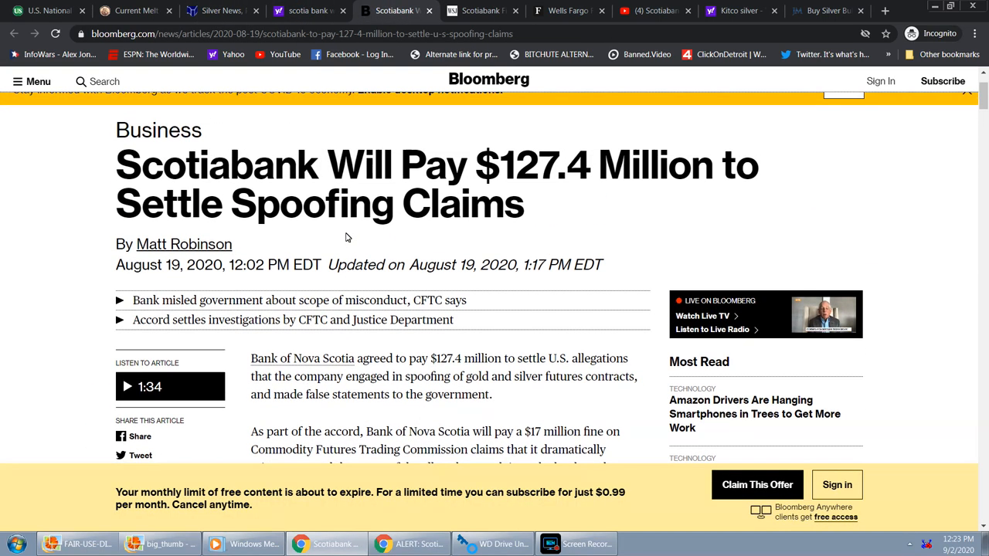
mouse_move(177, 183)
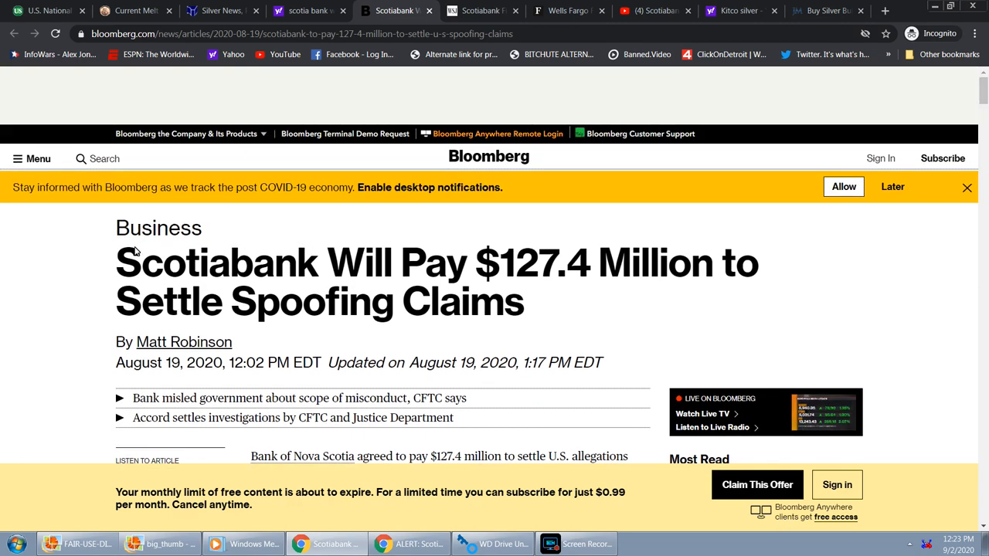
- Read further down the Bloomberg Scotiabank article and return to the Coinflation page
scroll("down", 3)
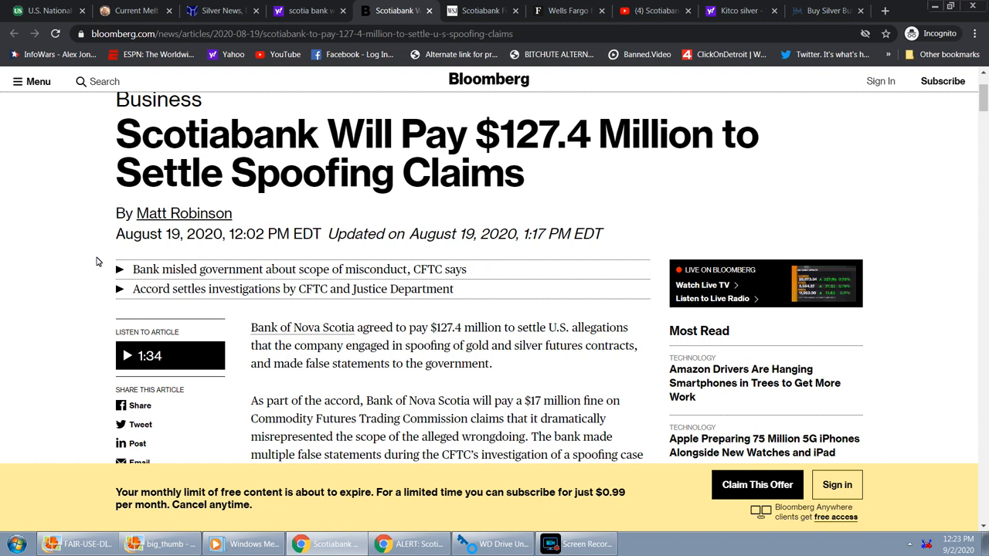
scroll("down", 3)
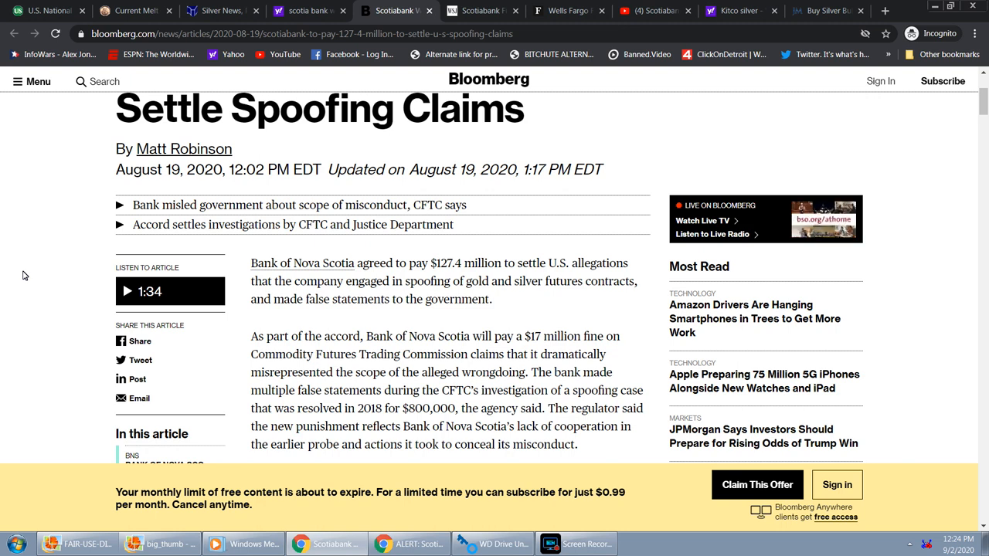
mouse_move(12, 196)
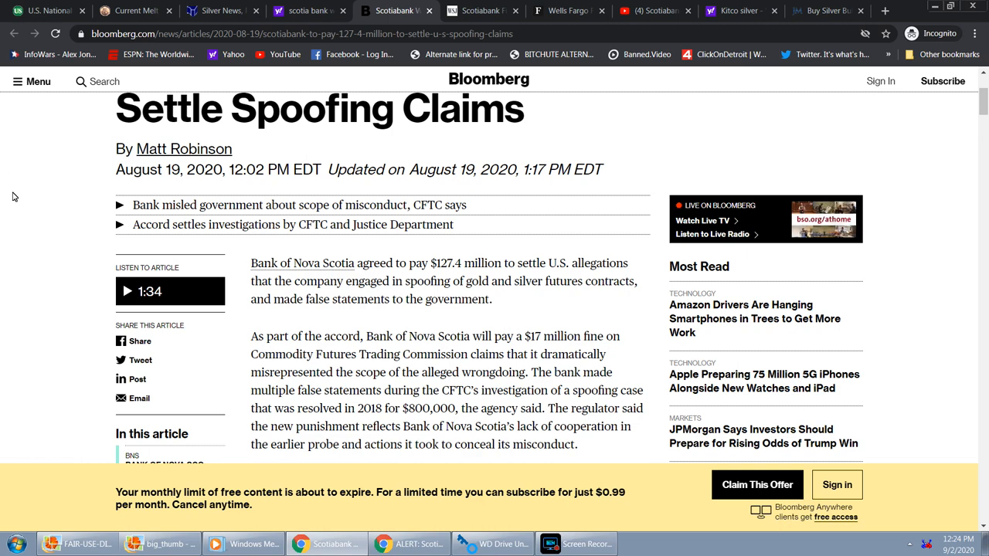
left_click(131, 13)
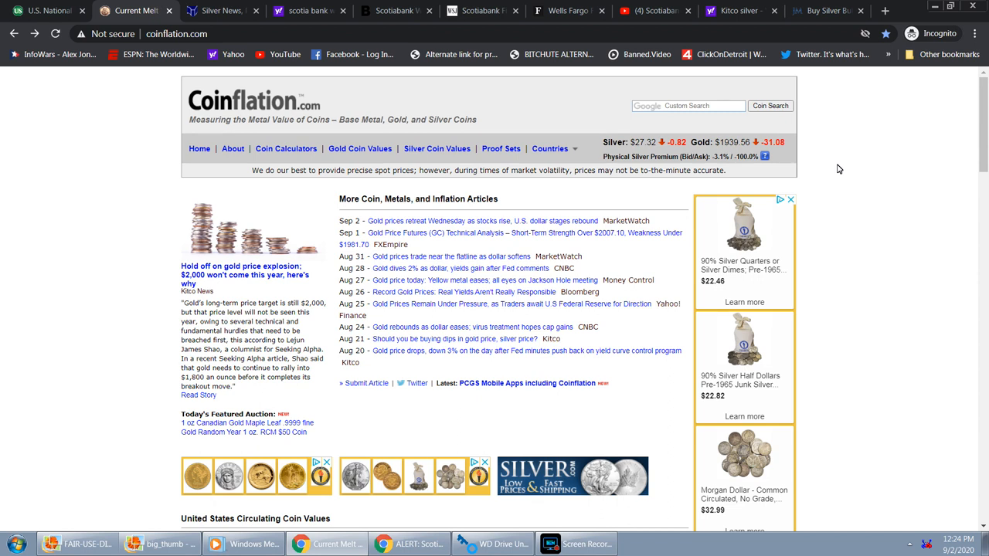
mouse_move(831, 151)
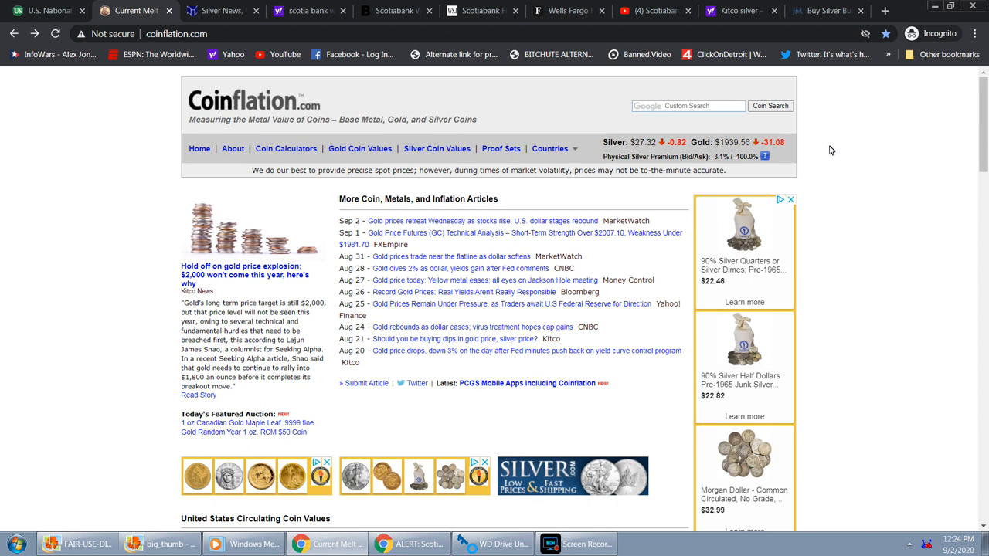
mouse_move(833, 142)
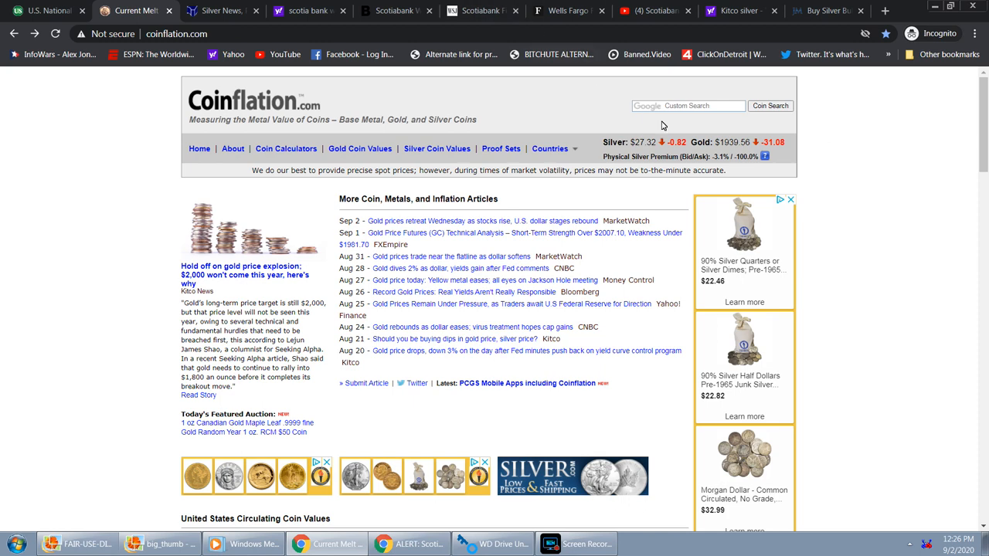
mouse_move(631, 143)
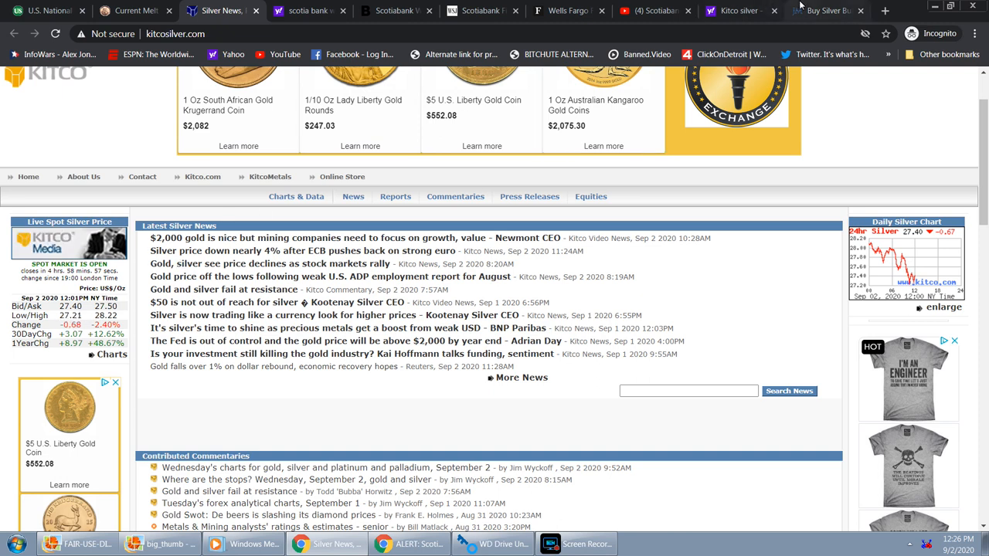
- Switch from Kitco silver news to the JM Bullion silver products page
left_click(831, 10)
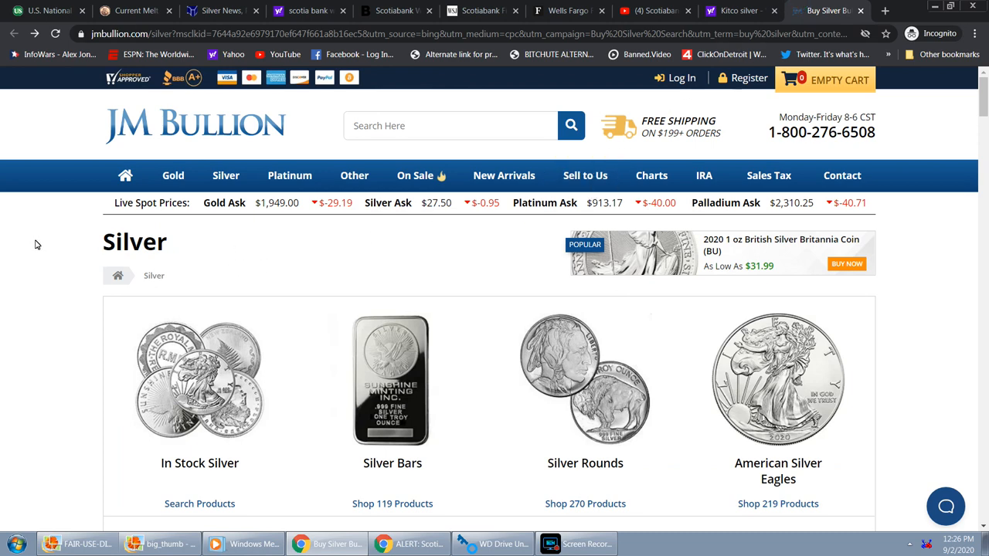
mouse_move(43, 244)
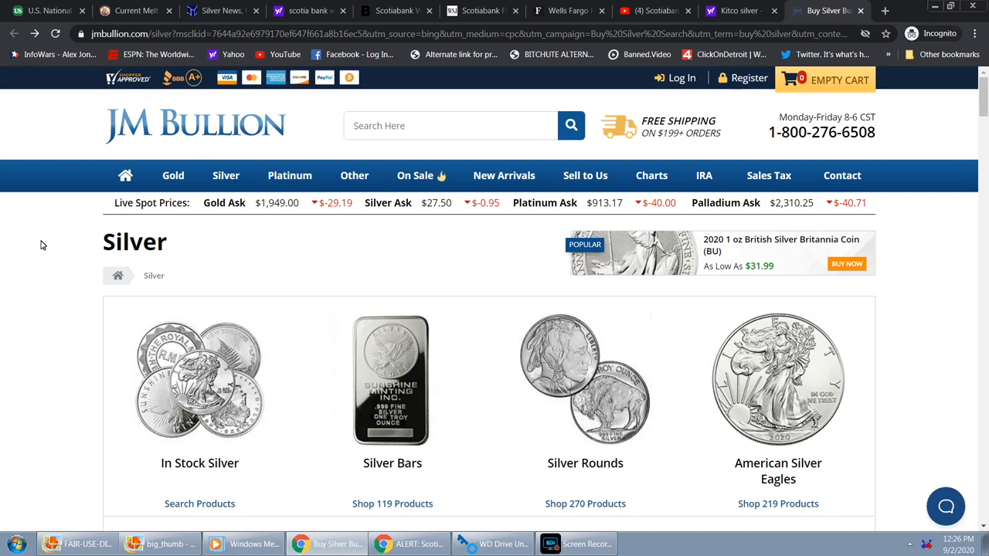
mouse_move(200, 210)
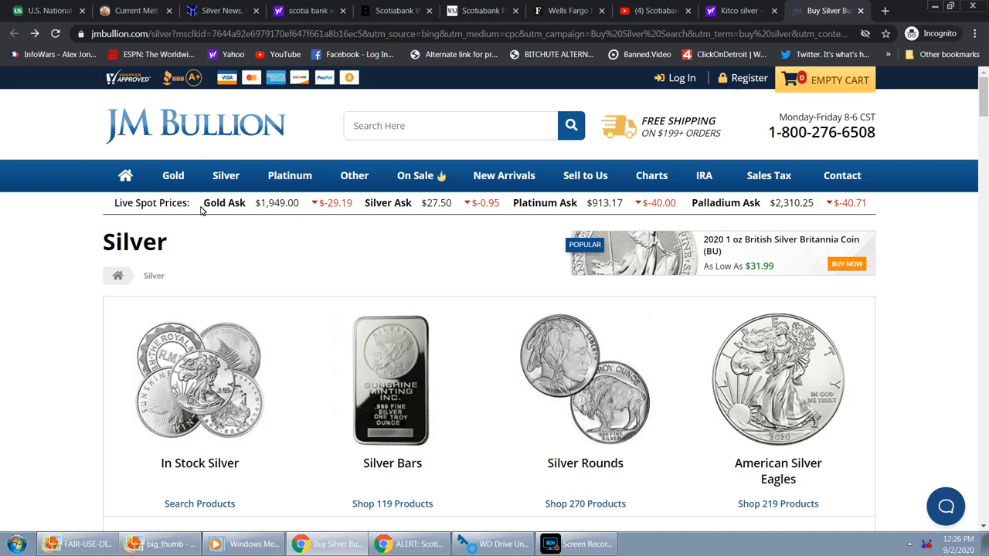
mouse_move(570, 216)
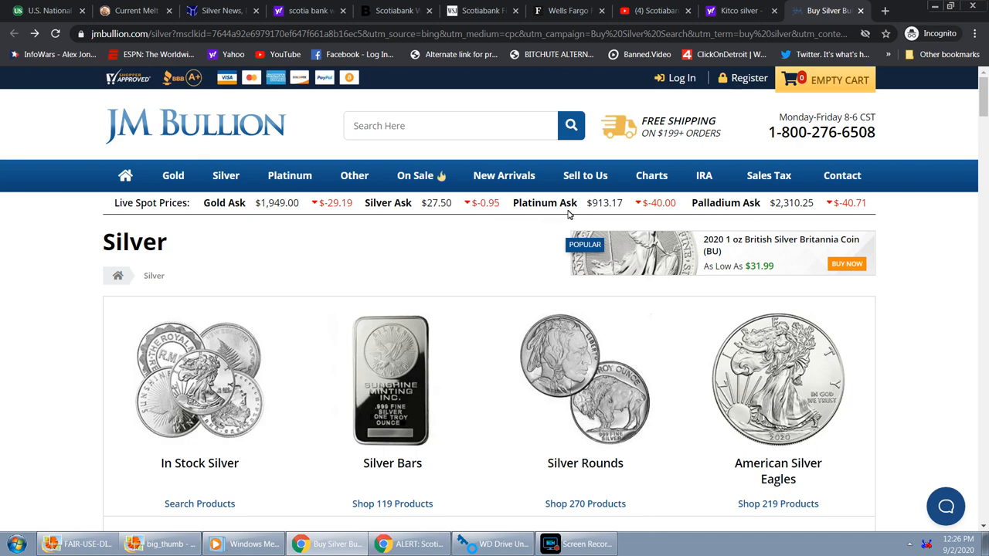
mouse_move(304, 217)
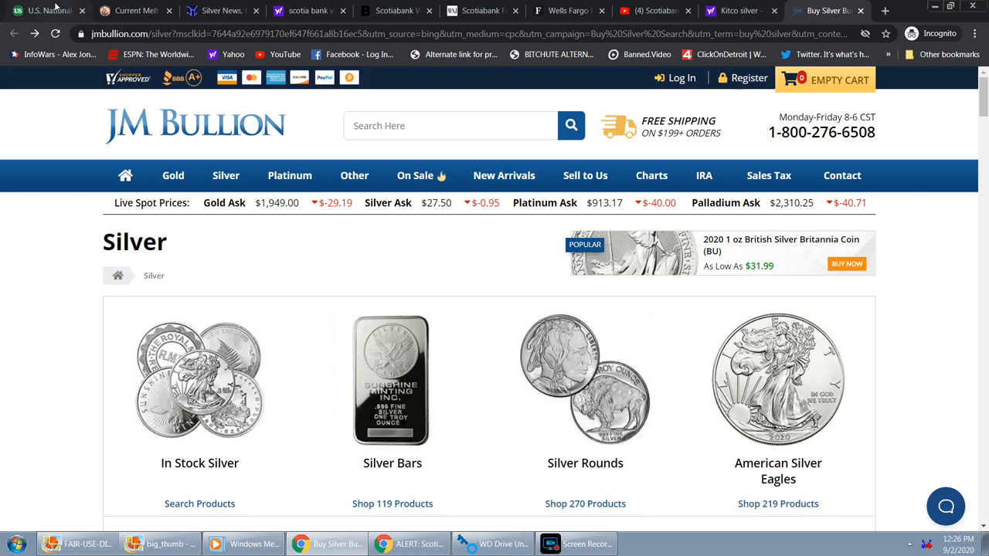
- Return to the US Debt Clock dashboard with its running national debt totals
left_click(47, 13)
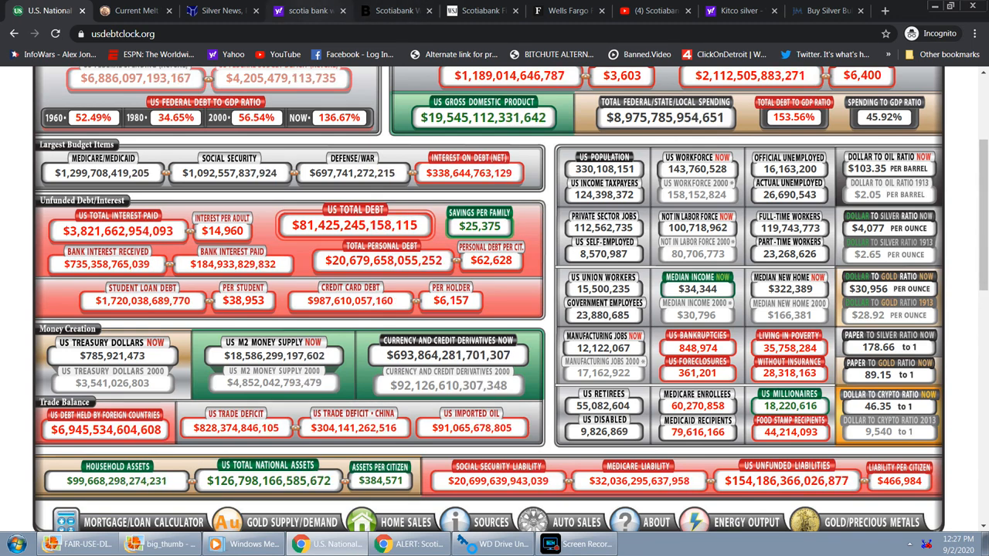
- Bring back the Bloomberg Scotiabank article at its opening $17 million fine paragraphs
left_click(394, 11)
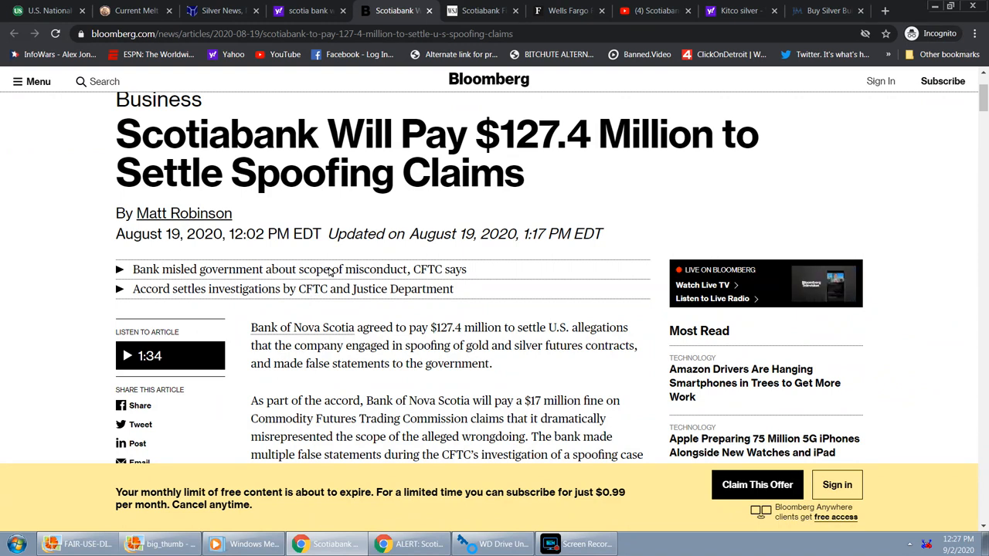
scroll("down", 3)
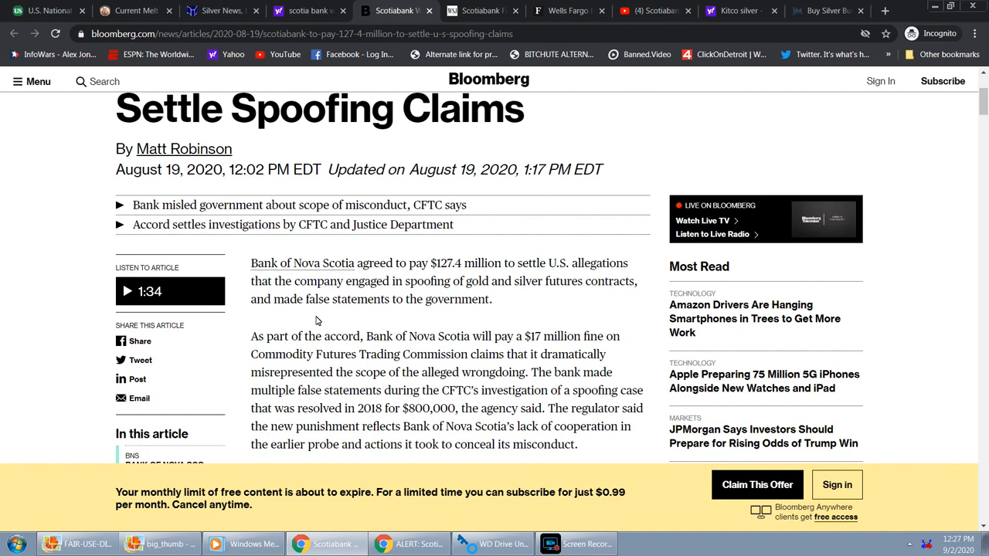
mouse_move(402, 362)
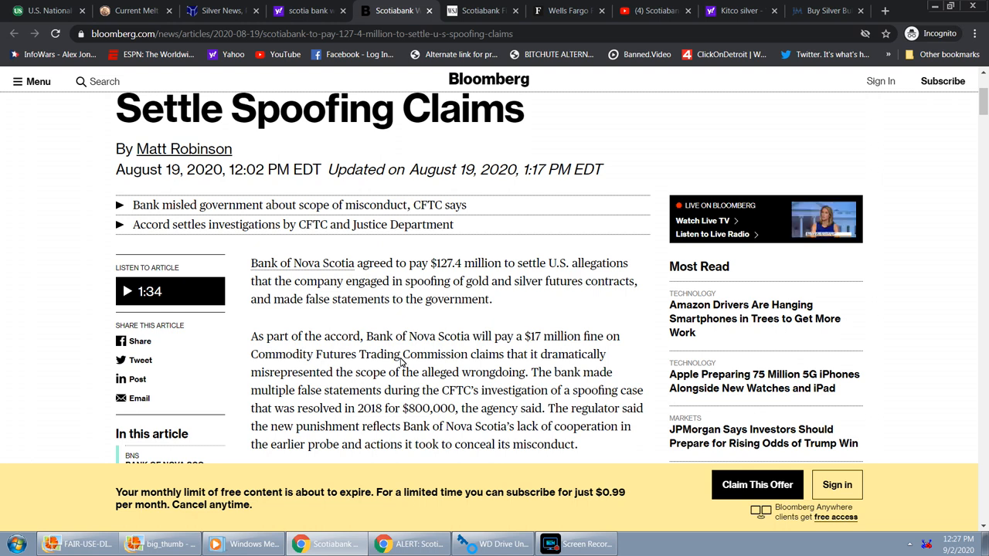
mouse_move(398, 363)
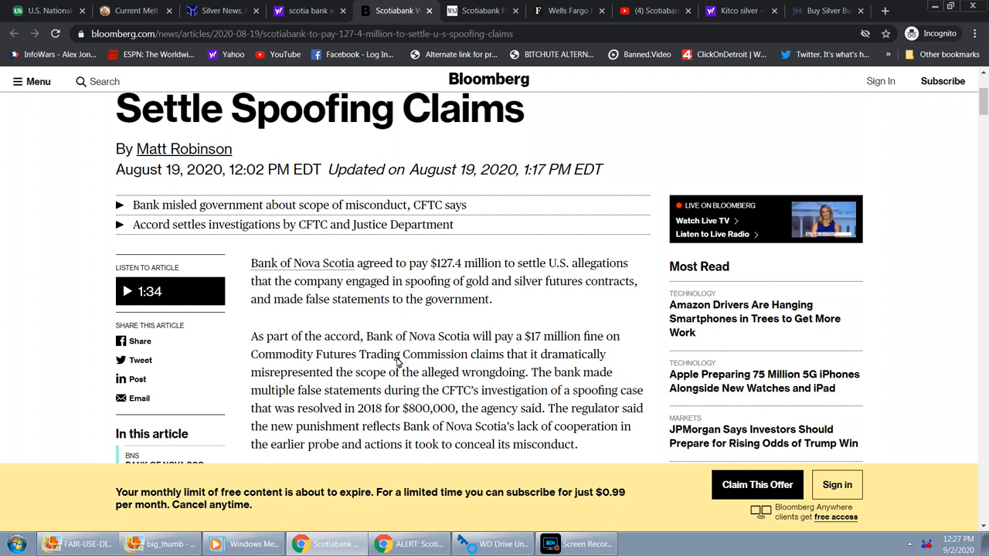
mouse_move(394, 357)
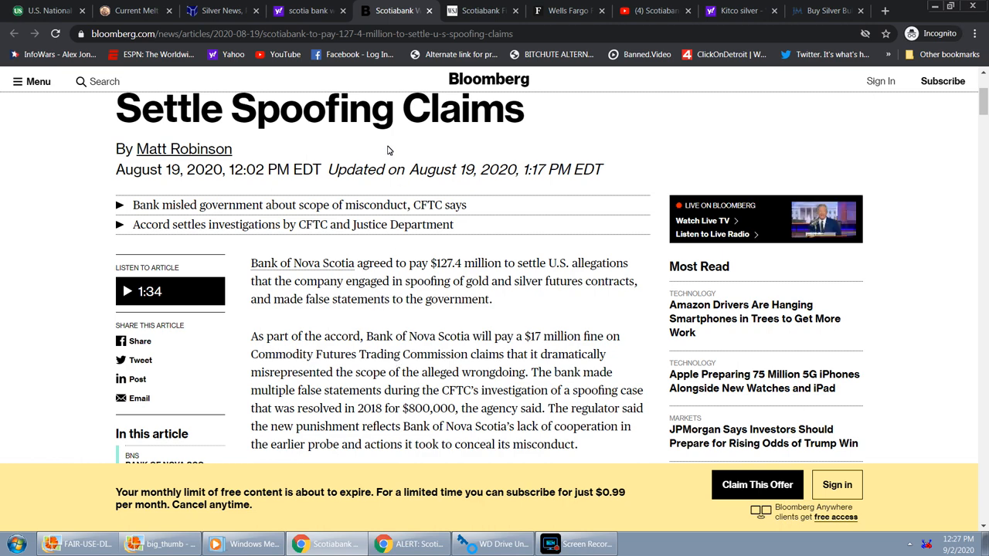
- Review the US Debt Clock down to liabilities and back up to the $26.71 trillion national debt
left_click(43, 12)
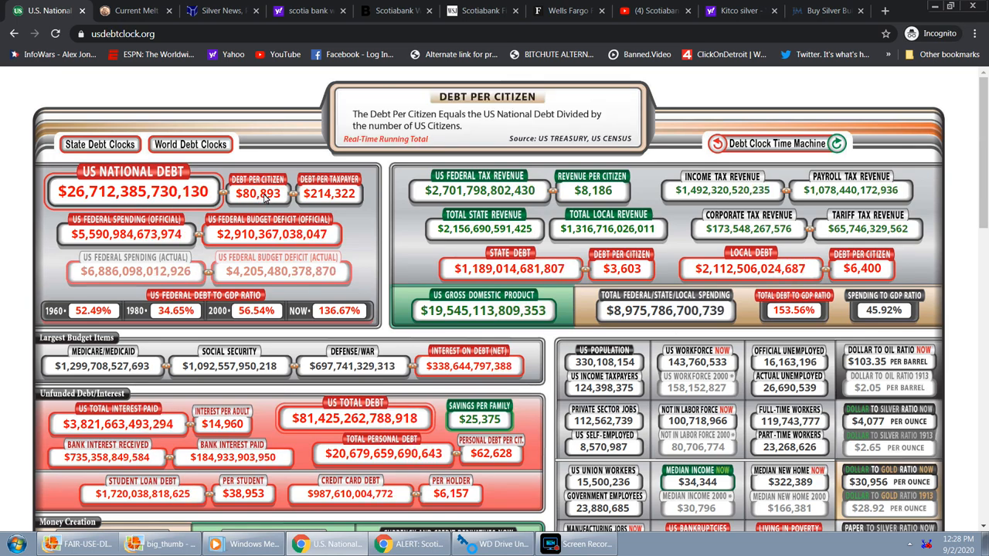
scroll("down", 3)
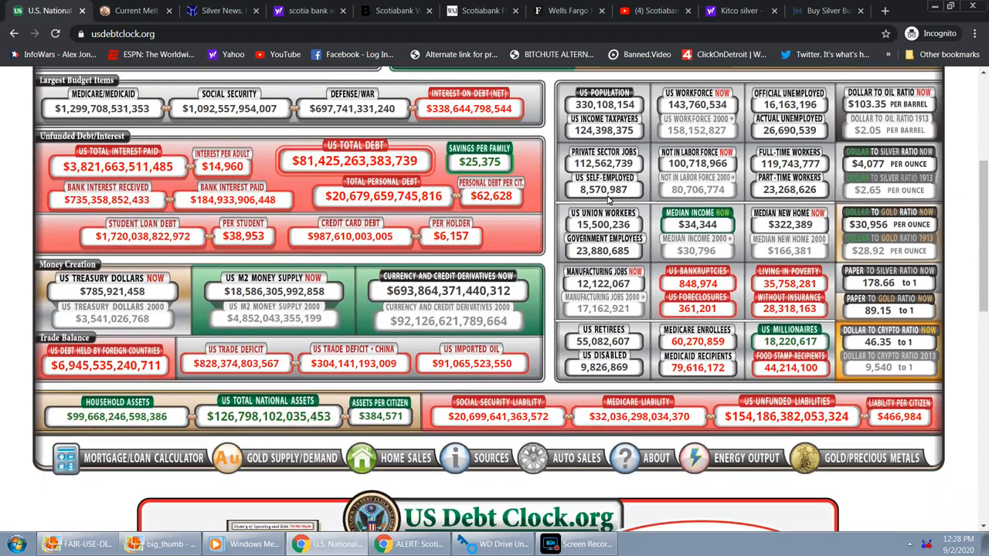
scroll("down", 3)
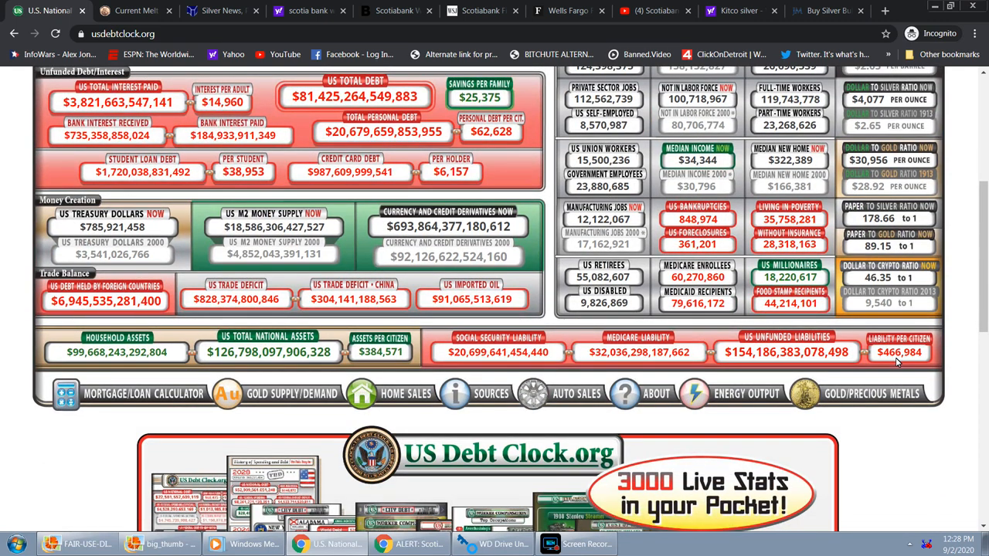
mouse_move(909, 363)
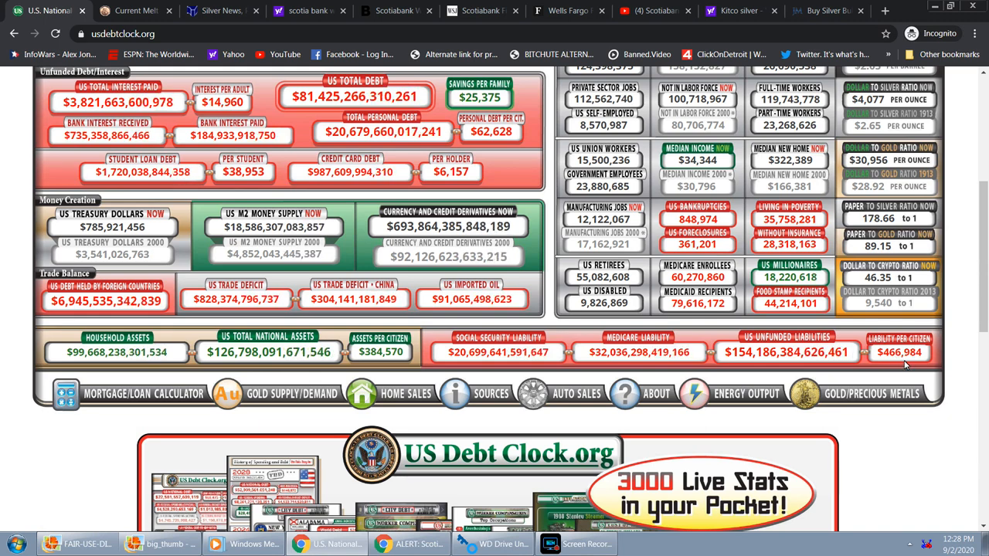
scroll("up", 3)
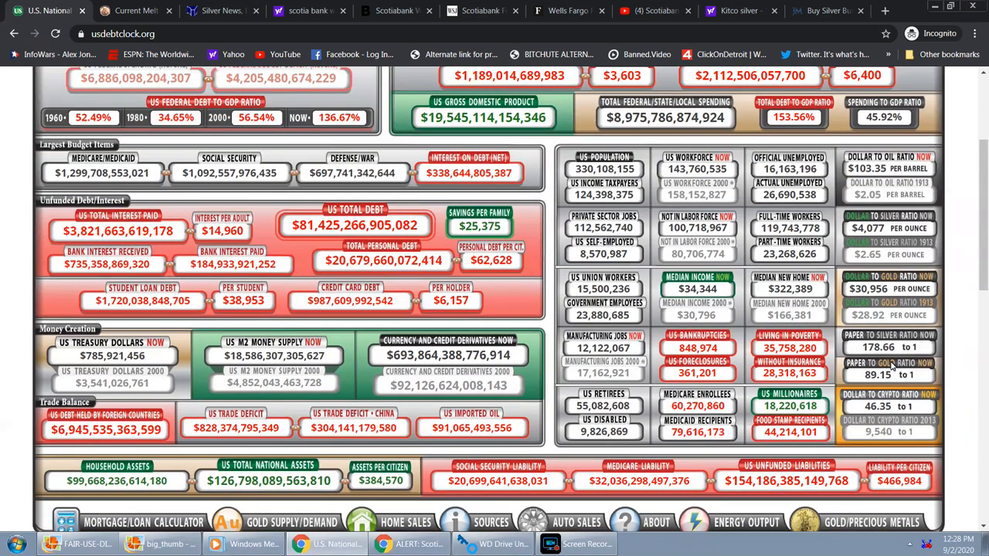
scroll("up", 3)
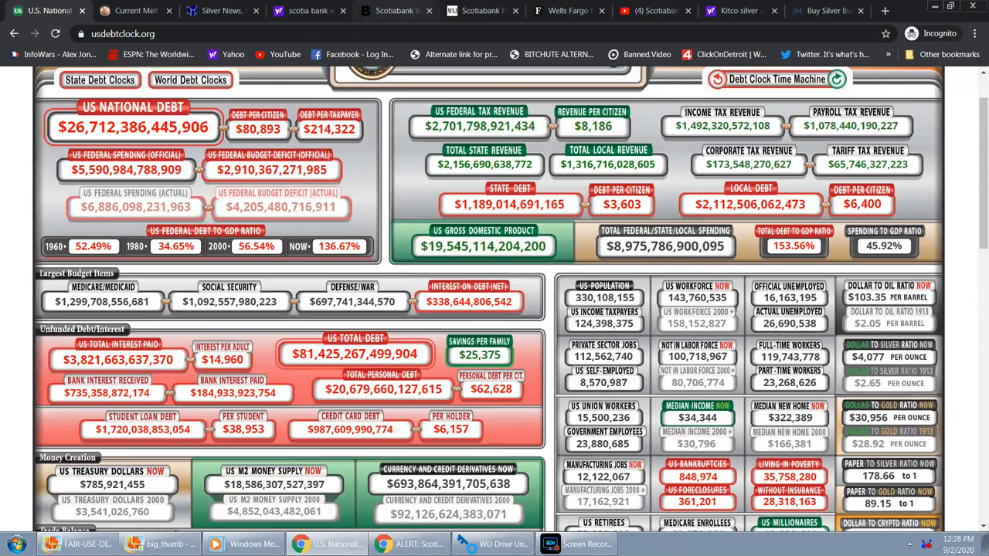
- Switch to the WSJ Scotiabank $127 million fine article and read past the photo into its opening paragraphs
left_click(479, 12)
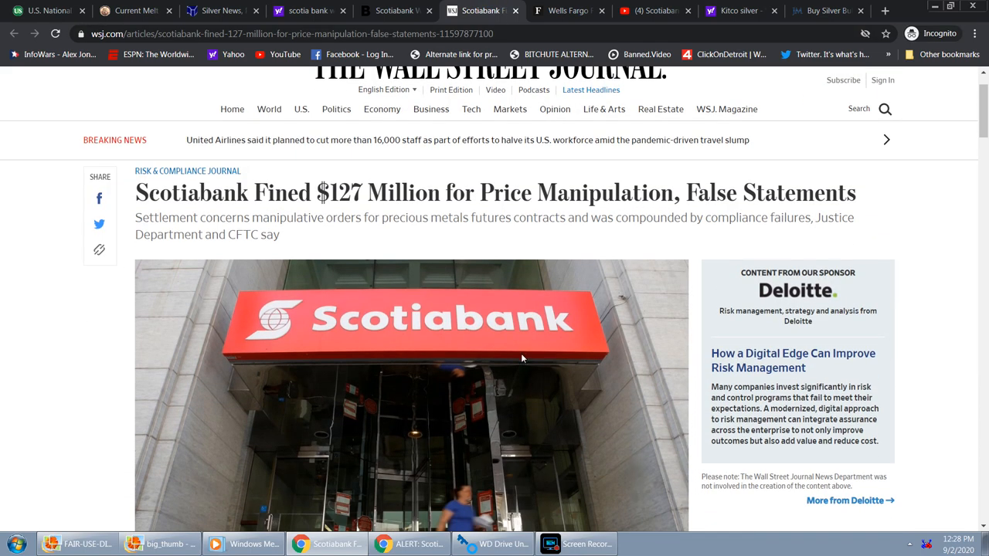
mouse_move(485, 243)
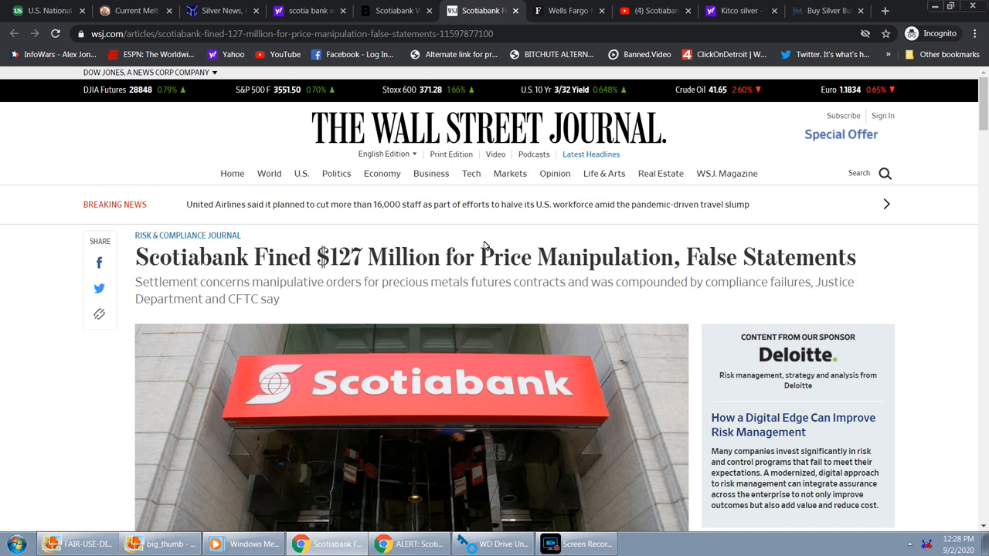
scroll("down", 3)
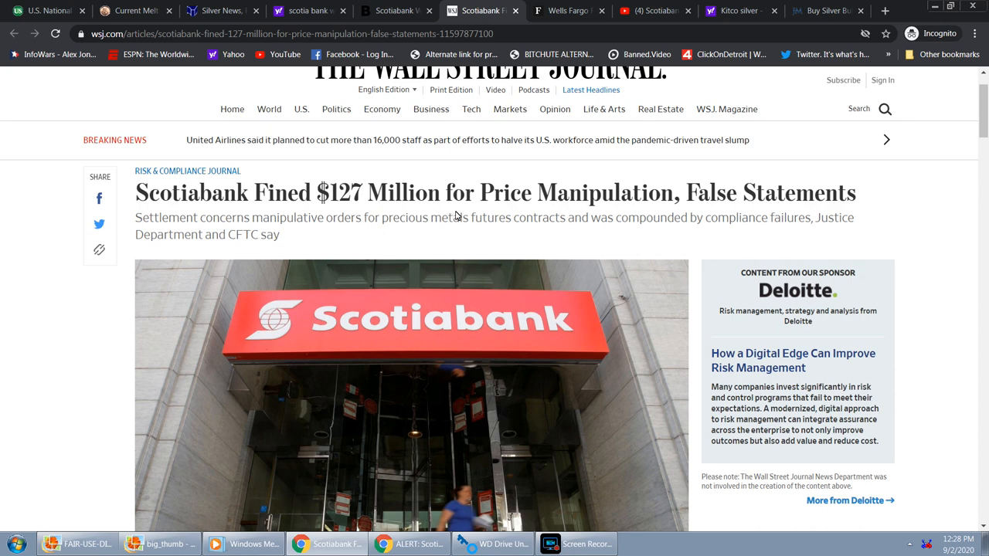
scroll("down", 3)
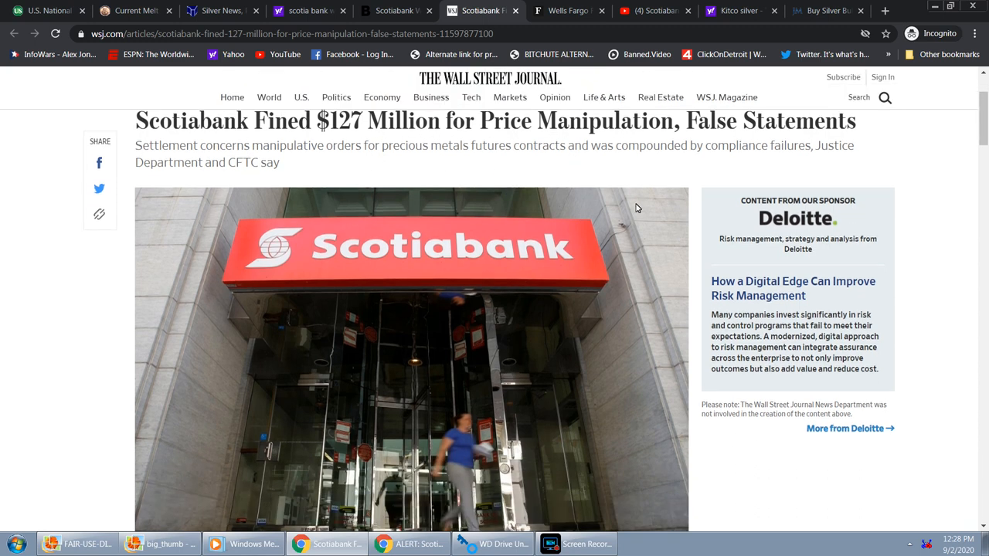
scroll("down", 3)
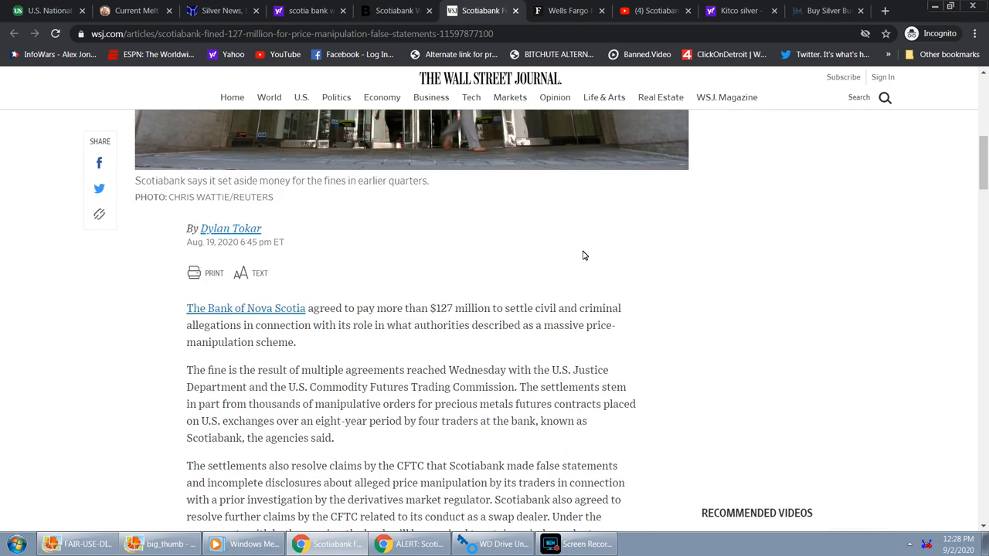
scroll("down", 3)
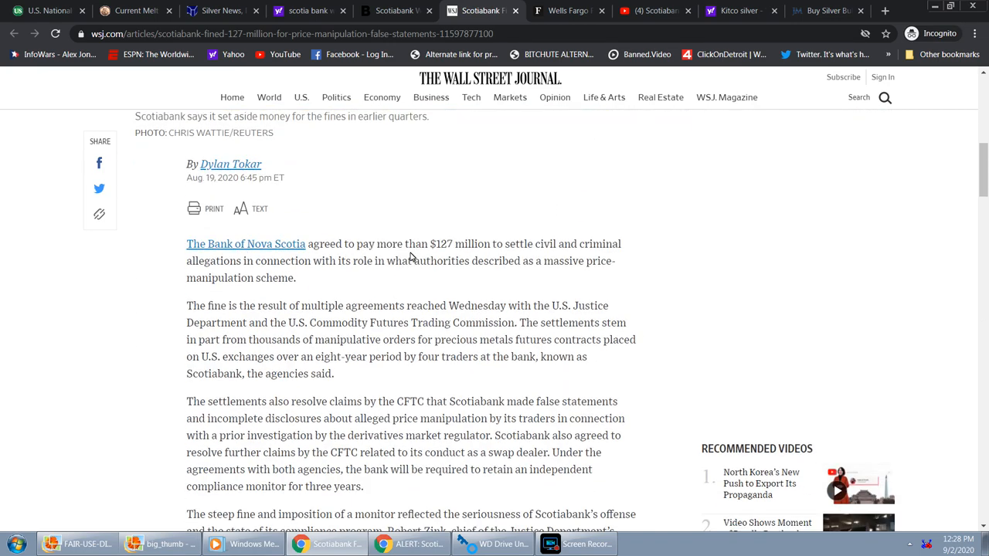
mouse_move(469, 256)
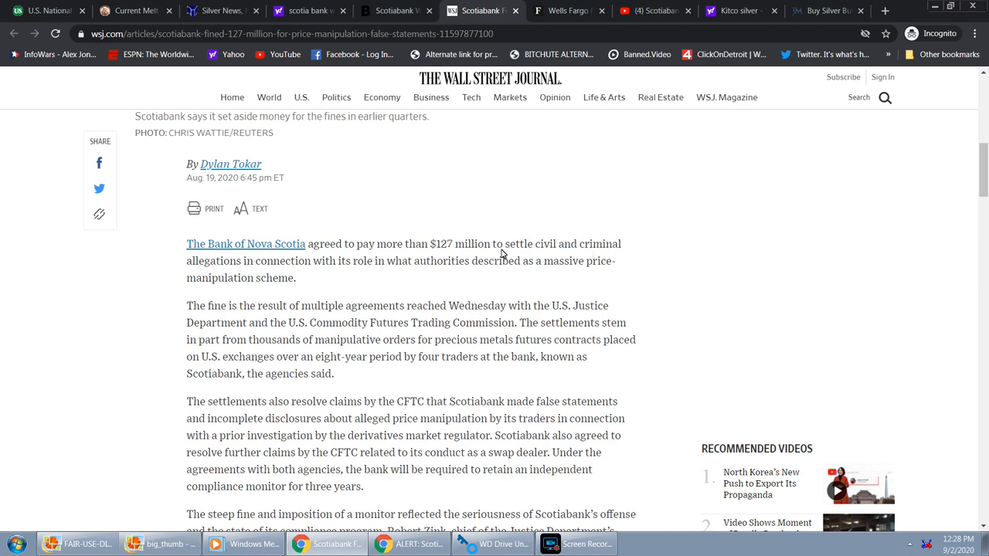
mouse_move(300, 268)
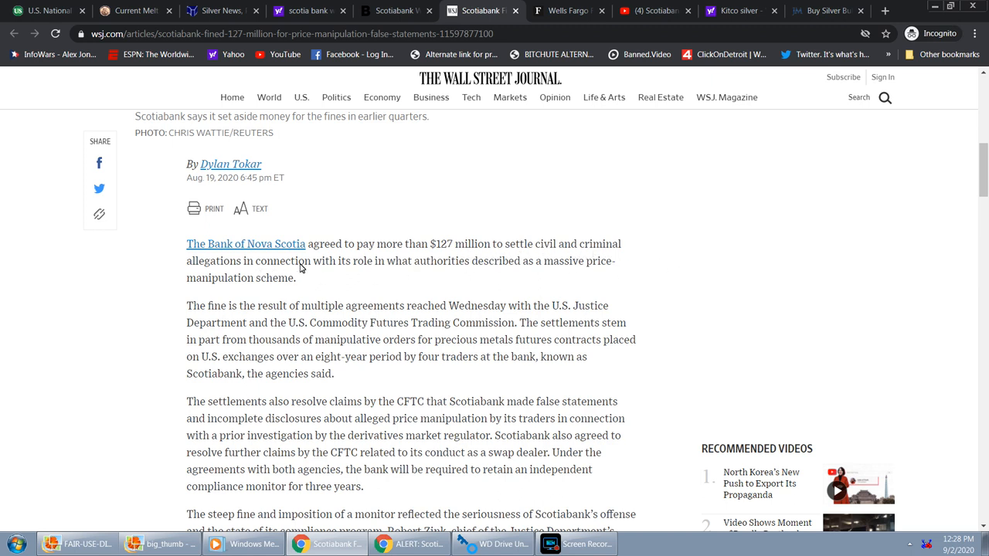
mouse_move(429, 282)
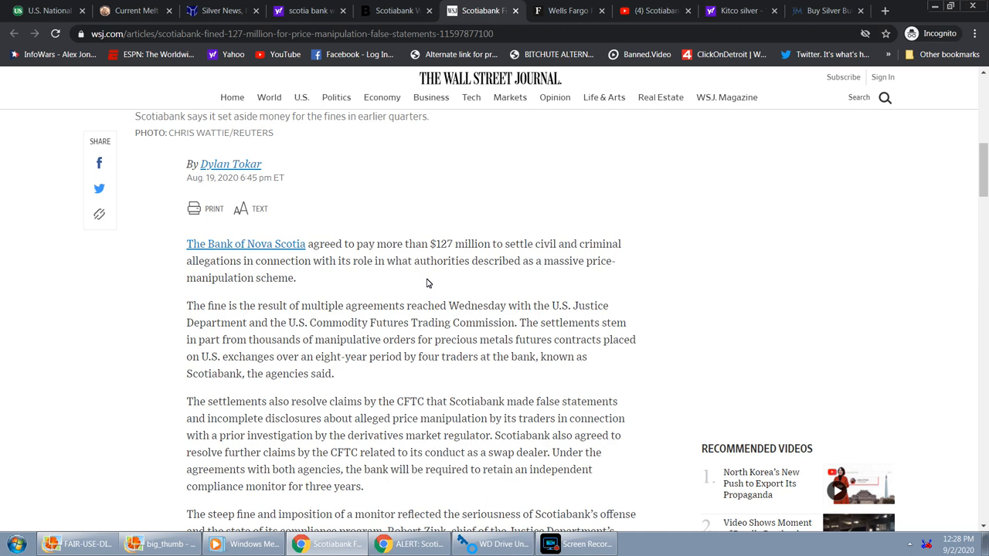
scroll("down", 3)
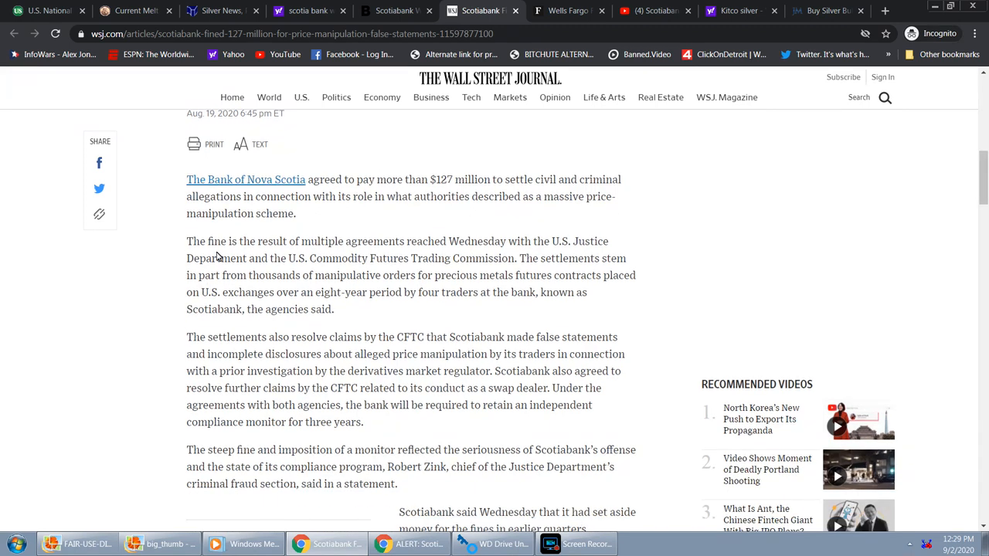
mouse_move(420, 245)
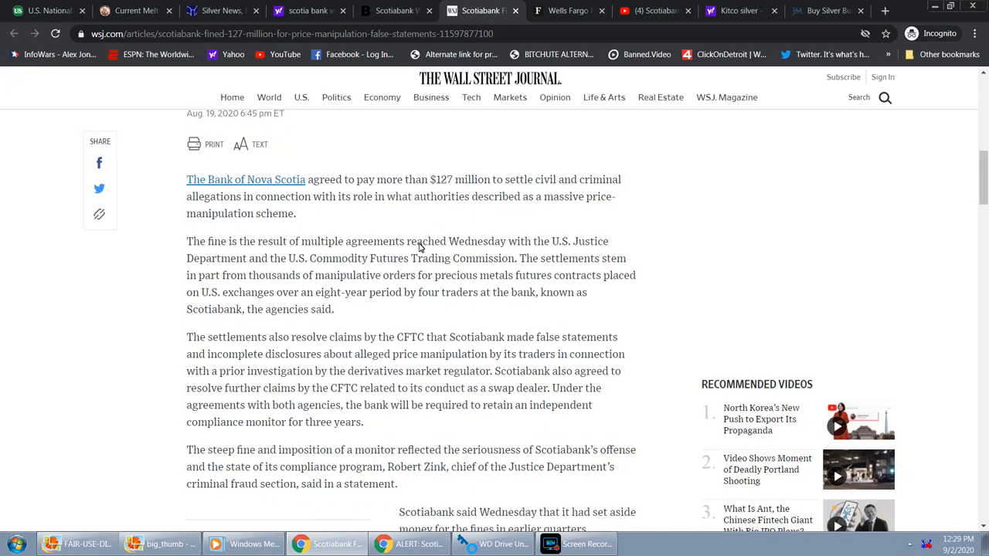
mouse_move(574, 245)
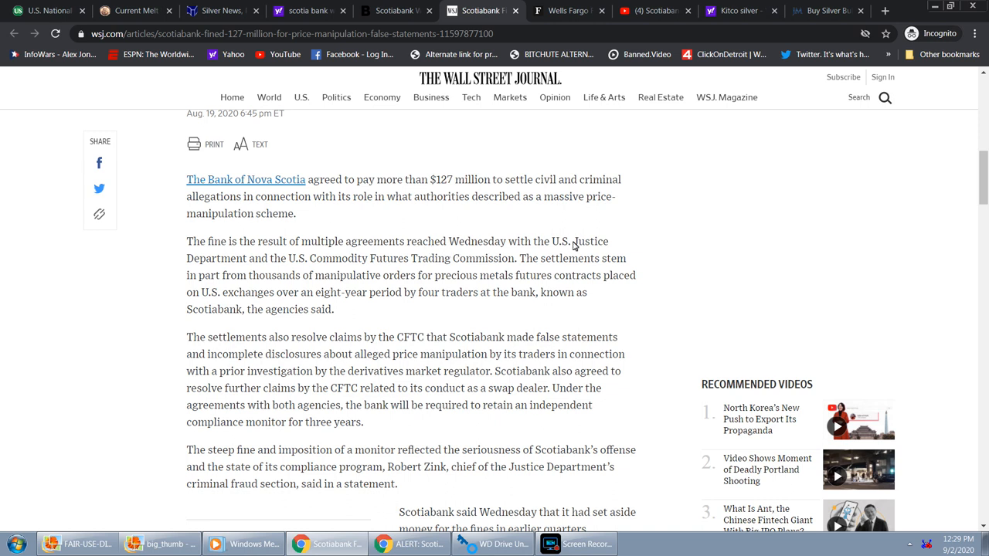
mouse_move(266, 261)
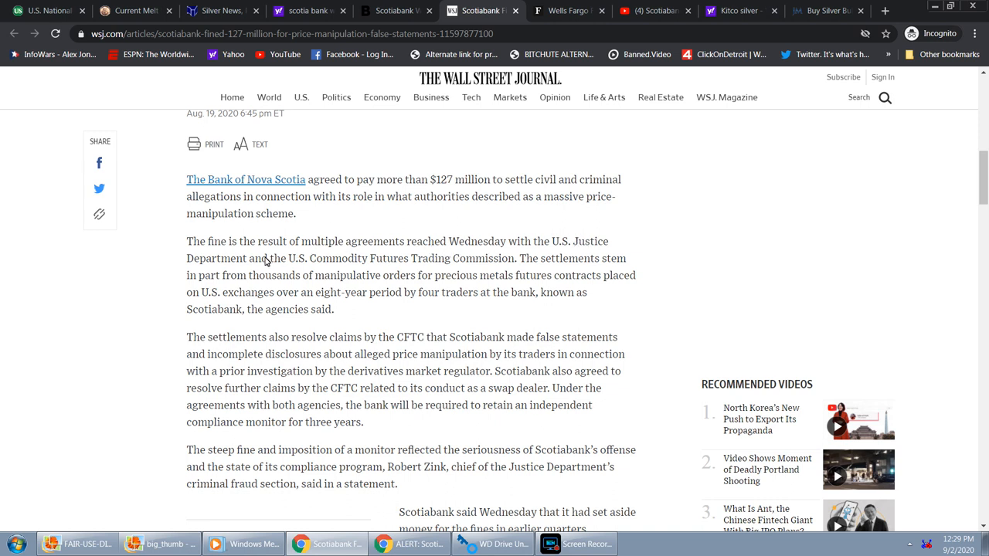
mouse_move(493, 263)
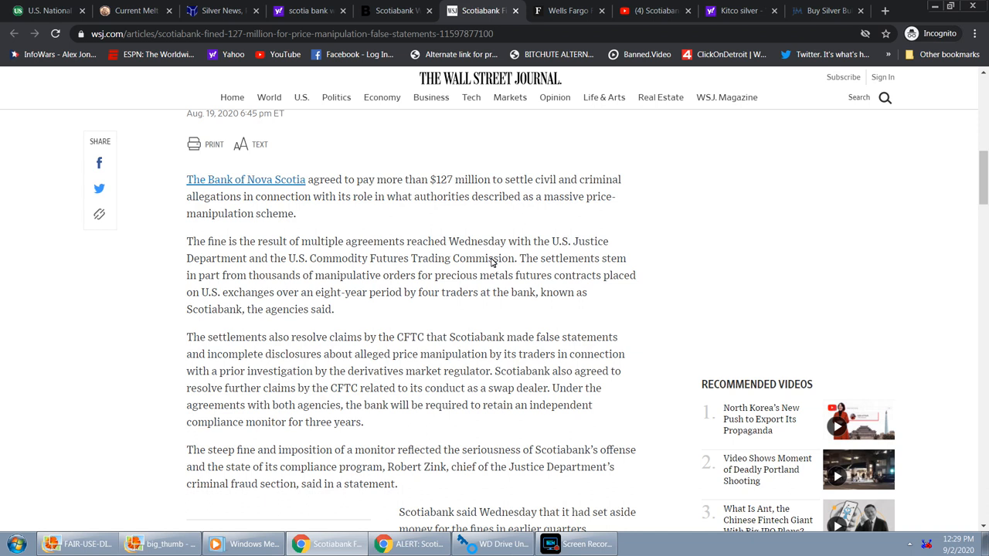
mouse_move(578, 266)
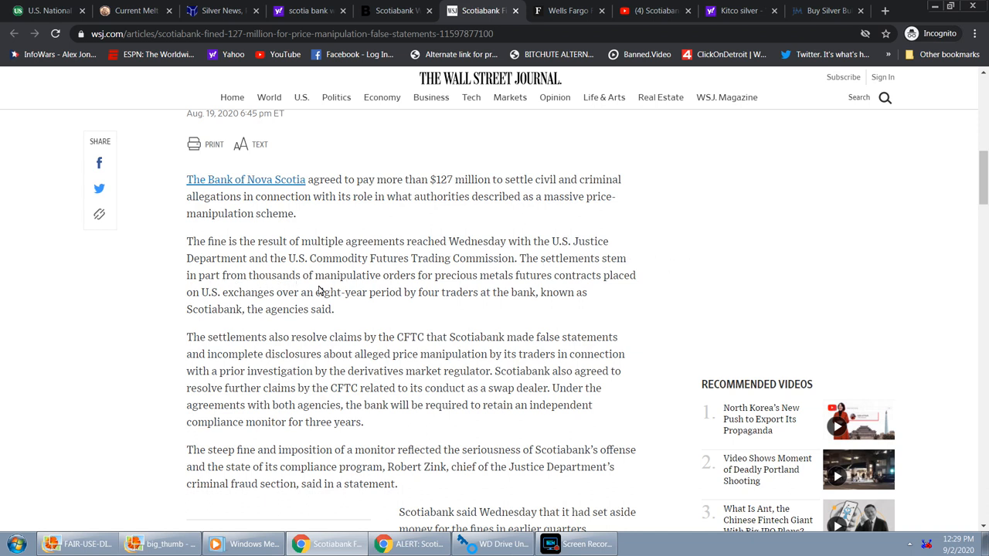
mouse_move(435, 281)
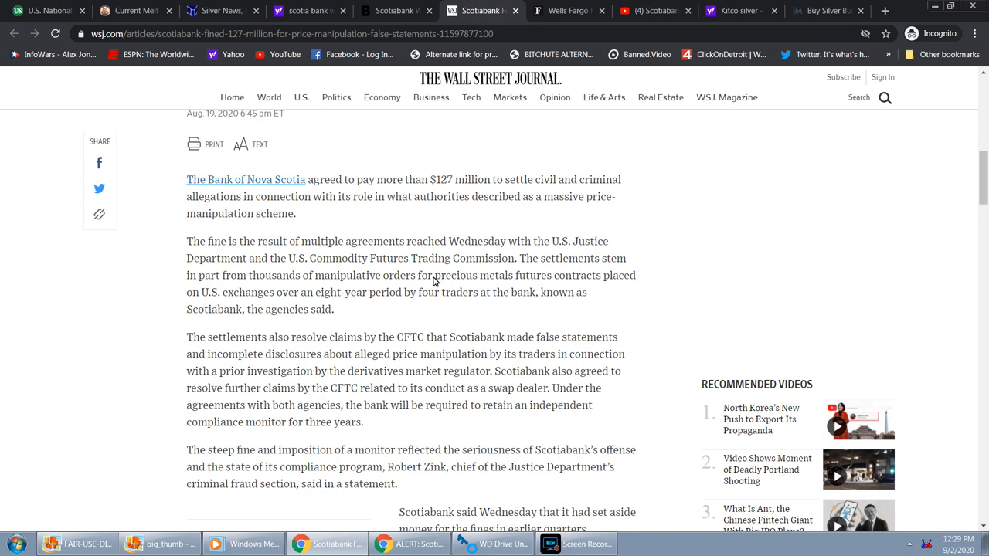
mouse_move(448, 297)
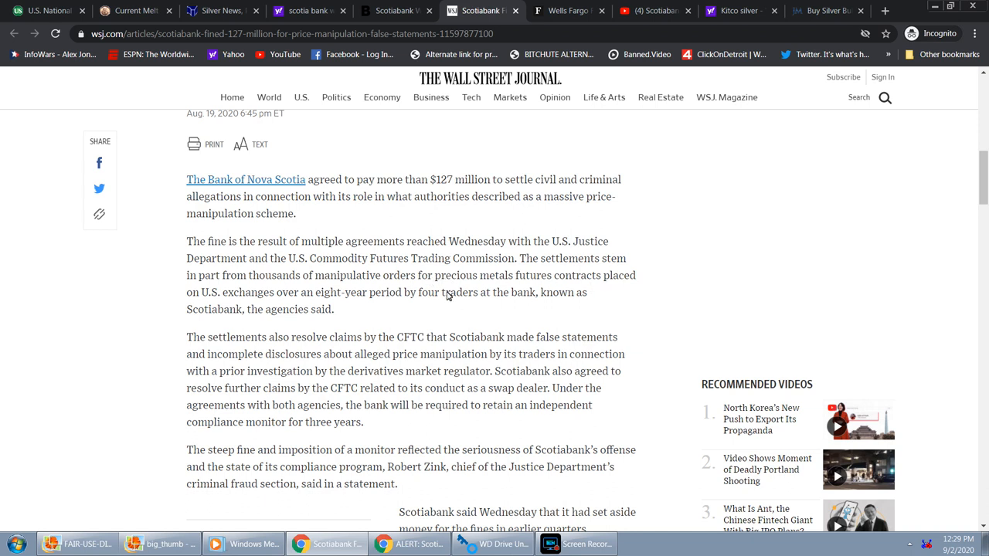
mouse_move(281, 296)
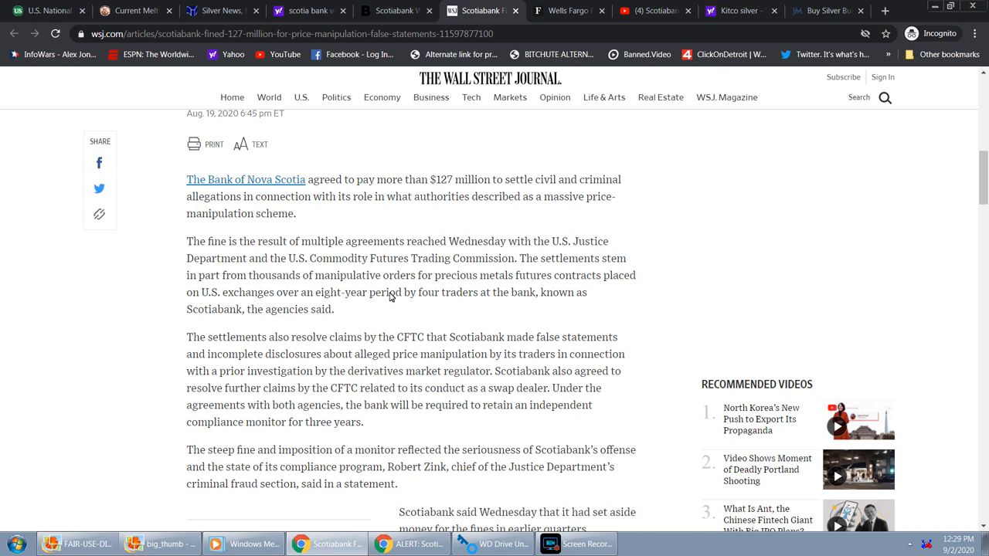
mouse_move(451, 299)
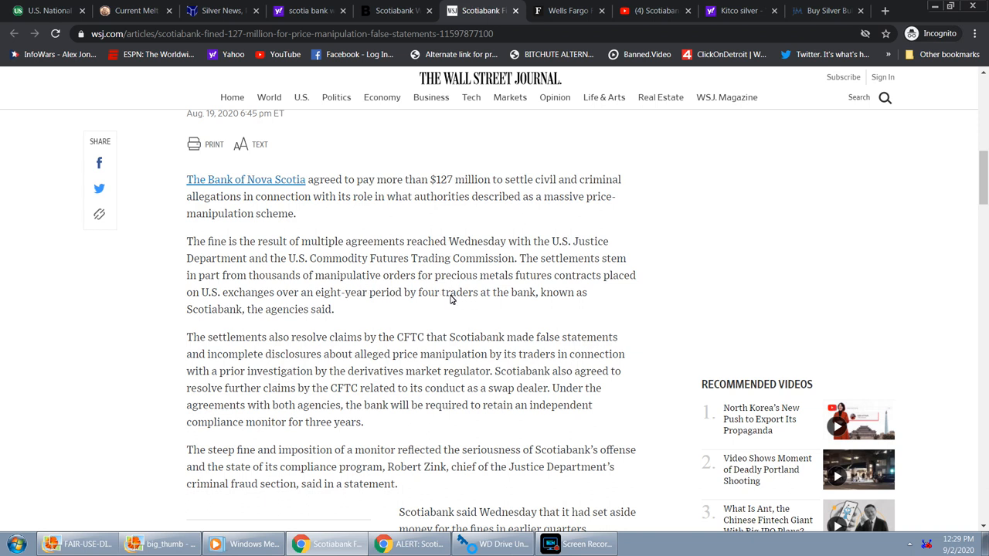
mouse_move(240, 307)
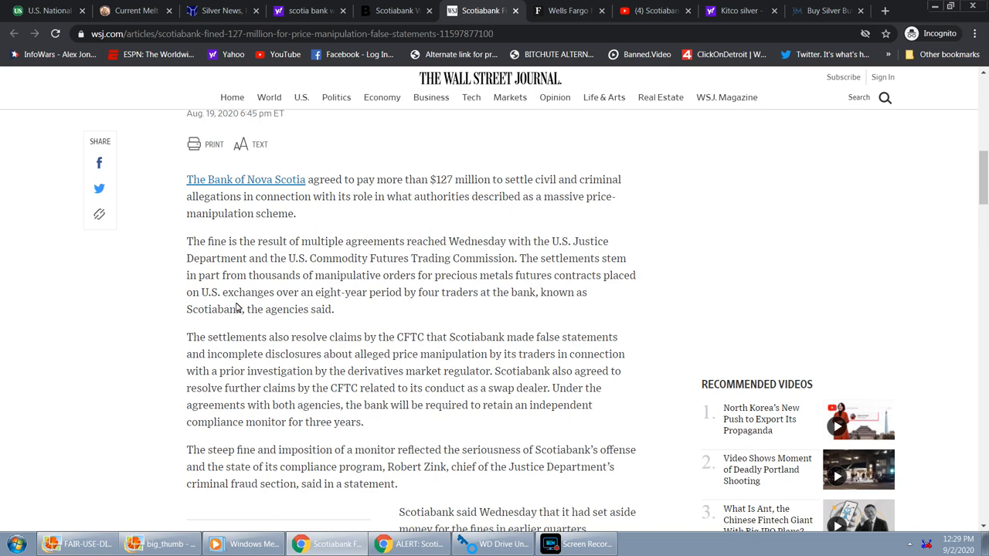
mouse_move(227, 326)
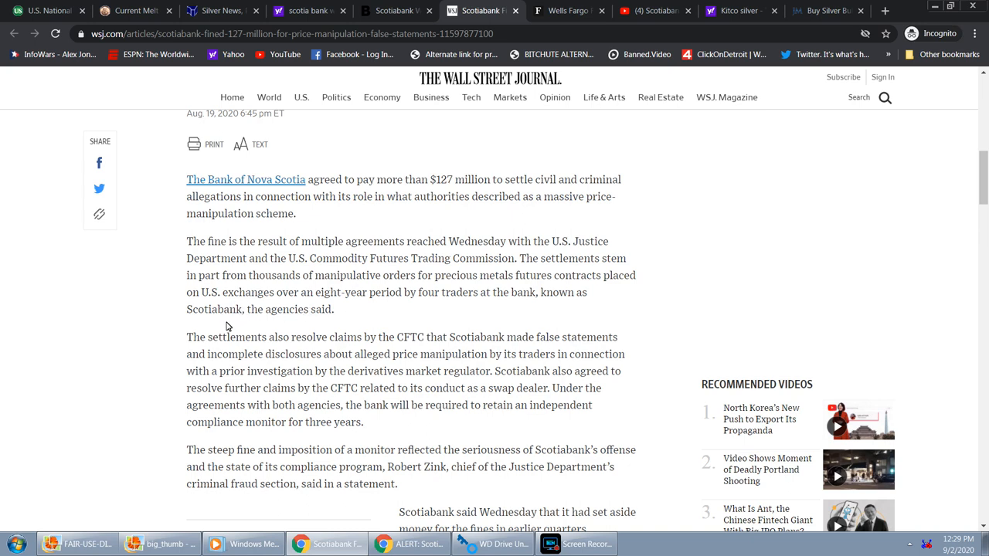
scroll("down", 3)
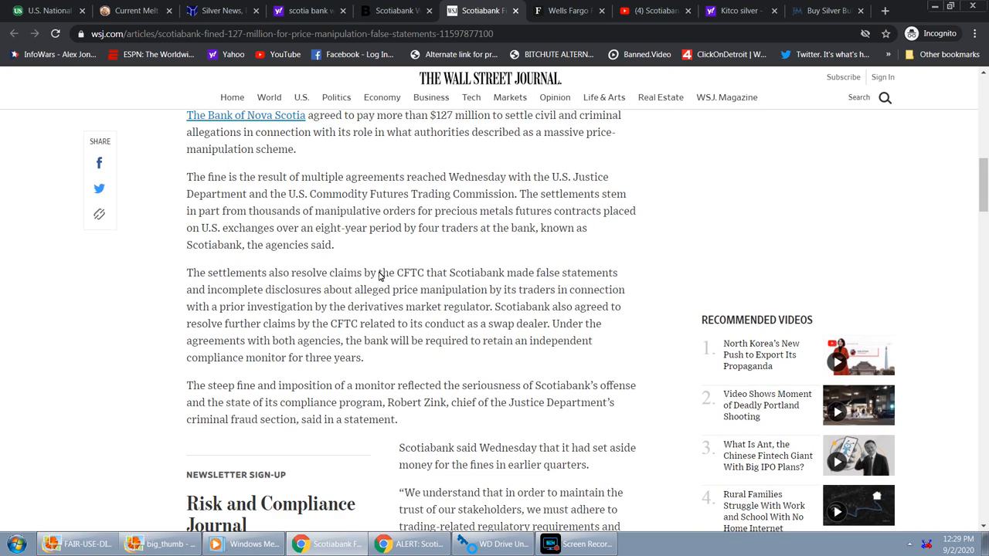
mouse_move(441, 277)
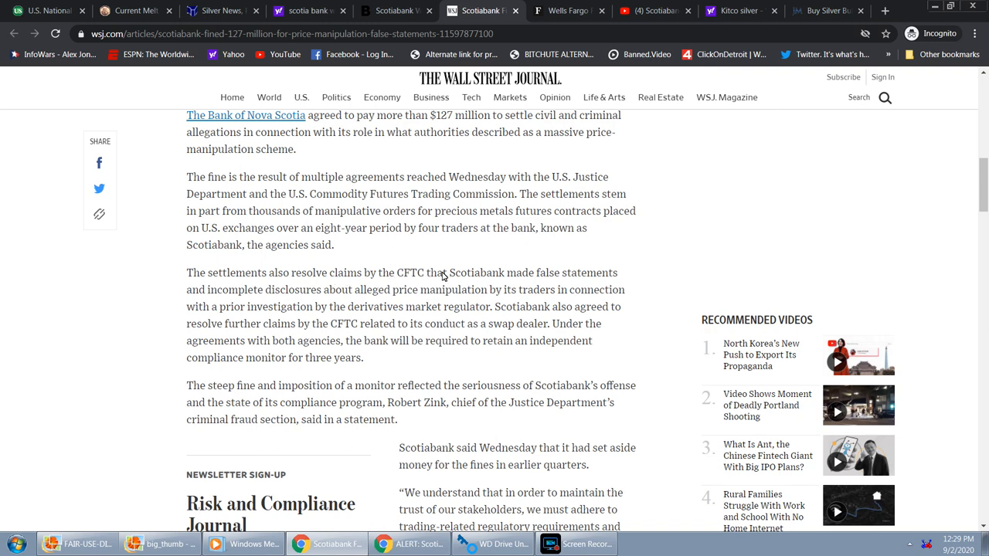
mouse_move(612, 278)
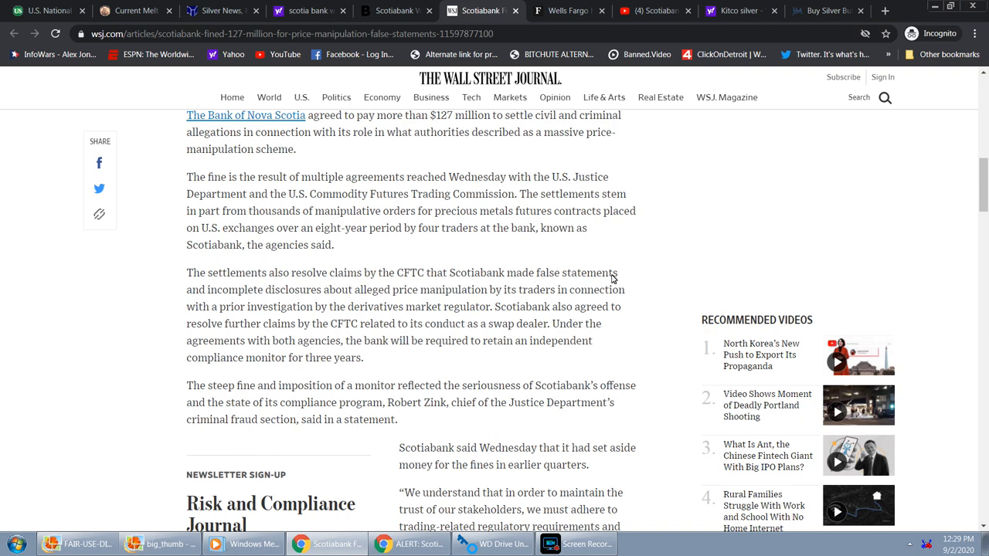
mouse_move(222, 300)
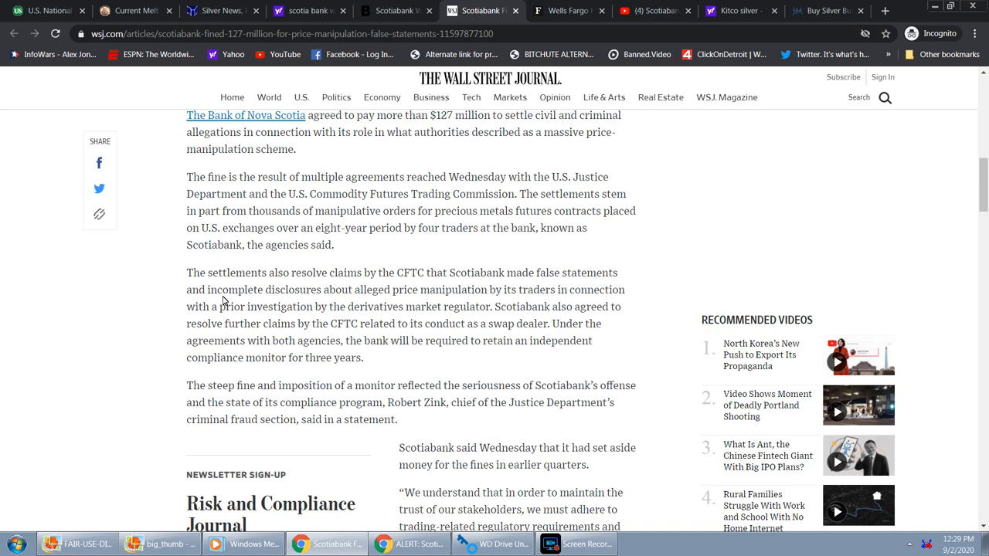
mouse_move(353, 290)
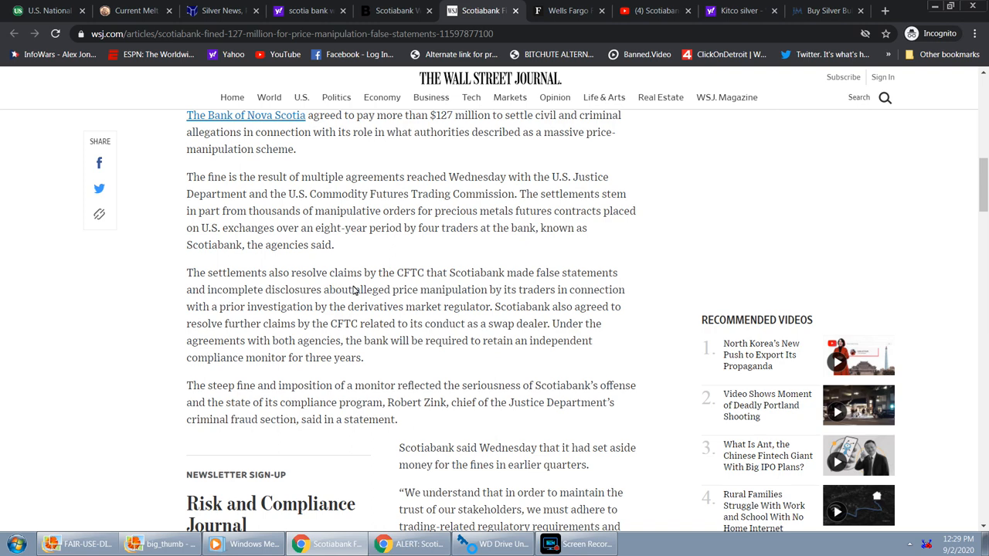
scroll("down", 3)
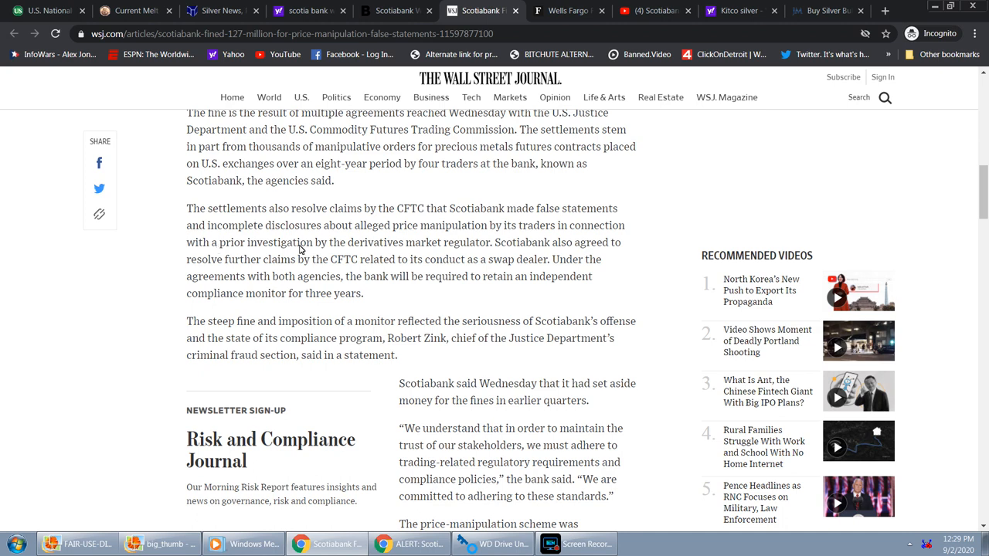
mouse_move(357, 247)
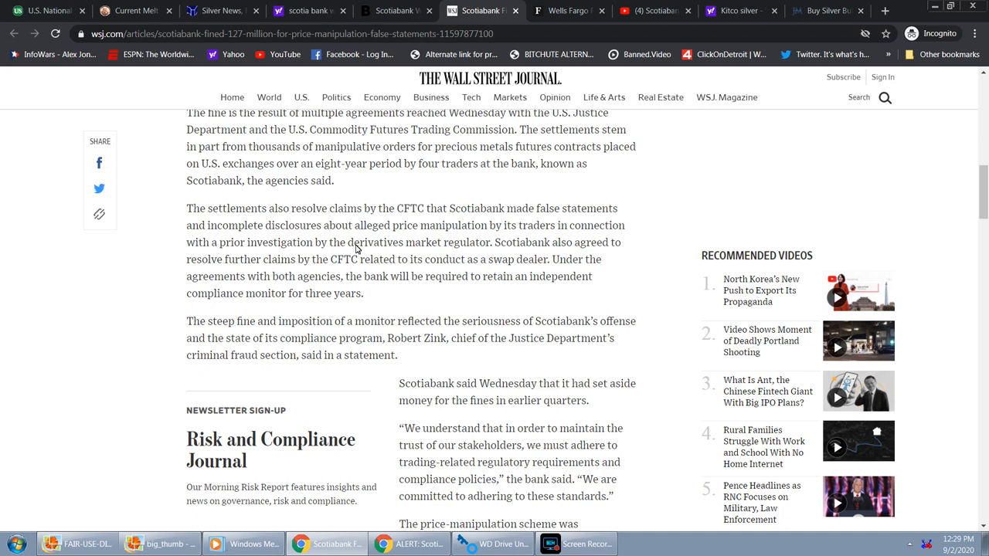
mouse_move(475, 246)
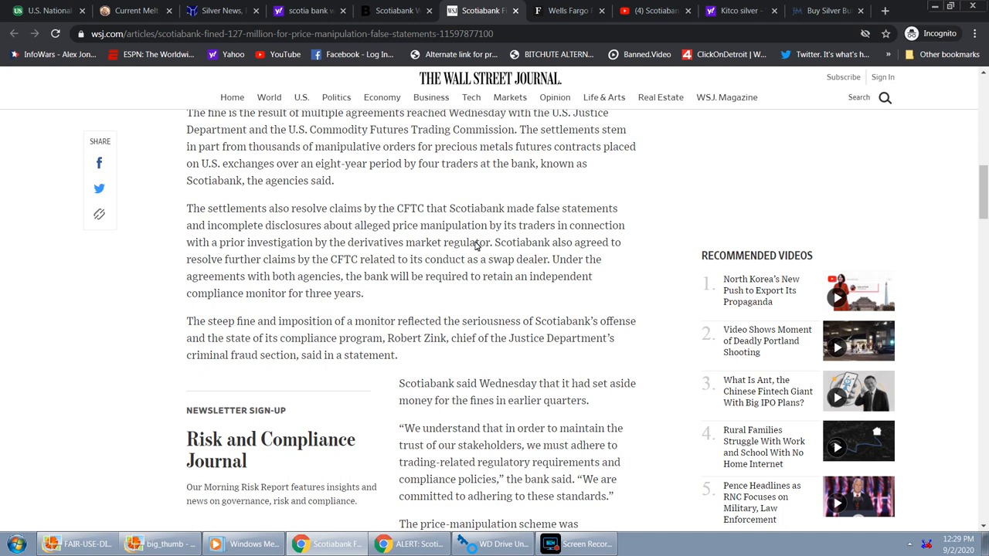
mouse_move(431, 246)
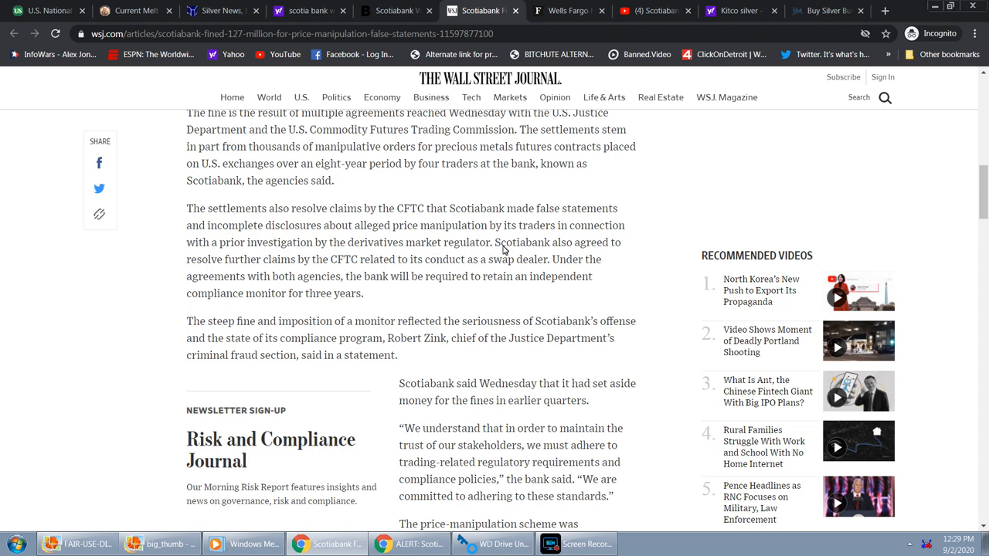
mouse_move(556, 247)
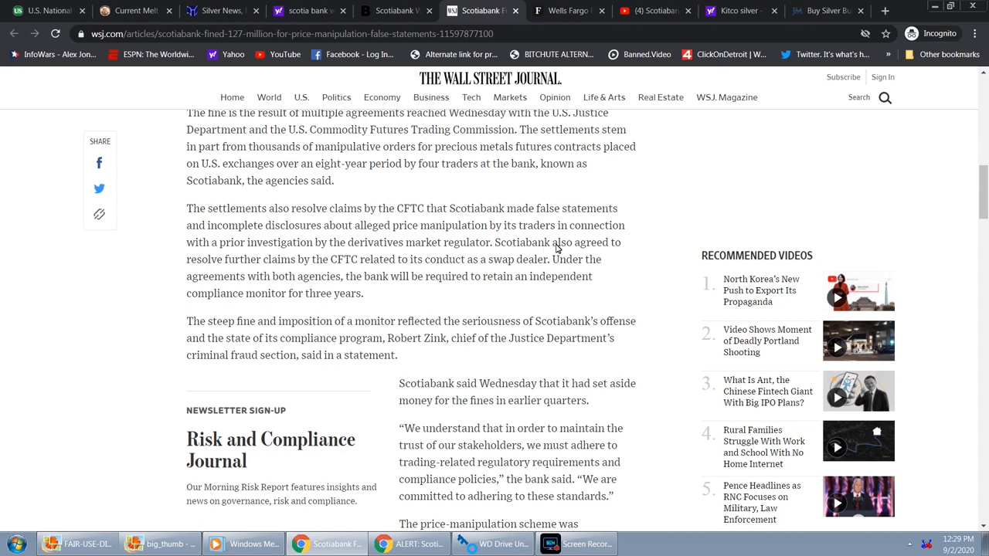
mouse_move(290, 270)
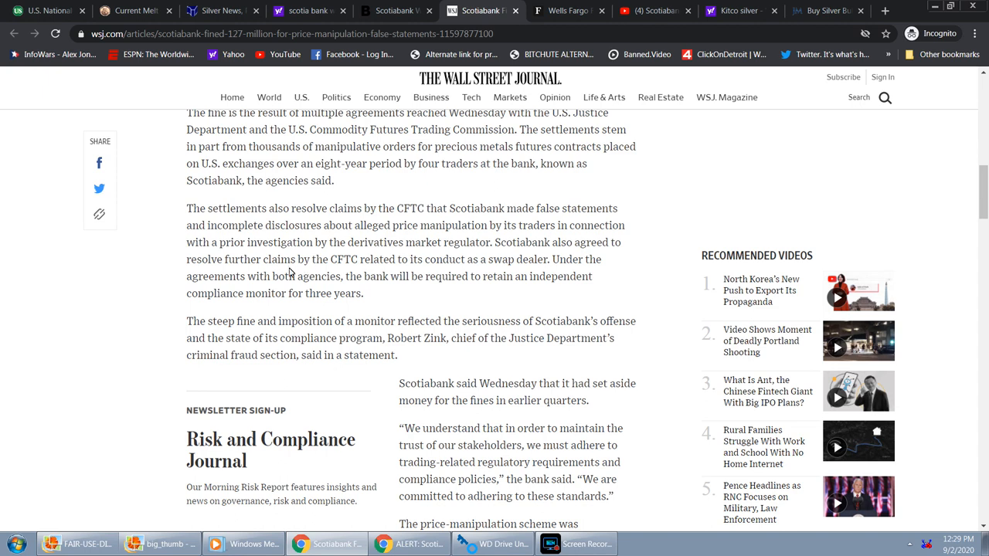
mouse_move(349, 263)
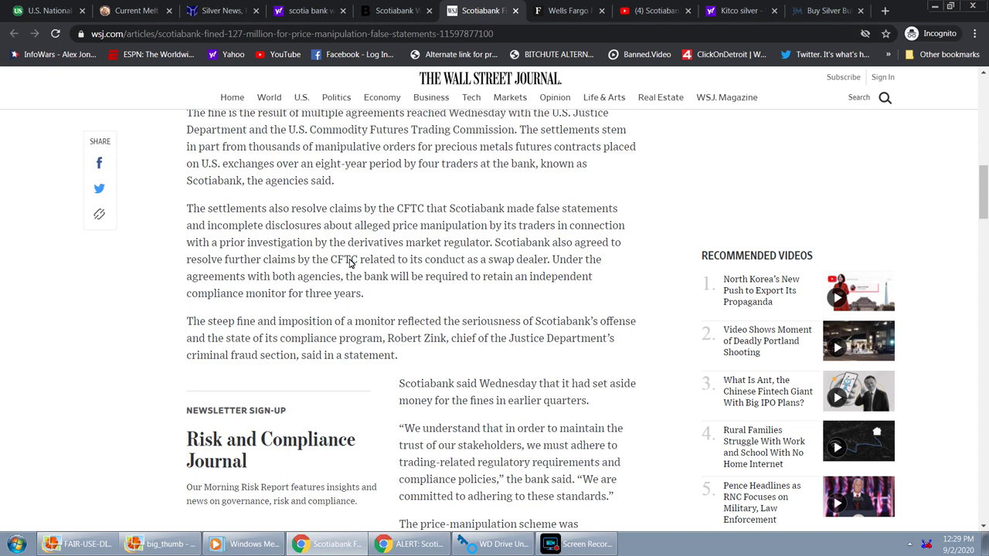
scroll("down", 3)
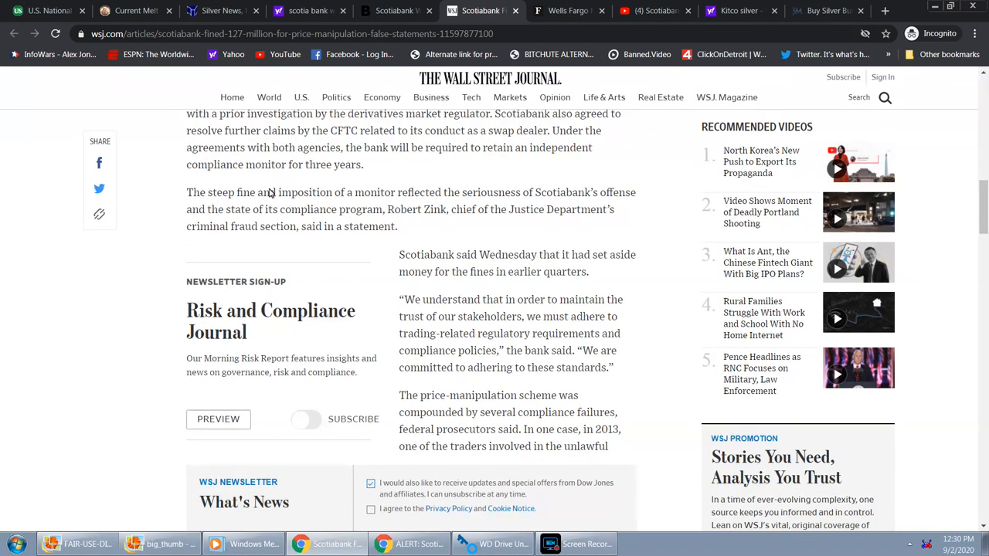
mouse_move(219, 199)
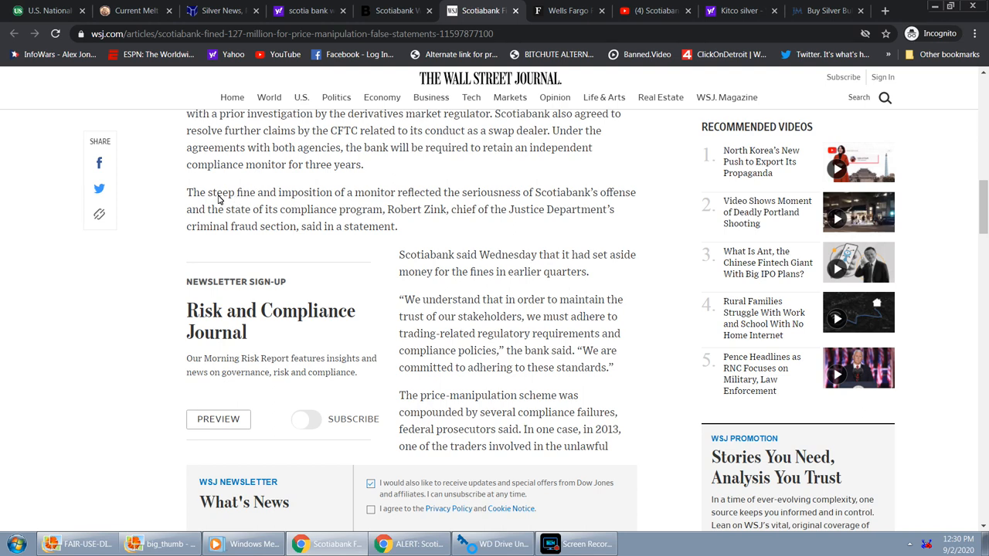
mouse_move(434, 198)
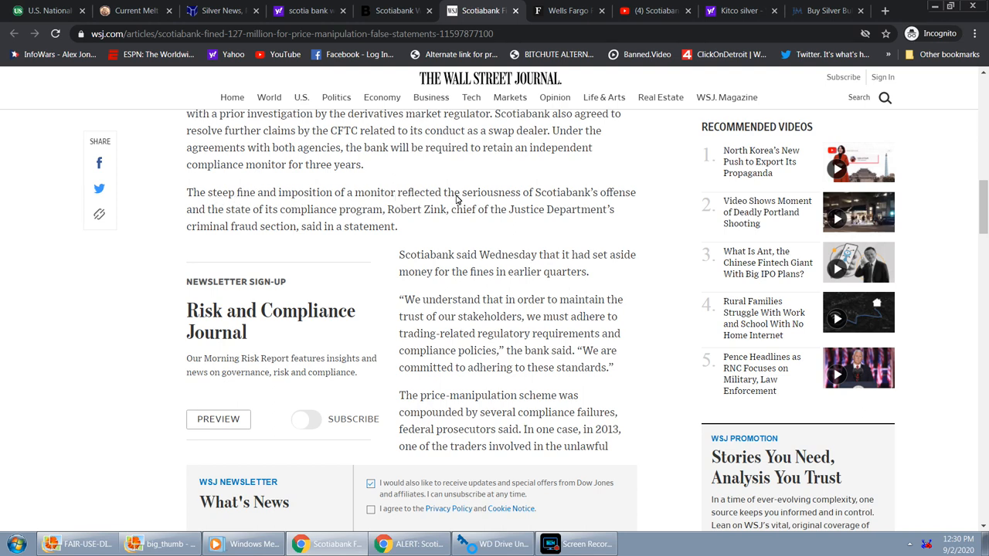
mouse_move(550, 204)
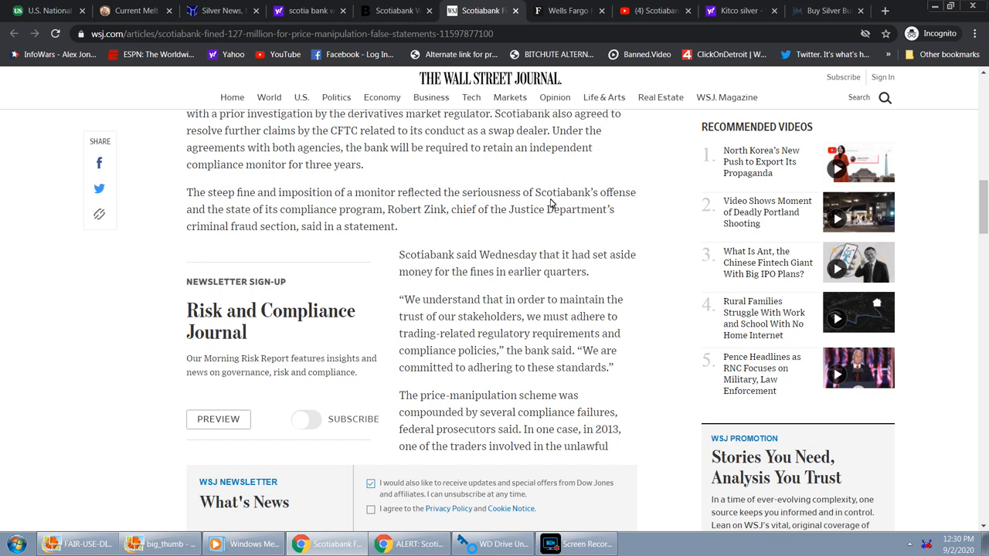
mouse_move(246, 211)
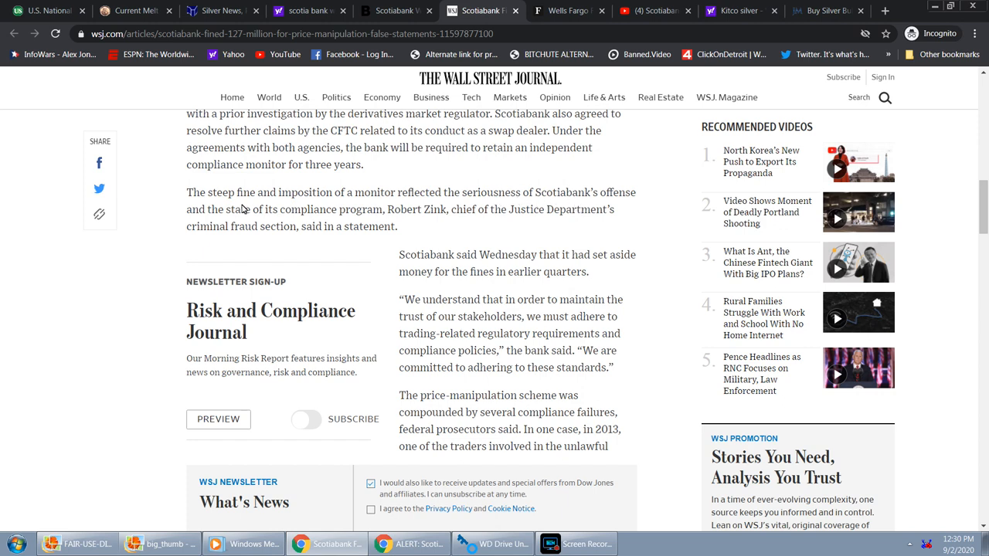
mouse_move(27, 241)
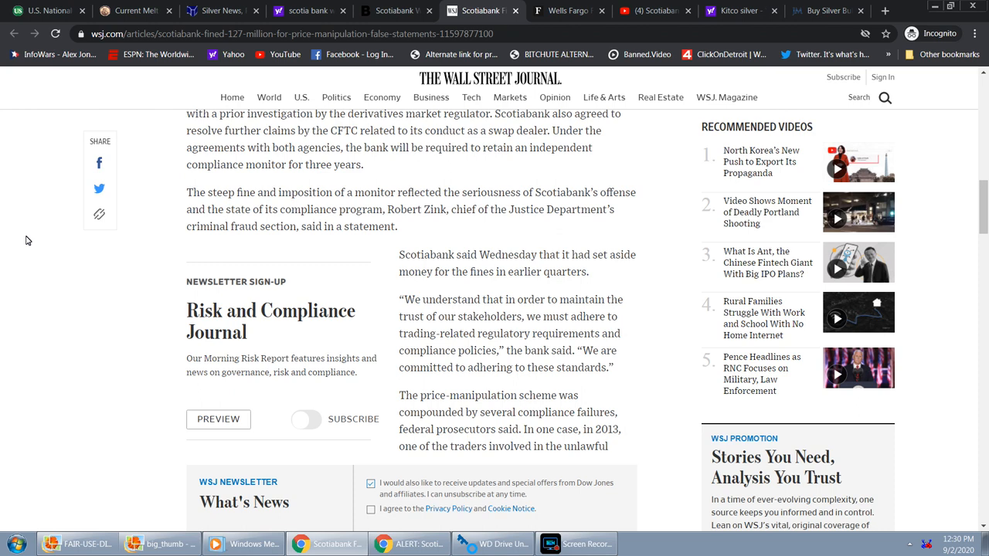
mouse_move(445, 260)
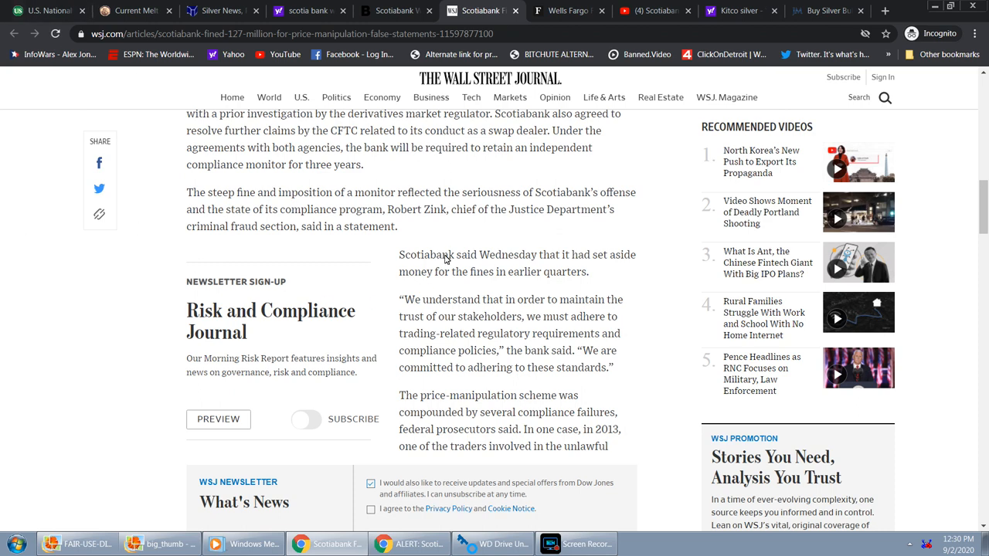
scroll("down", 3)
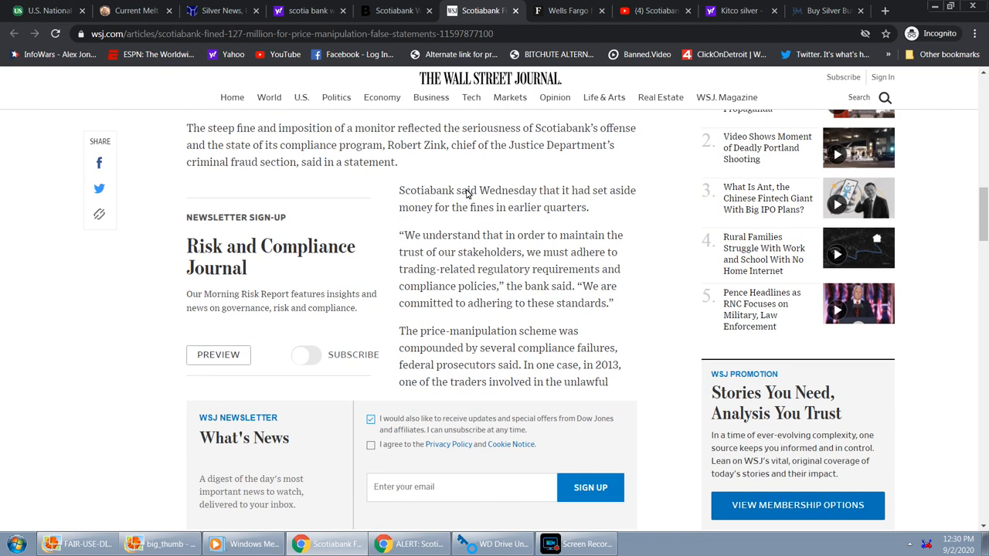
mouse_move(534, 207)
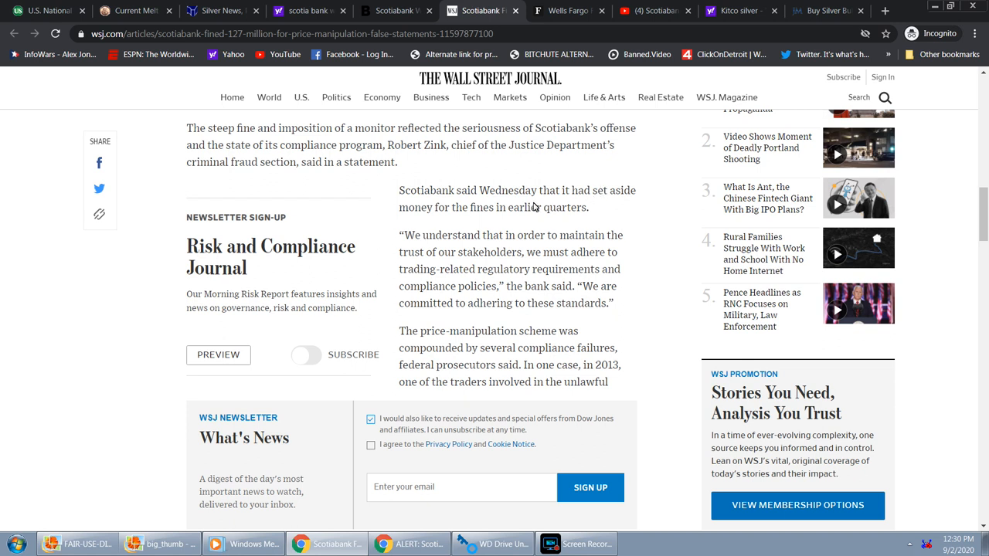
mouse_move(529, 216)
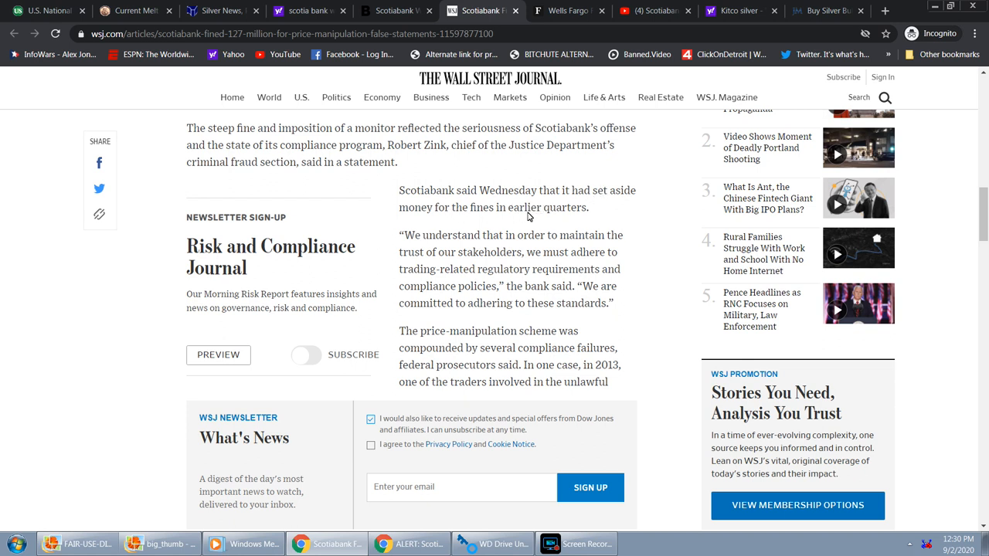
mouse_move(461, 241)
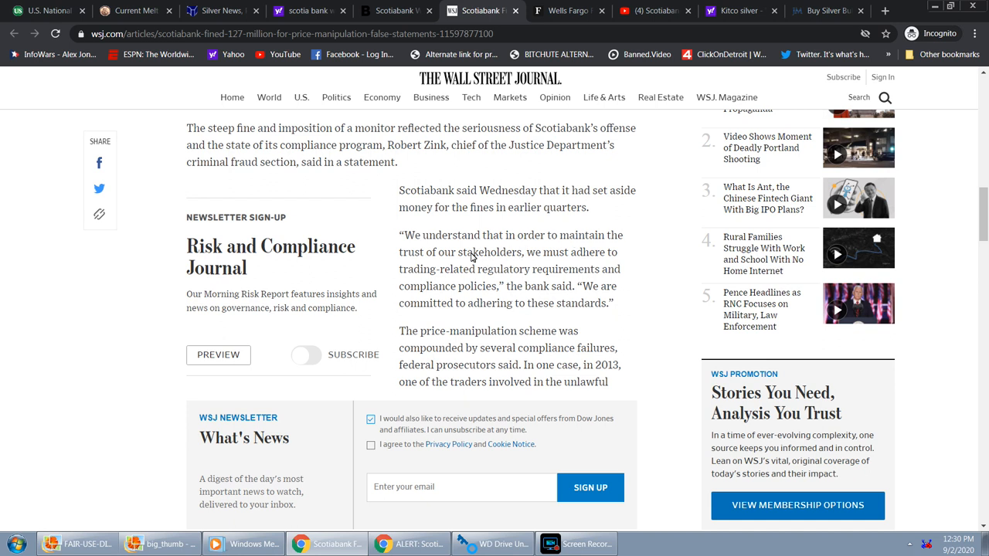
mouse_move(573, 258)
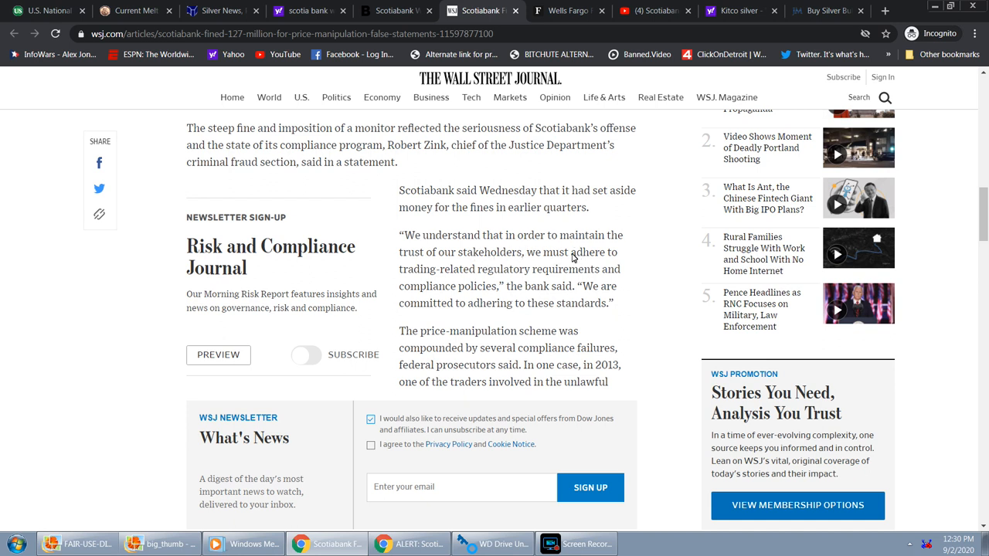
mouse_move(578, 275)
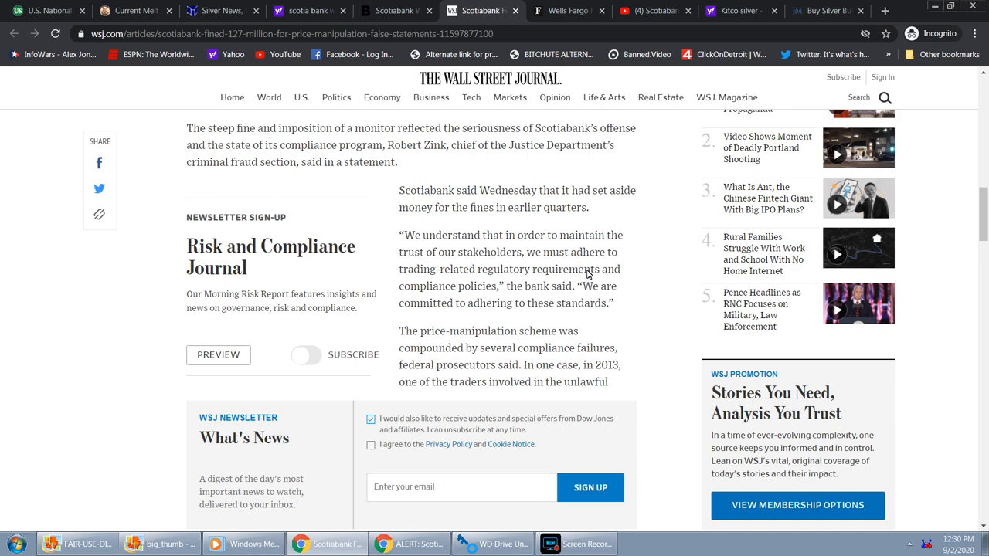
- Scroll the WSJ Scotiabank article down to the trader's email and CFTC guidance paragraph
scroll("down", 3)
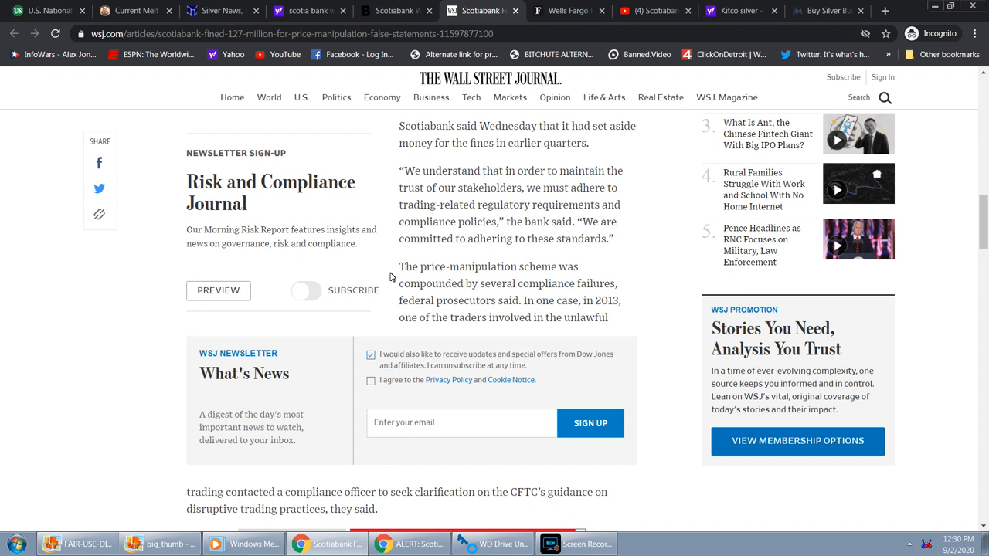
mouse_move(471, 286)
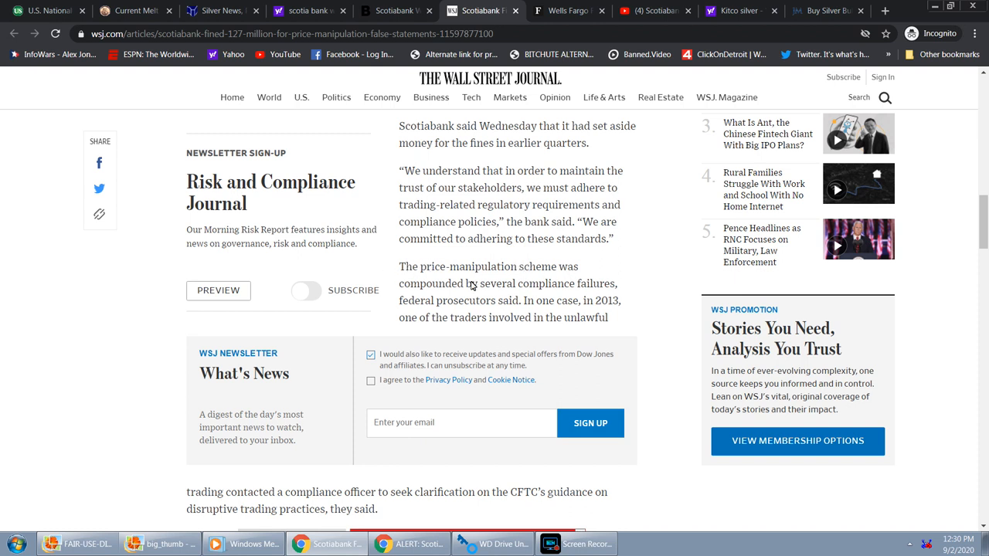
mouse_move(506, 286)
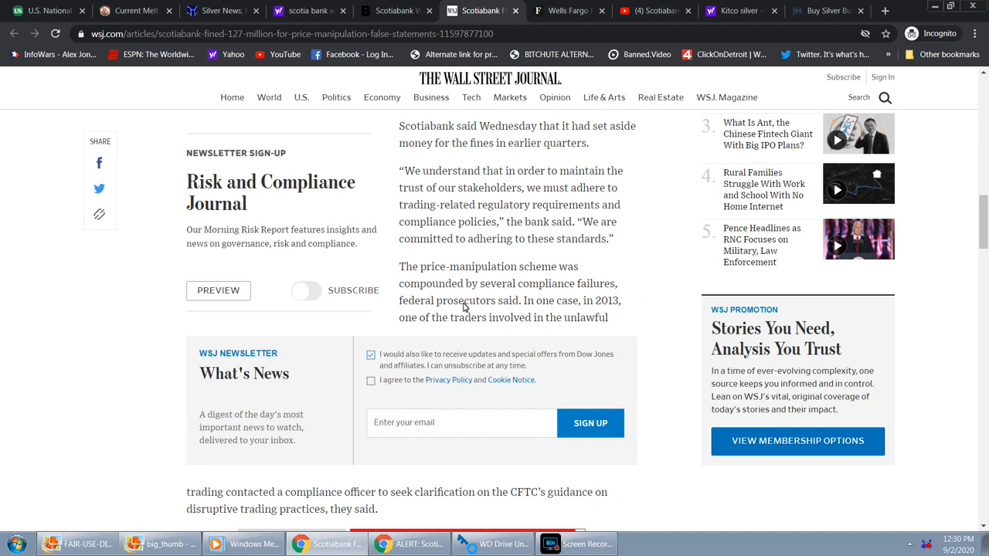
scroll("down", 3)
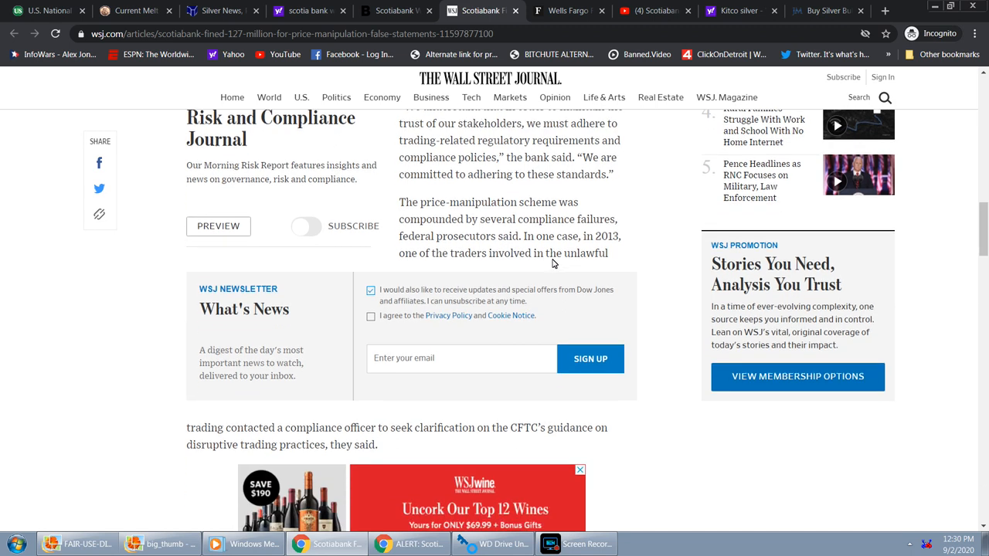
mouse_move(433, 260)
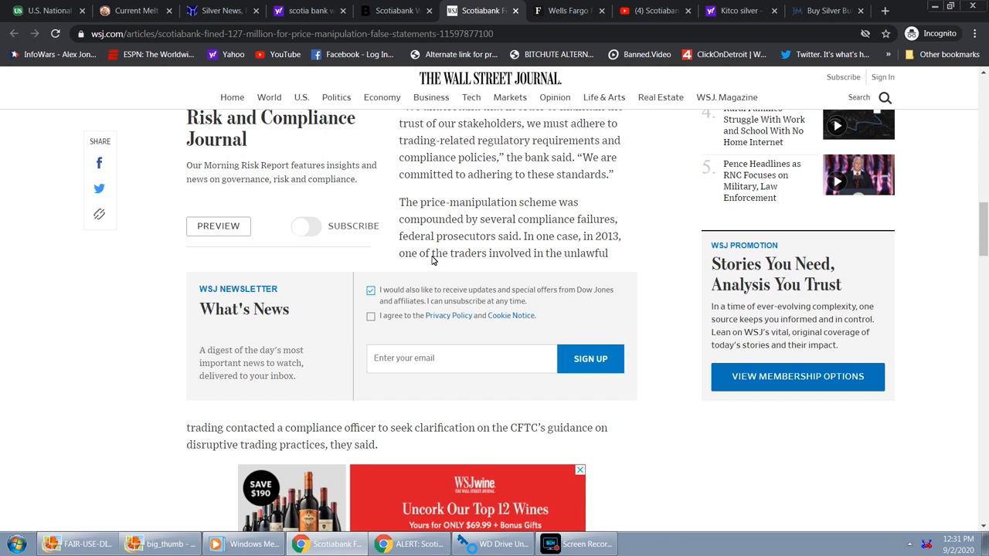
mouse_move(556, 254)
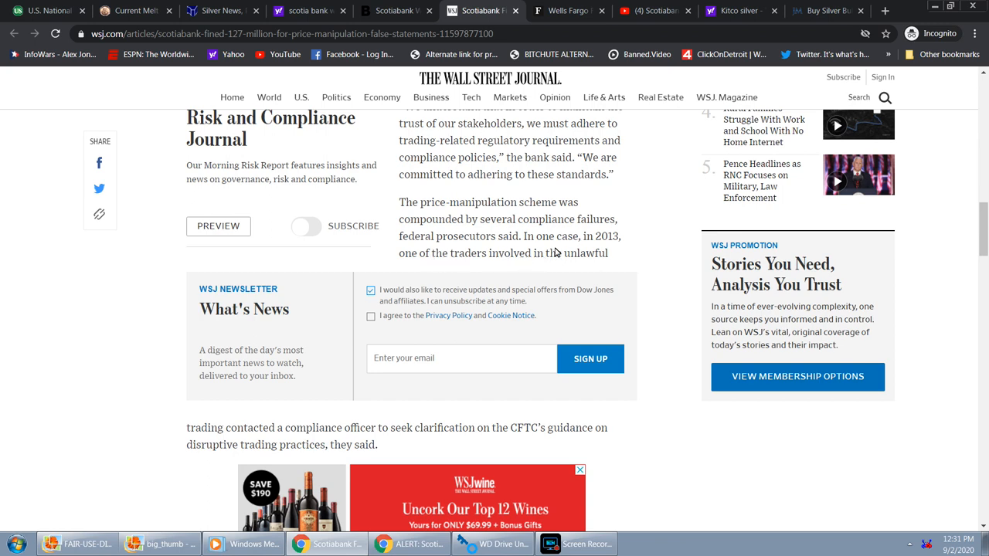
scroll("down", 3)
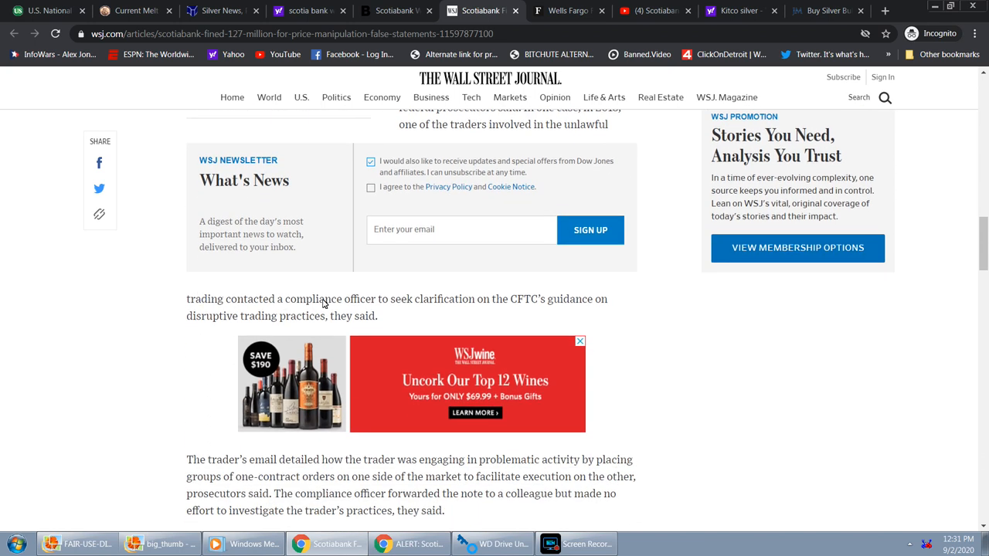
mouse_move(425, 306)
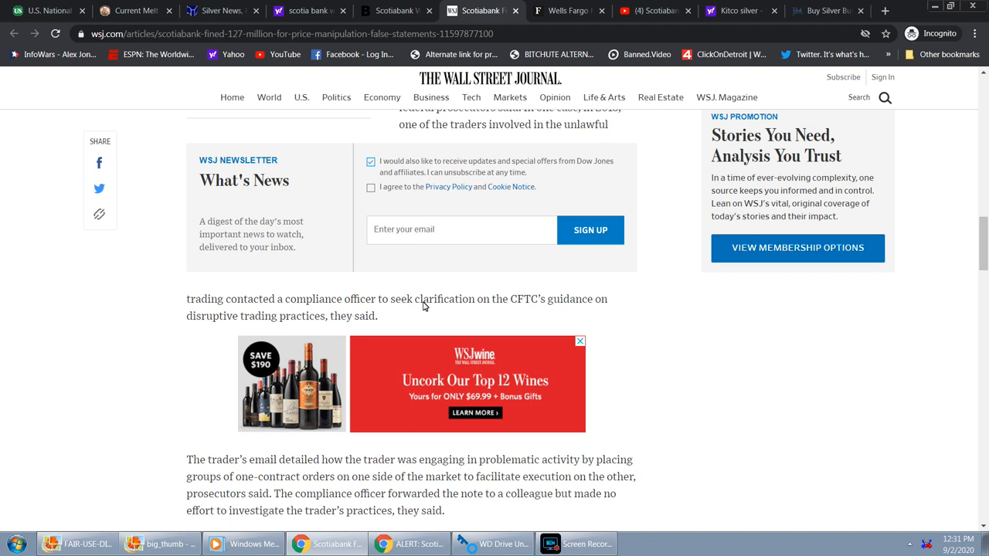
scroll("down", 3)
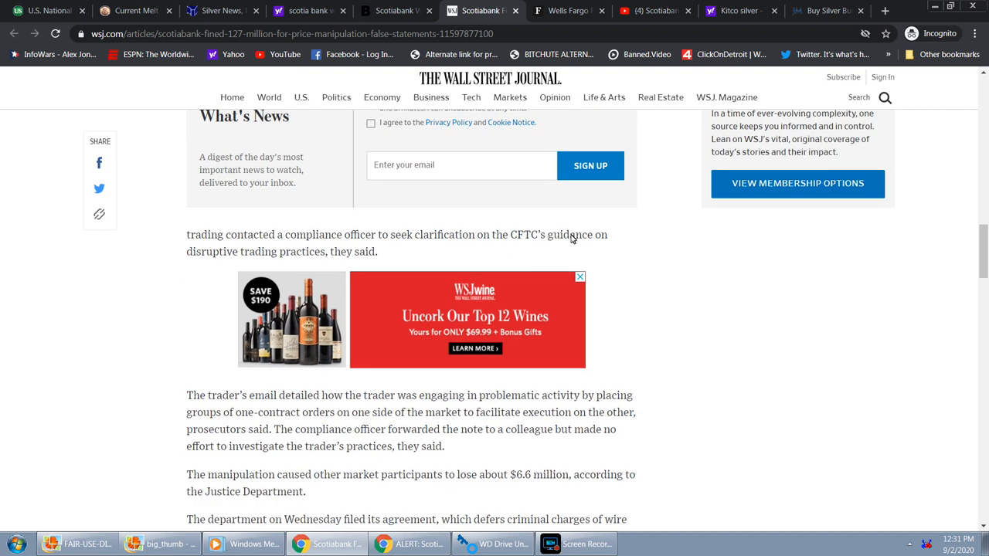
mouse_move(621, 239)
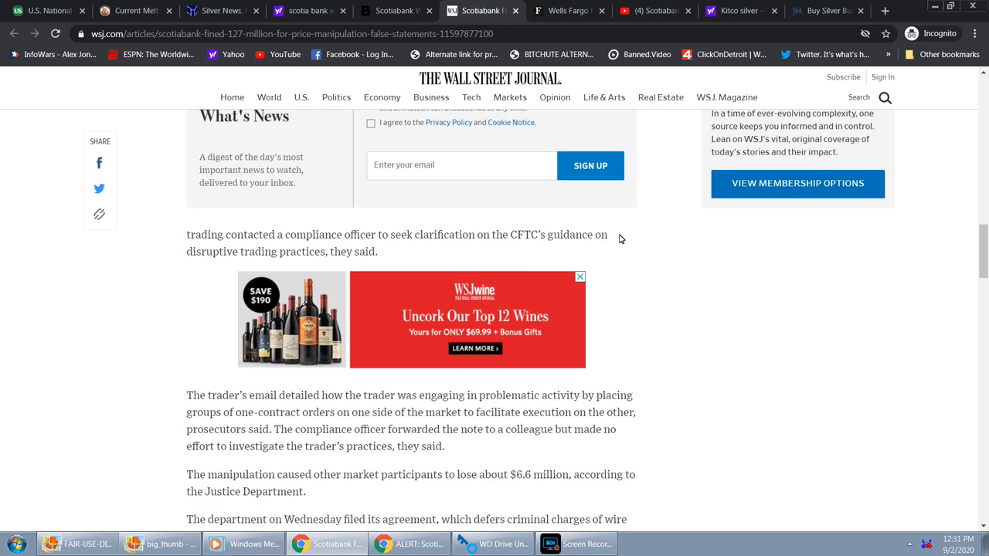
mouse_move(374, 254)
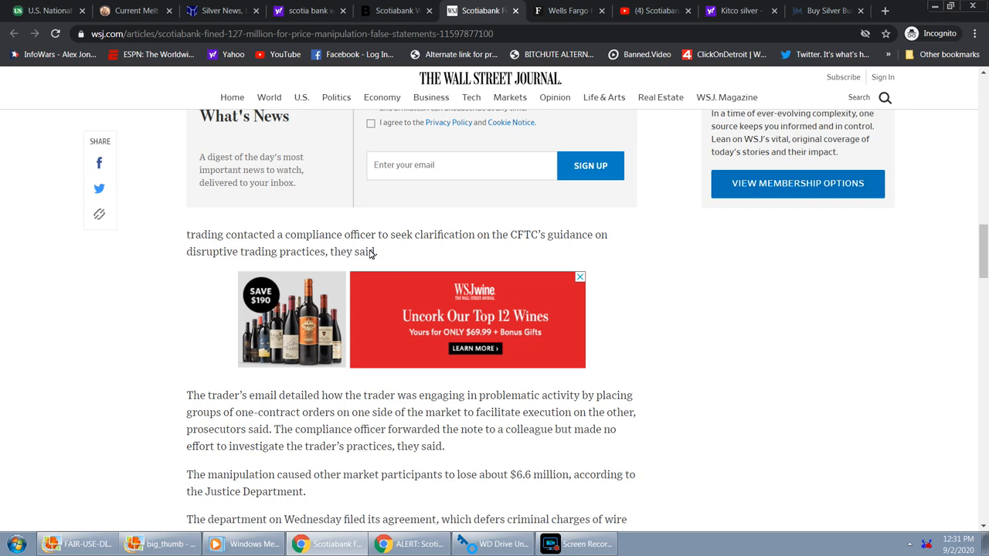
- Scroll past the wine ad to the $6.6 million losses and $60.4 million penalties passages
scroll("down", 3)
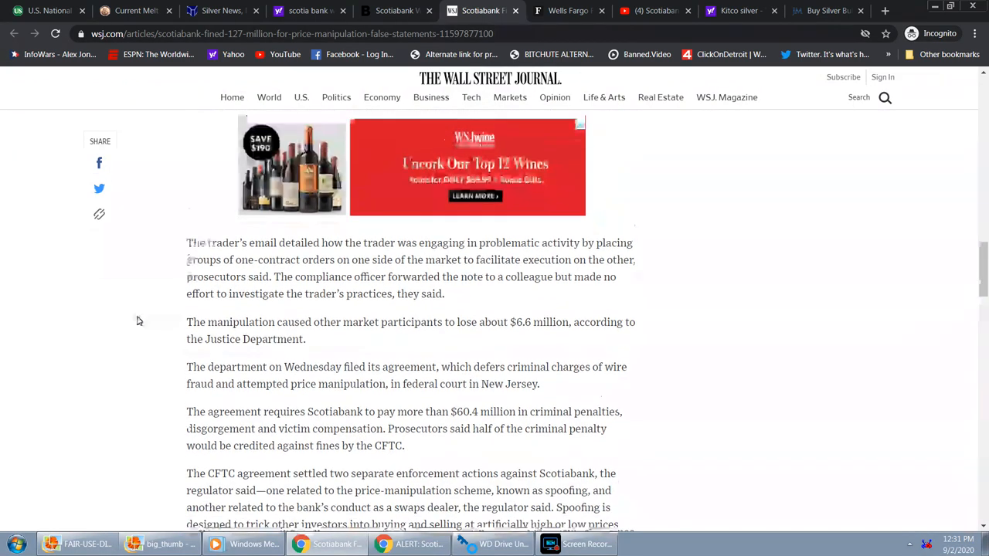
scroll("down", 3)
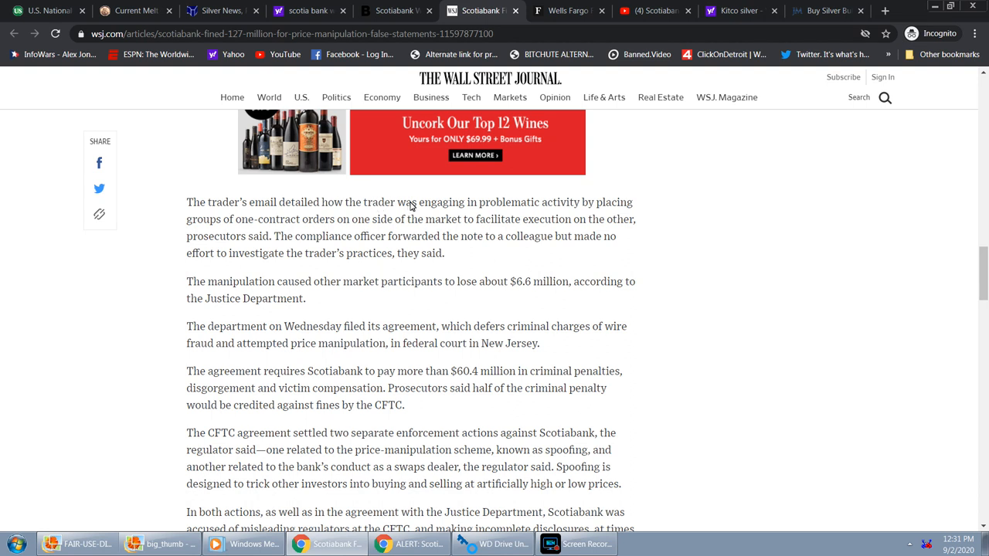
mouse_move(643, 210)
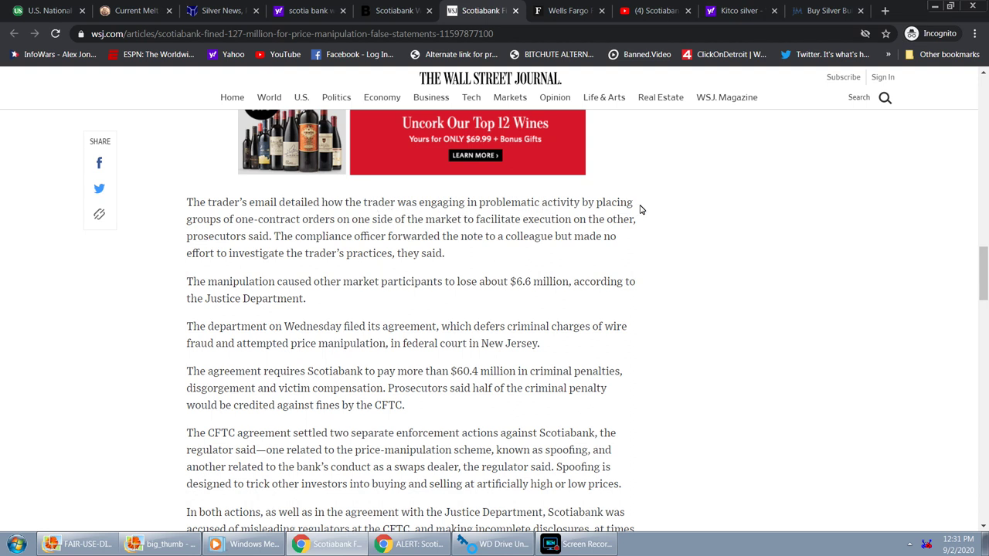
mouse_move(229, 225)
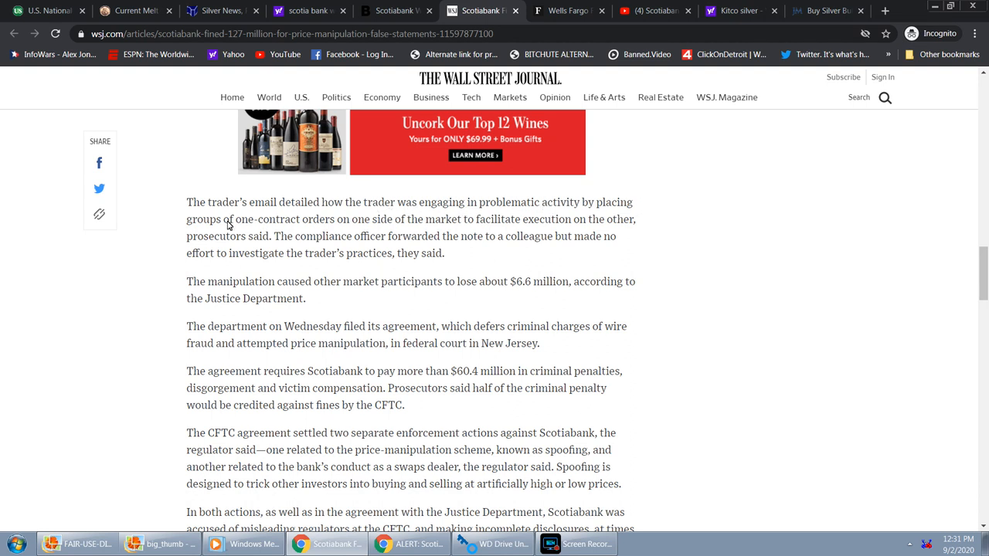
mouse_move(384, 226)
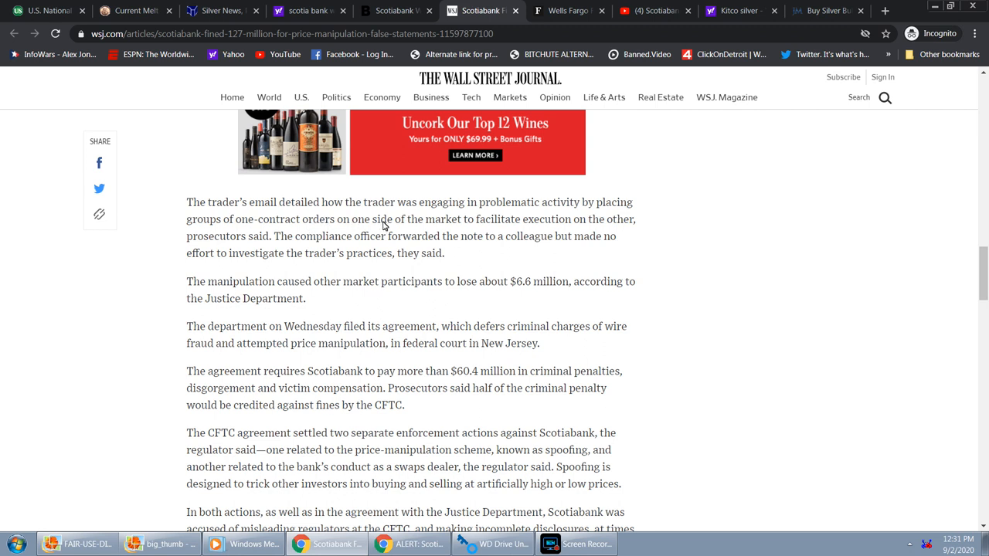
mouse_move(589, 225)
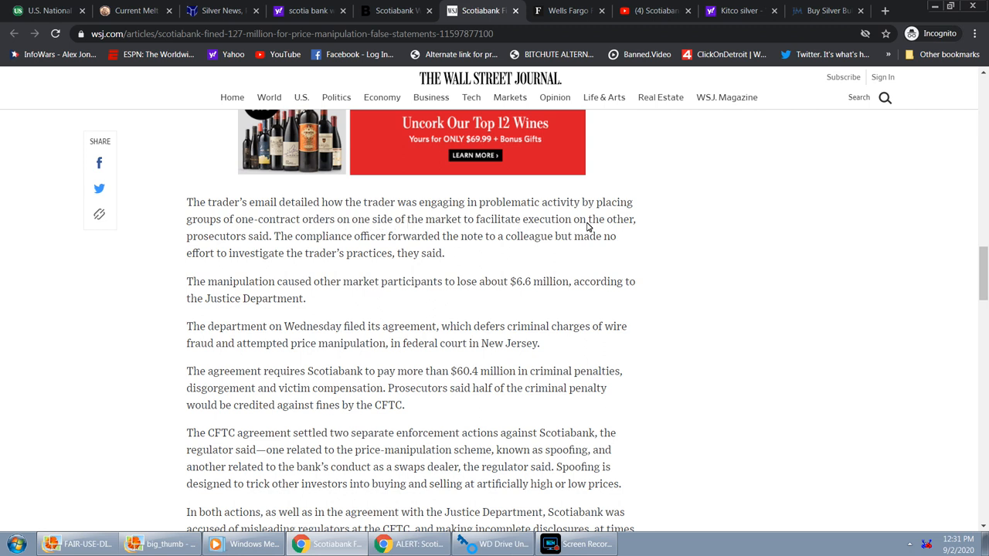
mouse_move(642, 228)
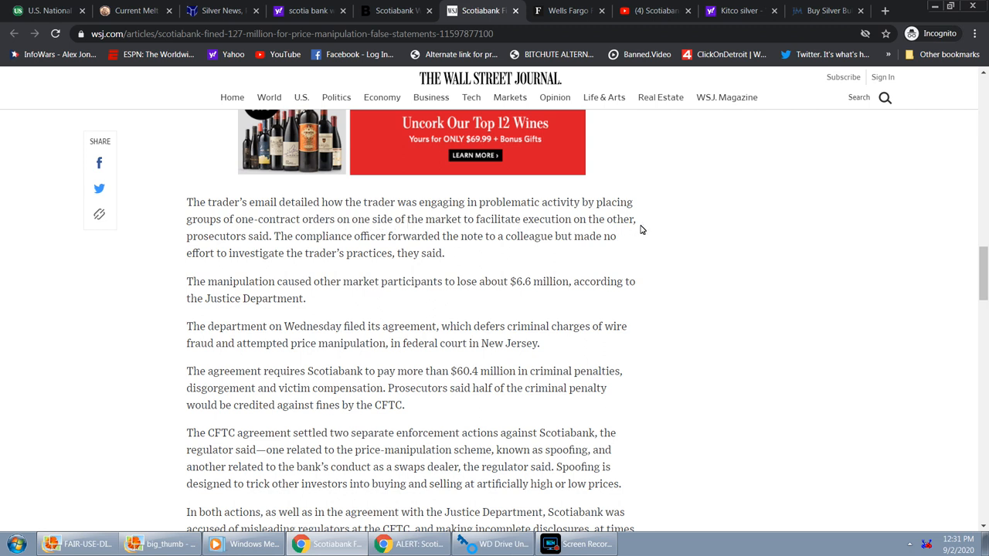
mouse_move(303, 245)
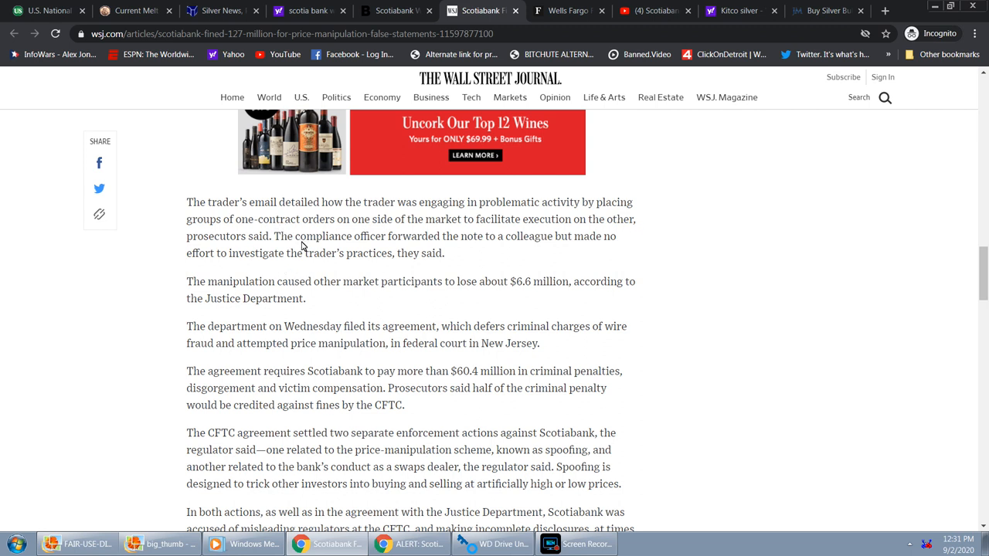
mouse_move(598, 241)
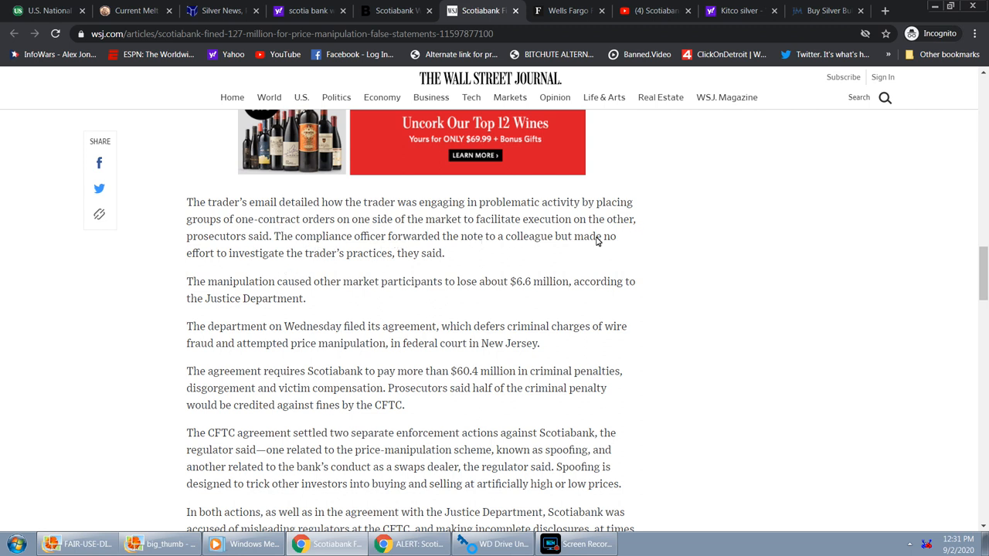
mouse_move(284, 254)
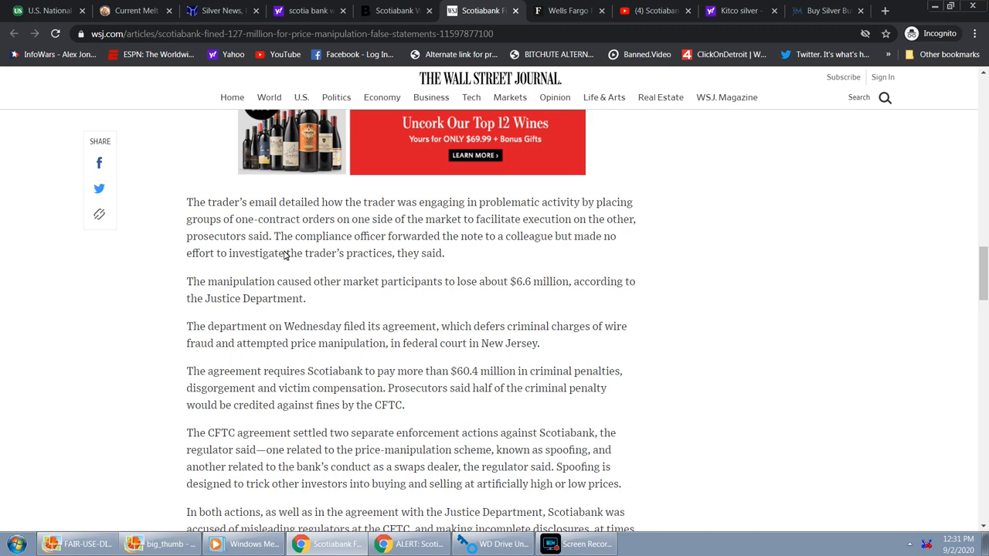
mouse_move(348, 264)
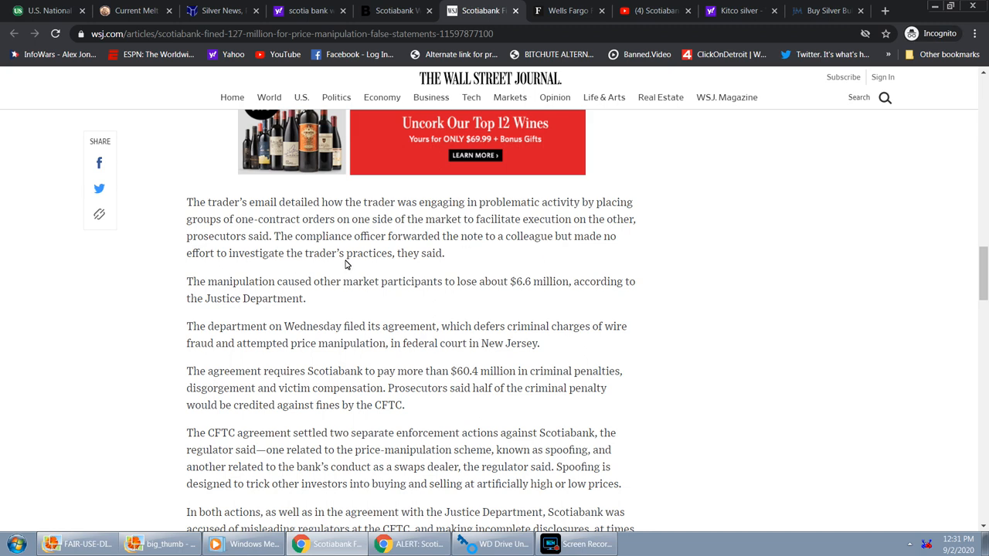
scroll("down", 3)
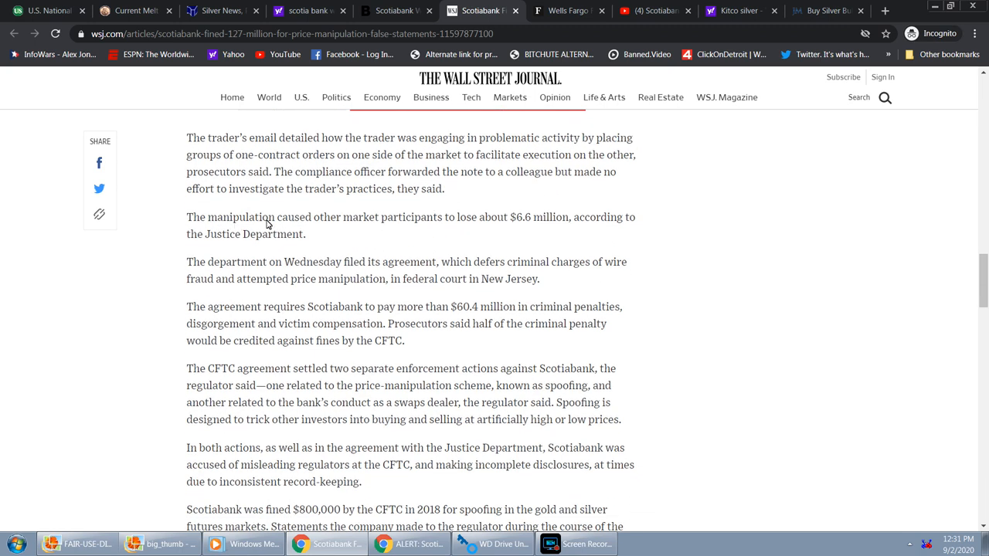
mouse_move(315, 227)
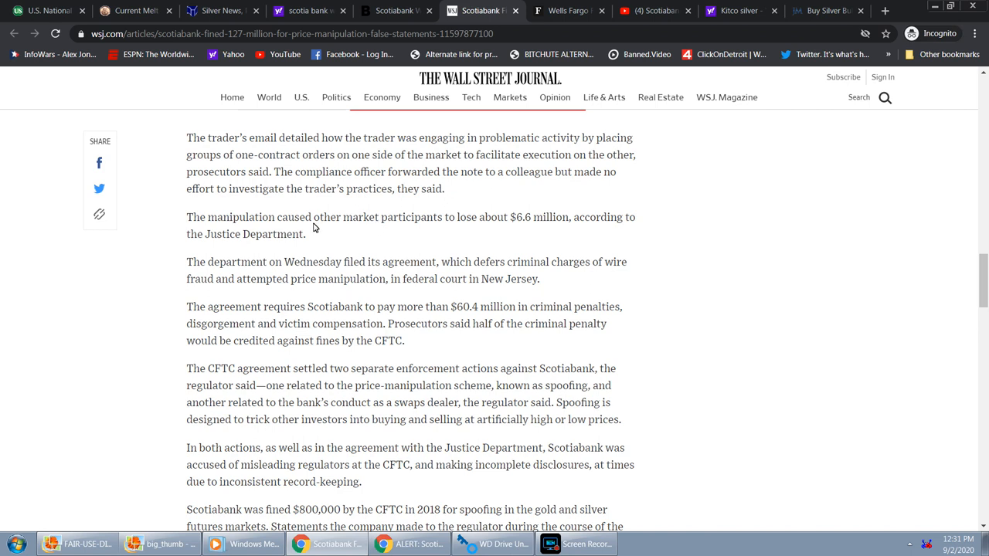
mouse_move(594, 221)
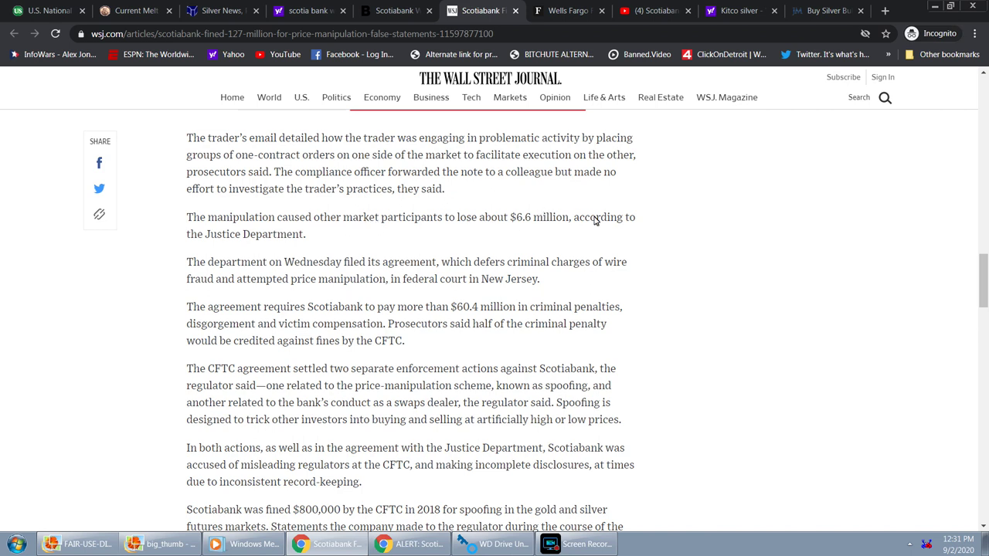
mouse_move(638, 210)
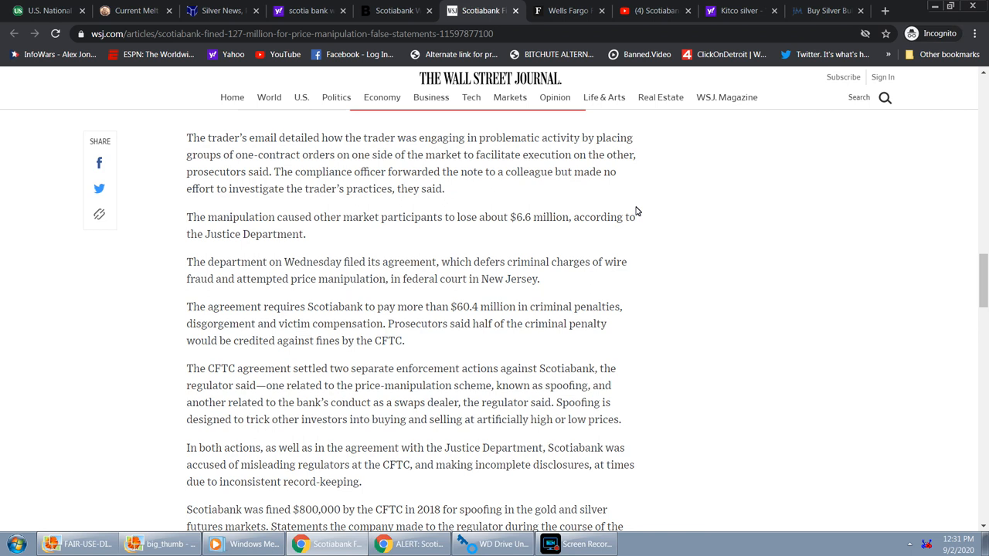
mouse_move(630, 207)
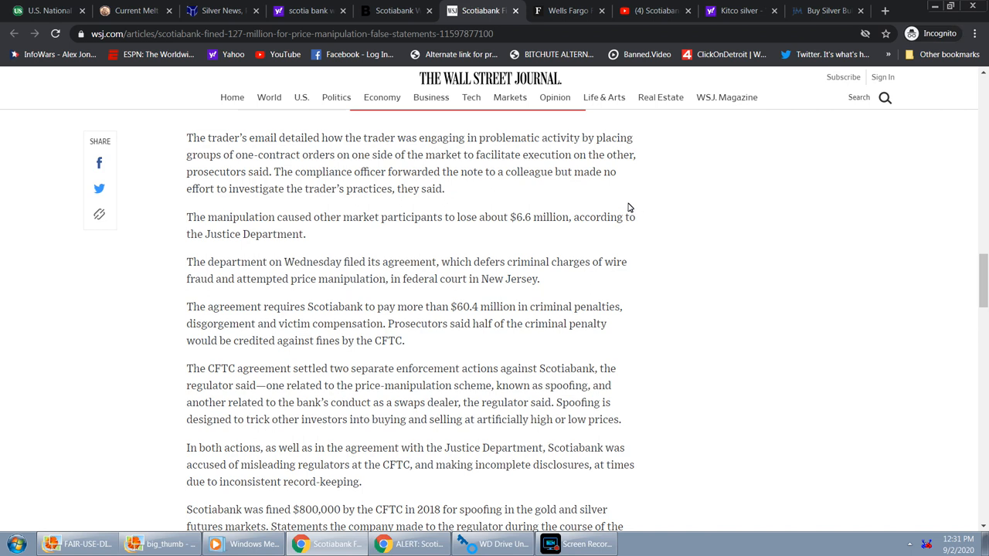
scroll("down", 3)
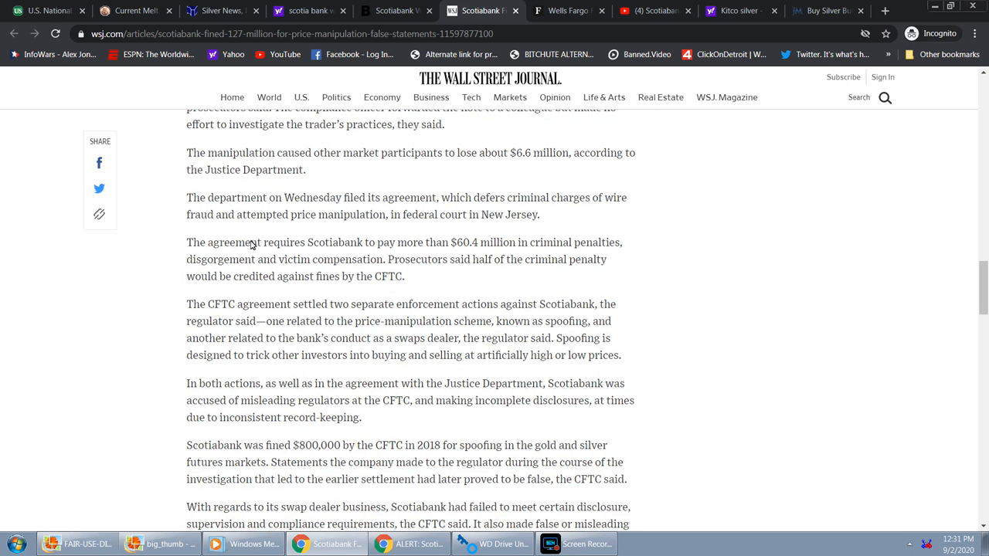
mouse_move(454, 243)
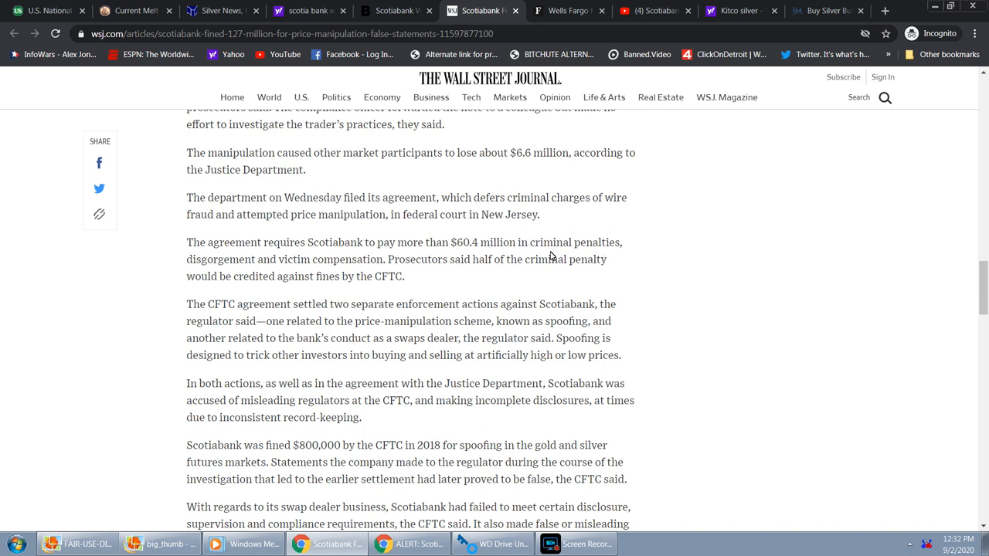
mouse_move(206, 269)
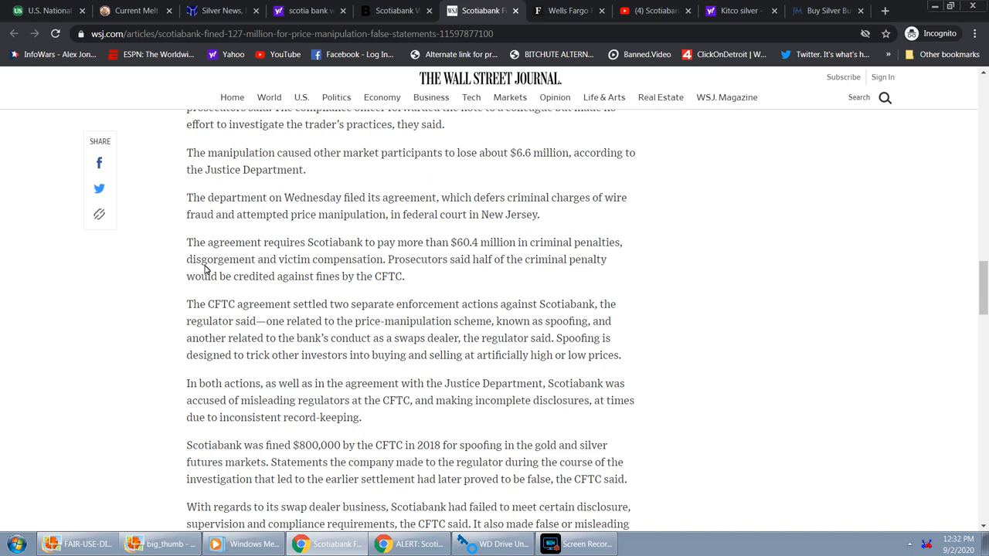
mouse_move(288, 259)
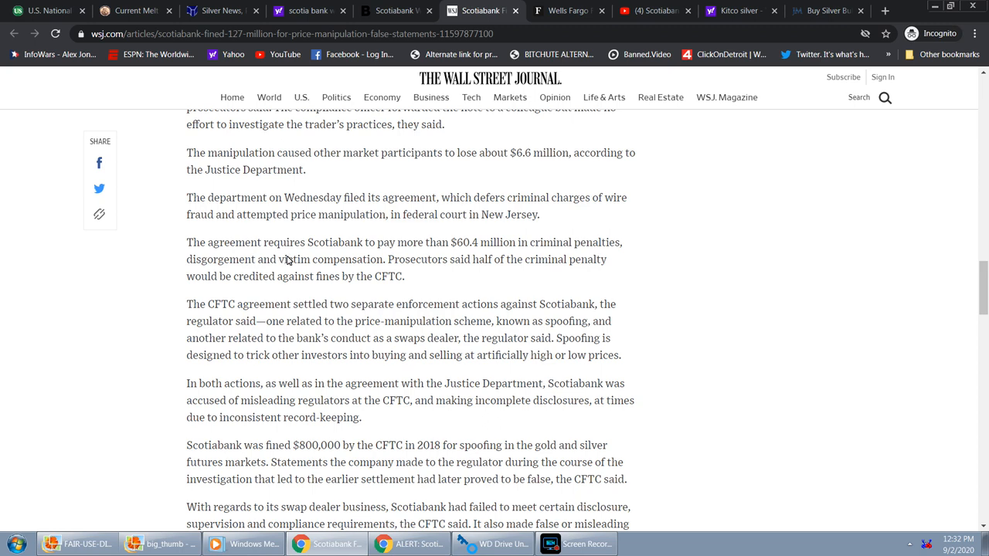
scroll("down", 3)
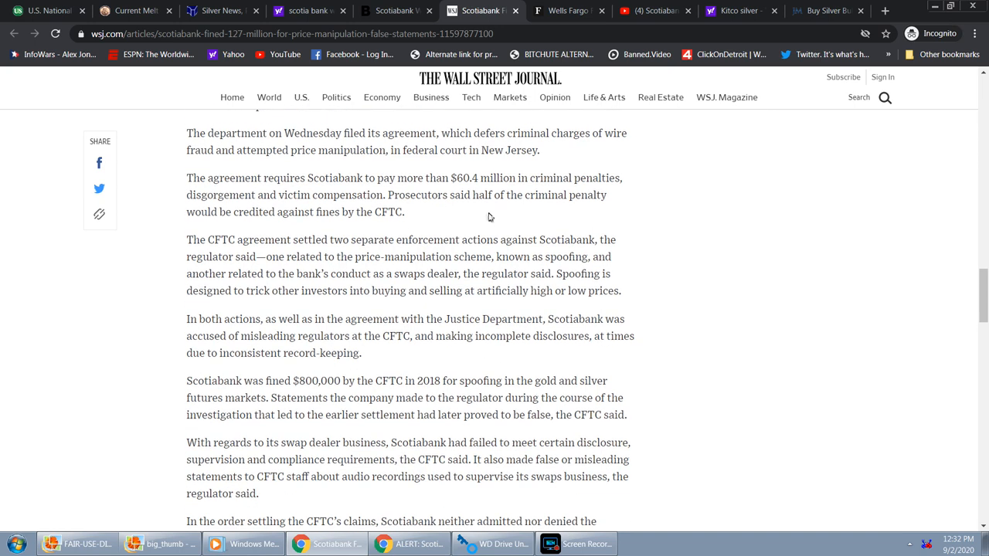
mouse_move(207, 215)
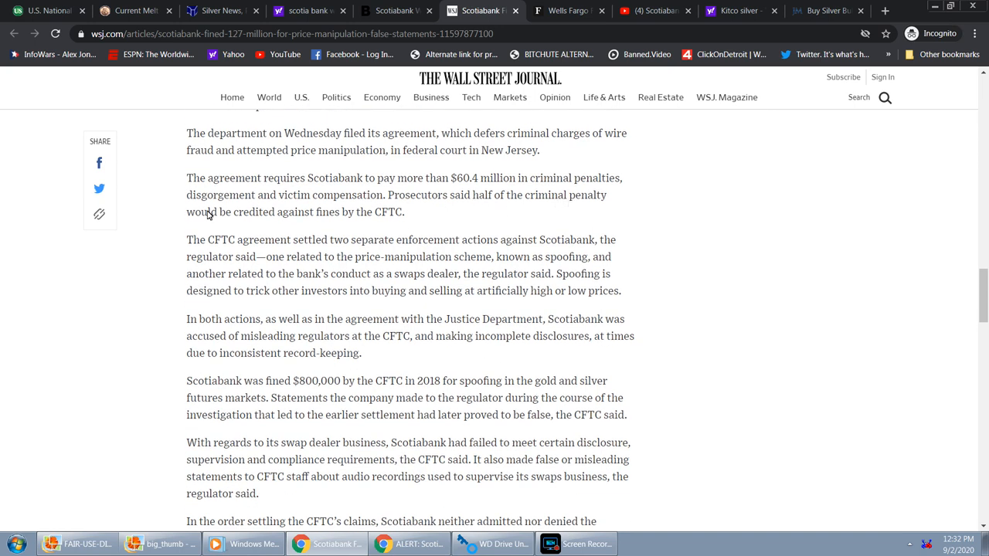
mouse_move(312, 220)
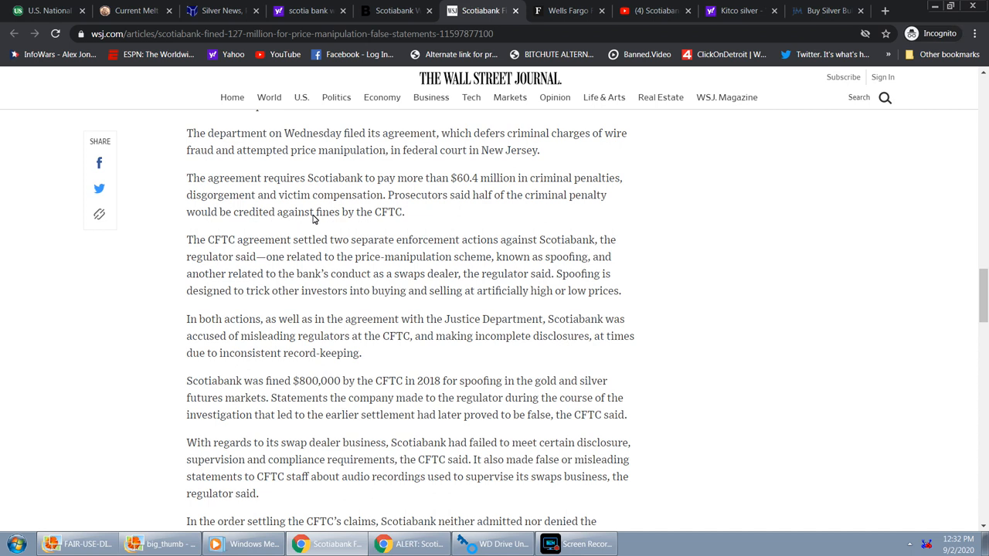
mouse_move(358, 216)
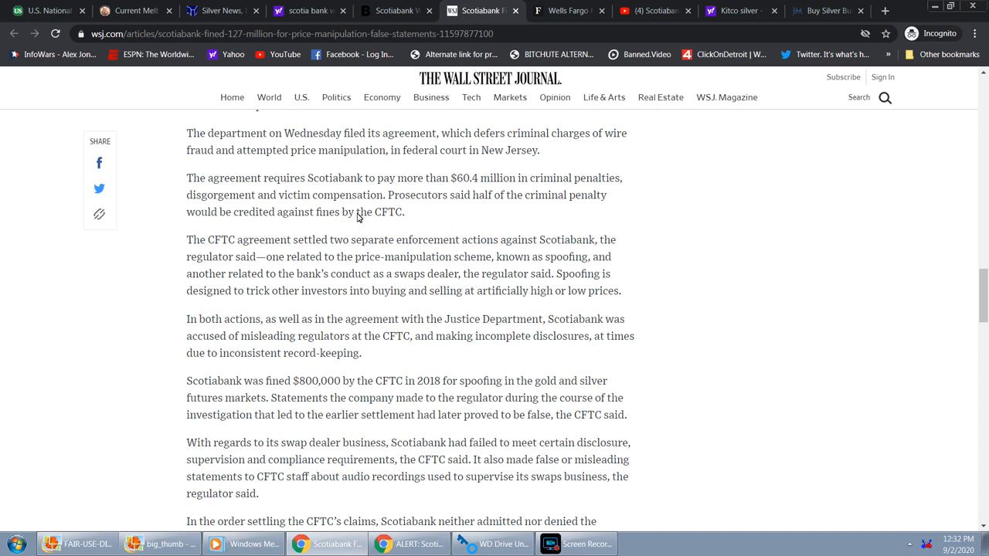
scroll("down", 3)
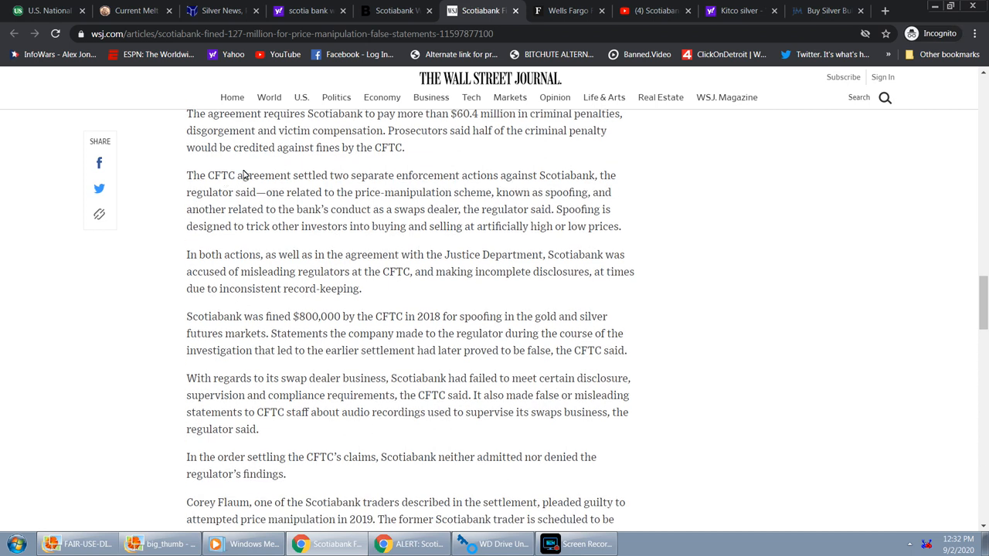
mouse_move(354, 189)
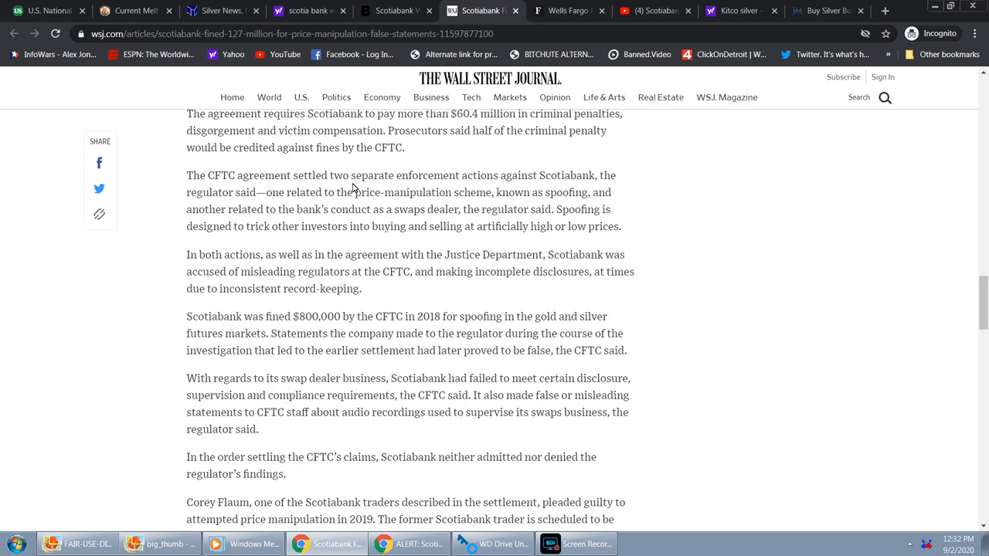
mouse_move(624, 183)
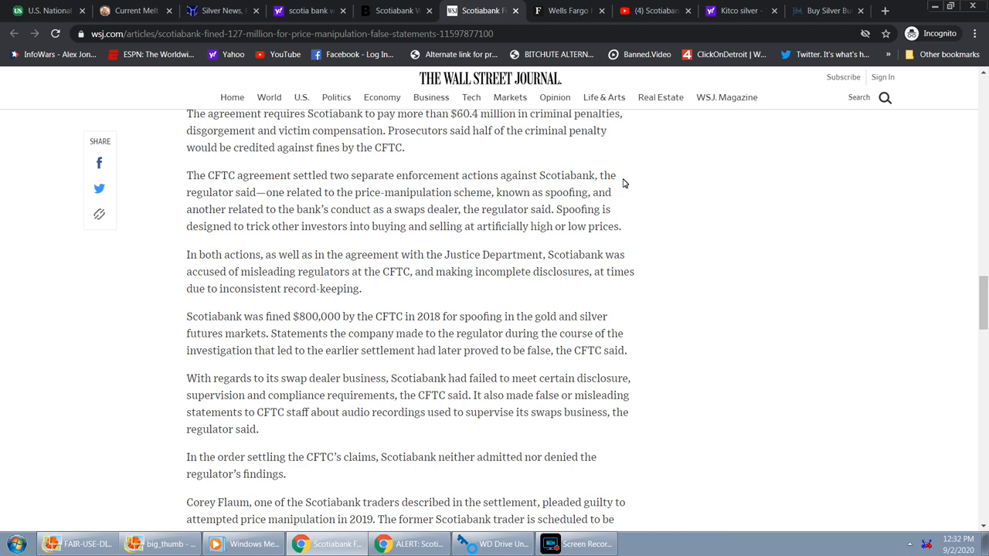
mouse_move(319, 195)
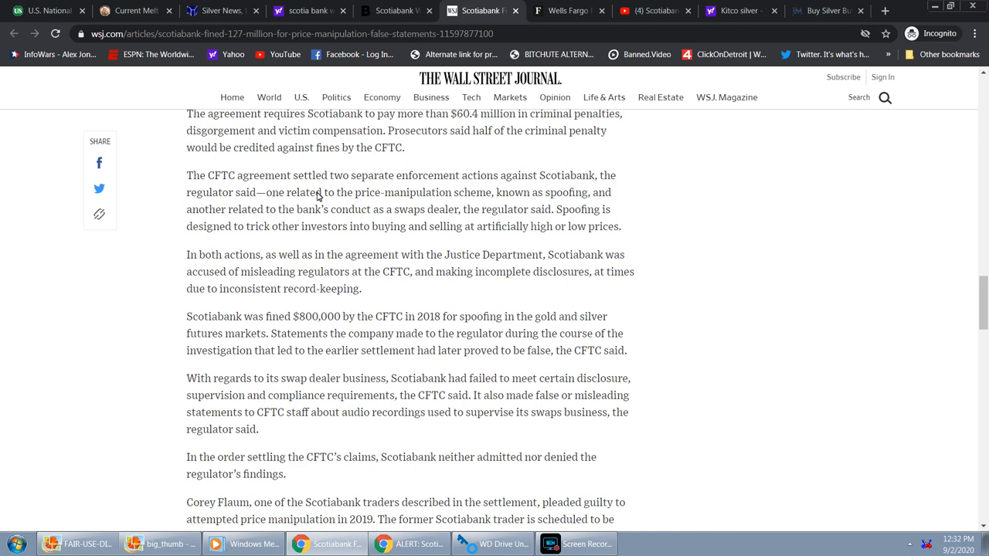
mouse_move(467, 195)
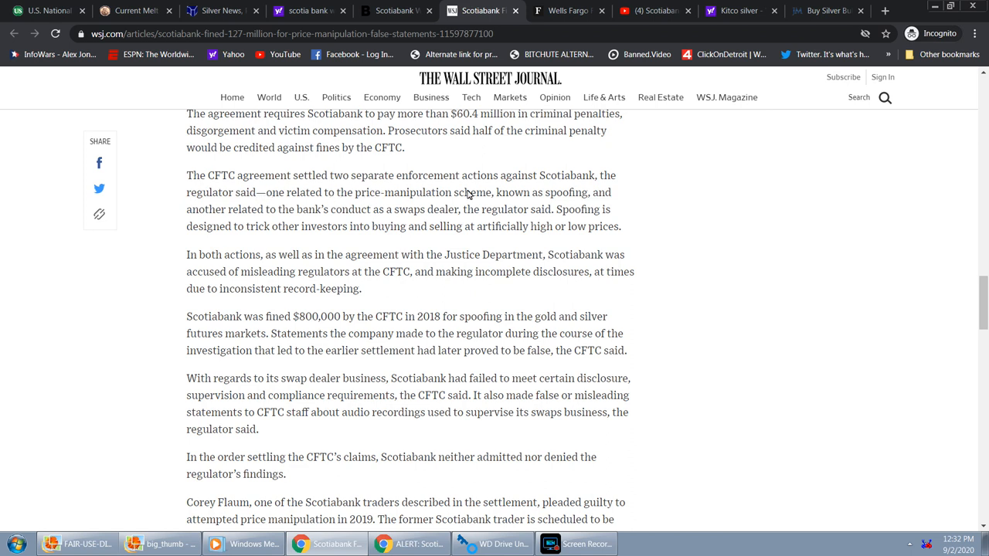
mouse_move(438, 199)
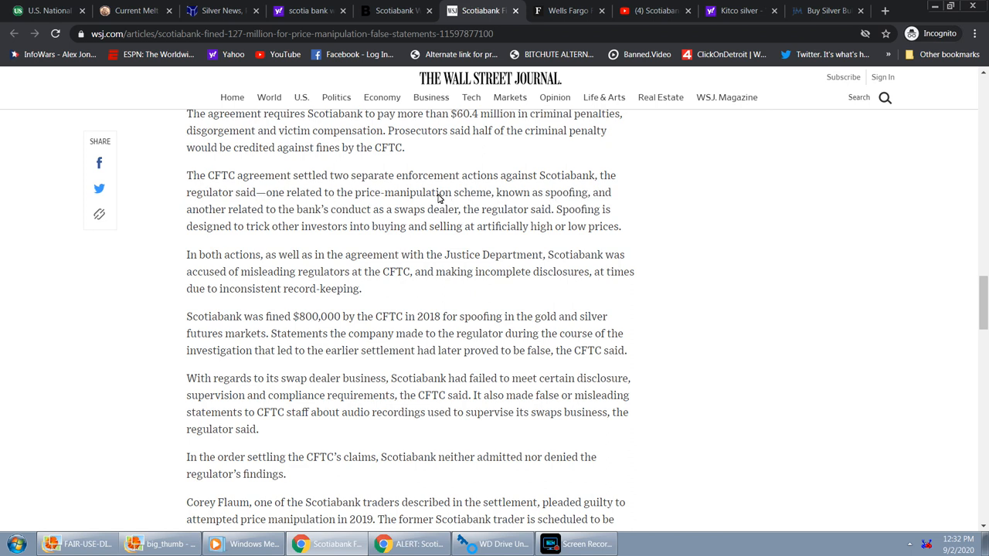
mouse_move(312, 213)
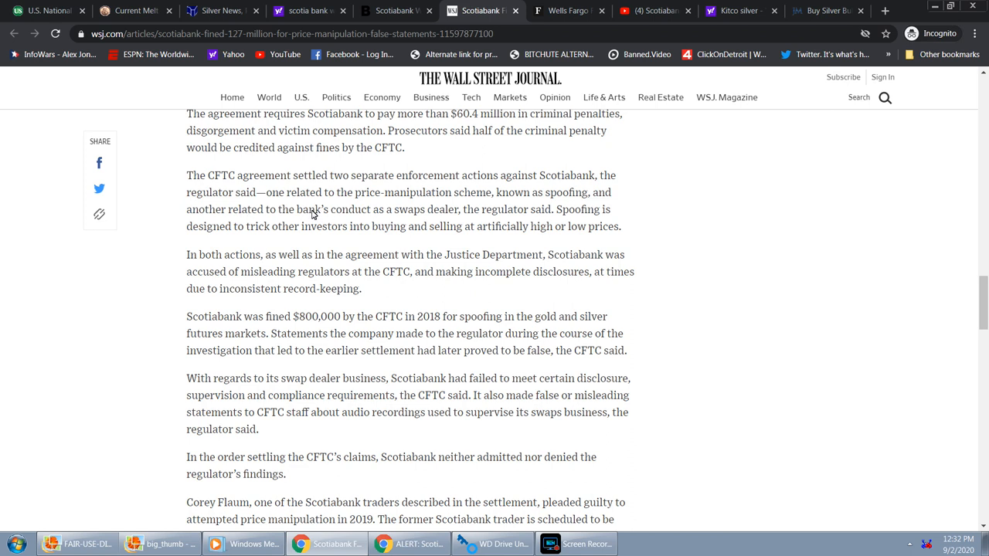
mouse_move(460, 219)
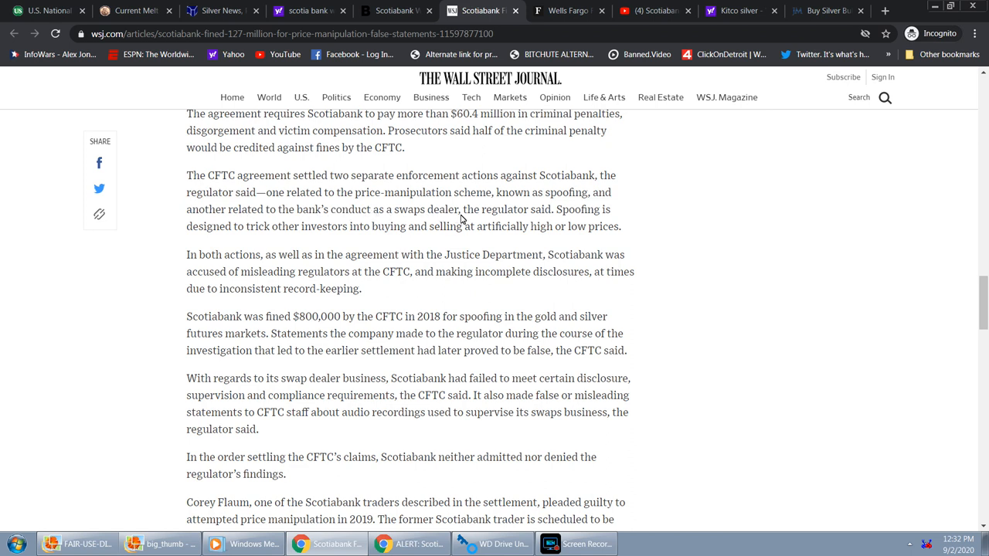
mouse_move(219, 226)
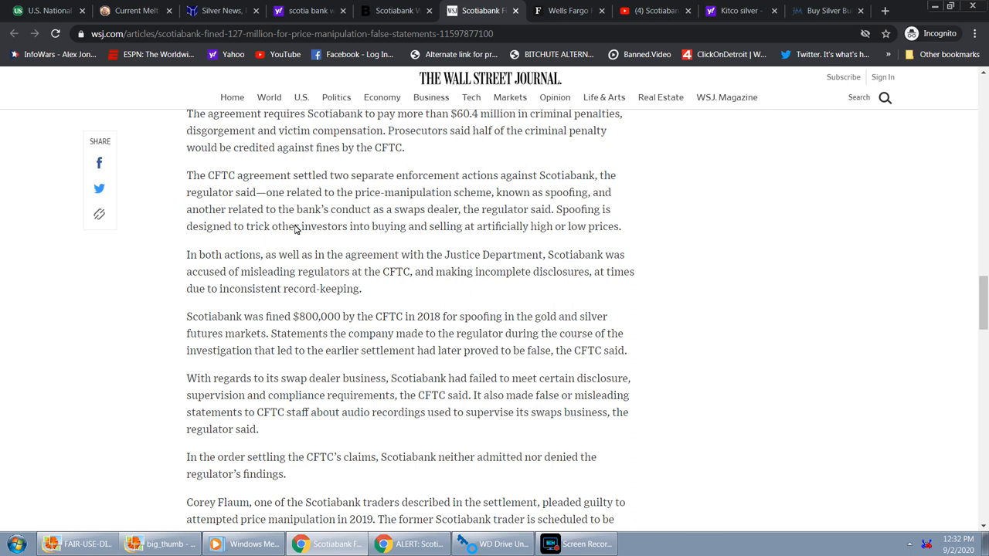
mouse_move(485, 234)
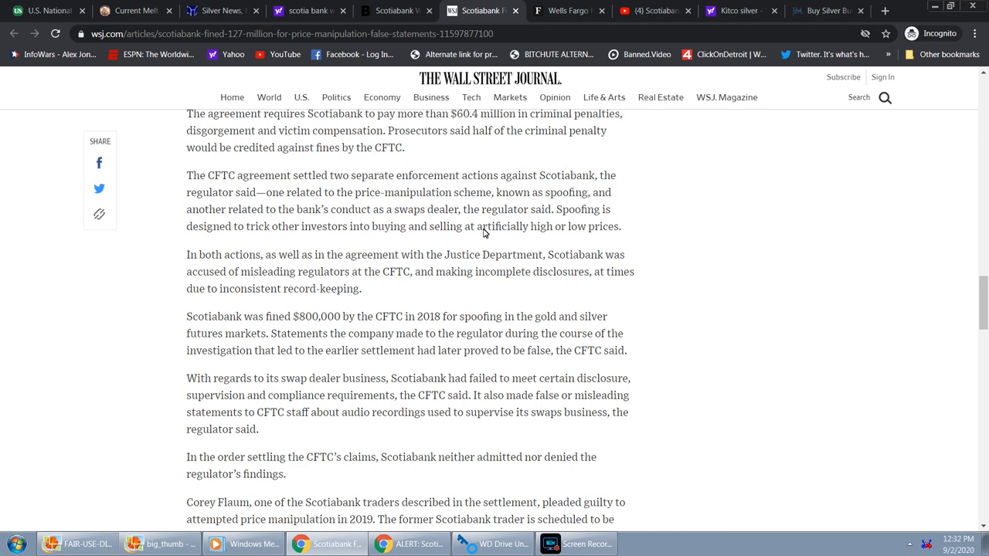
mouse_move(621, 235)
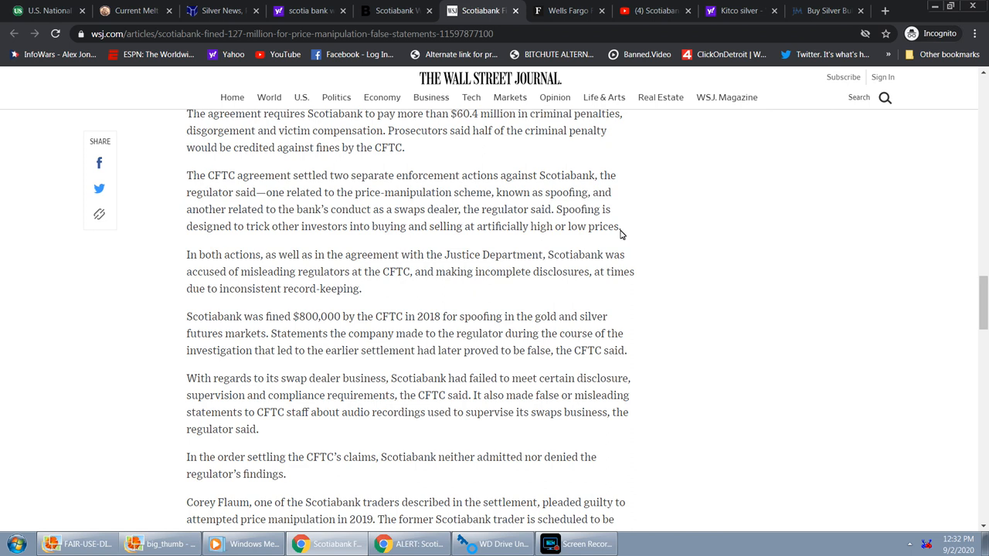
mouse_move(318, 253)
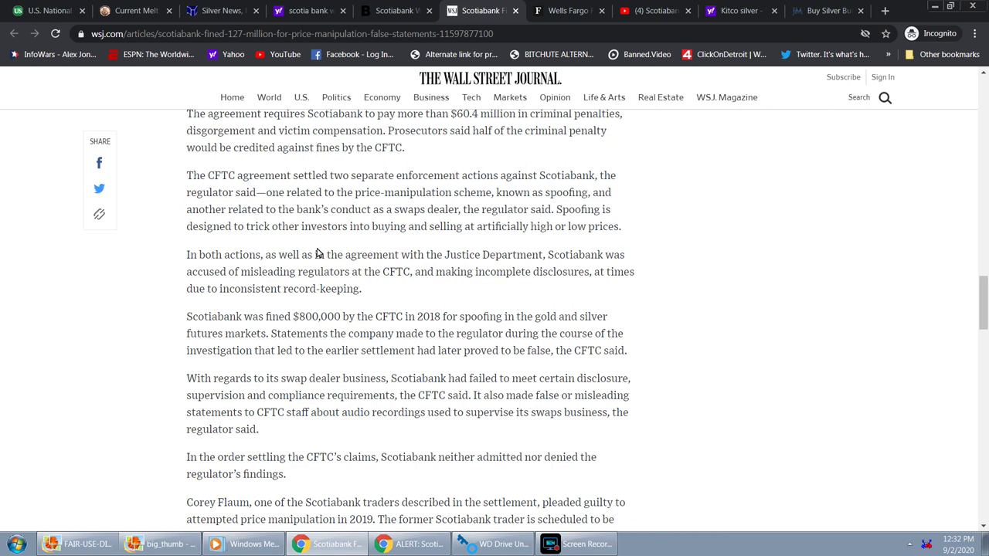
- Switch to the Coinflation coin values page listing silver $27.32 and gold $1939.56
left_click(127, 12)
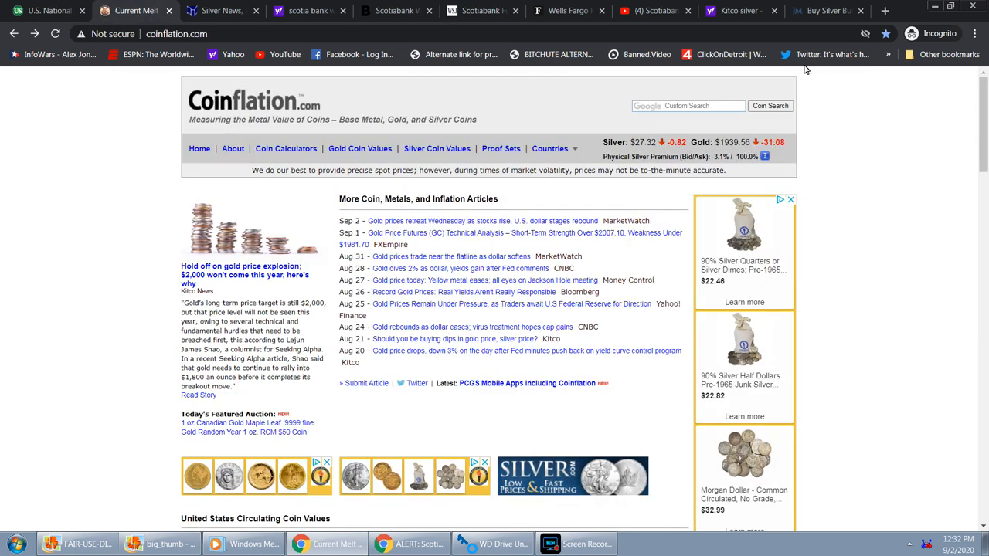
left_click(232, 14)
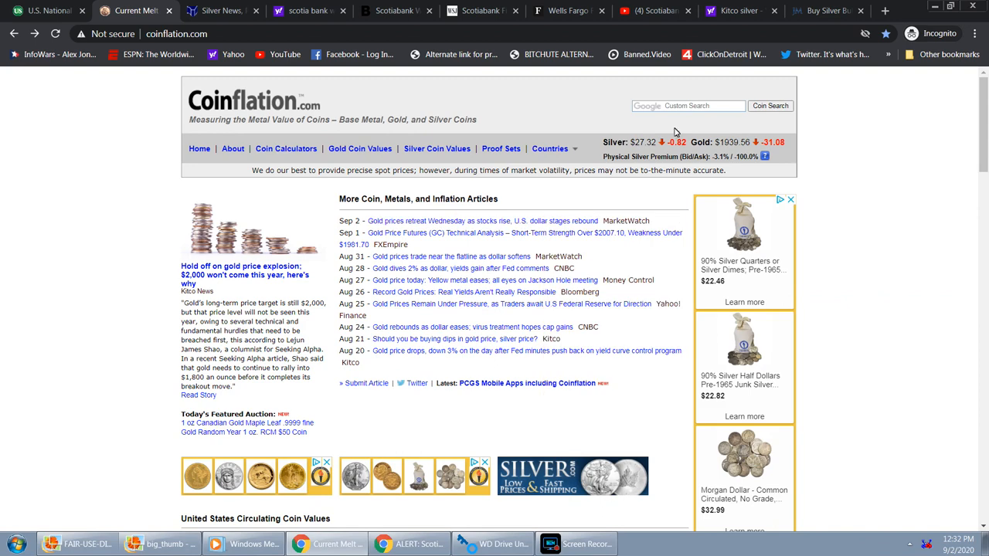
mouse_move(917, 173)
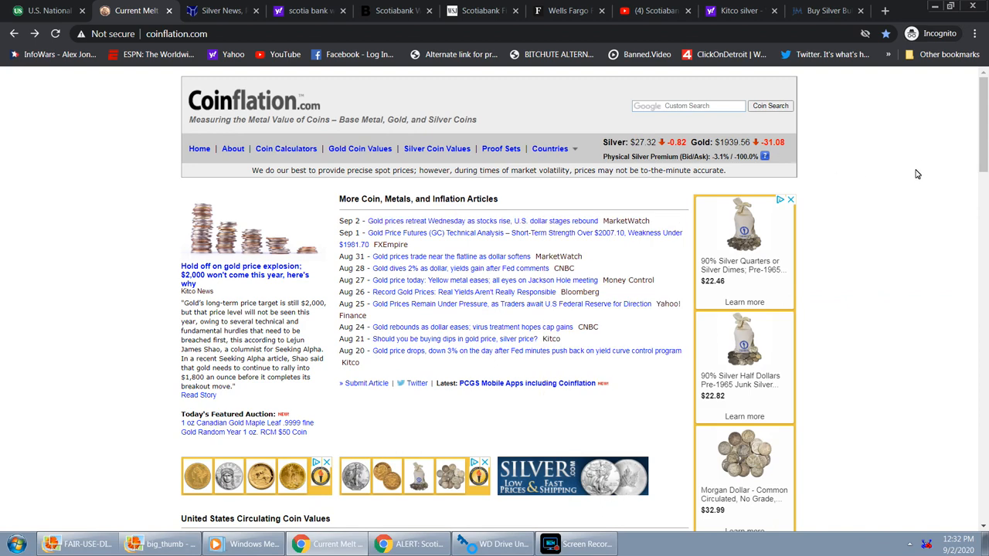
- Glance at the Kitco silver news page, then return to the WSJ Scotiabank article
left_click(224, 12)
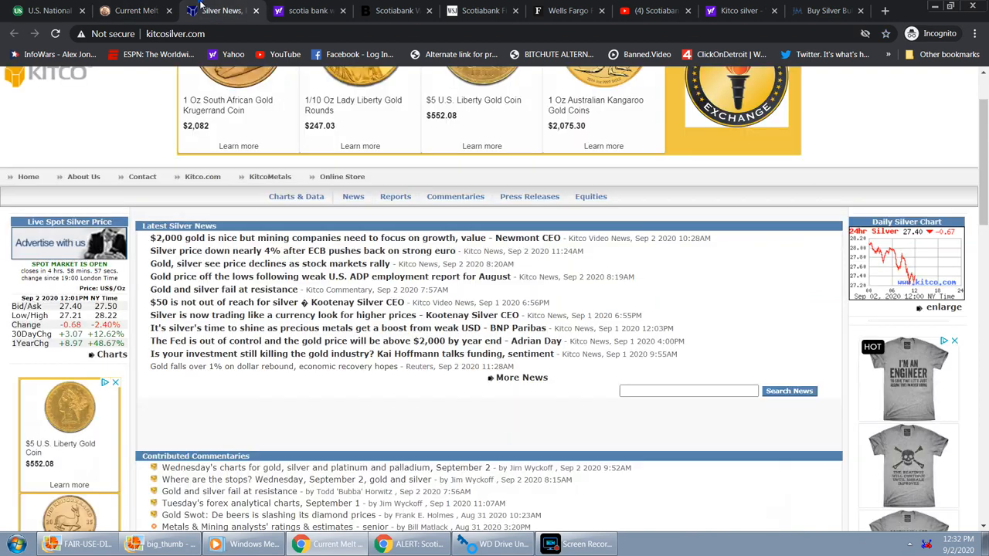
left_click(482, 9)
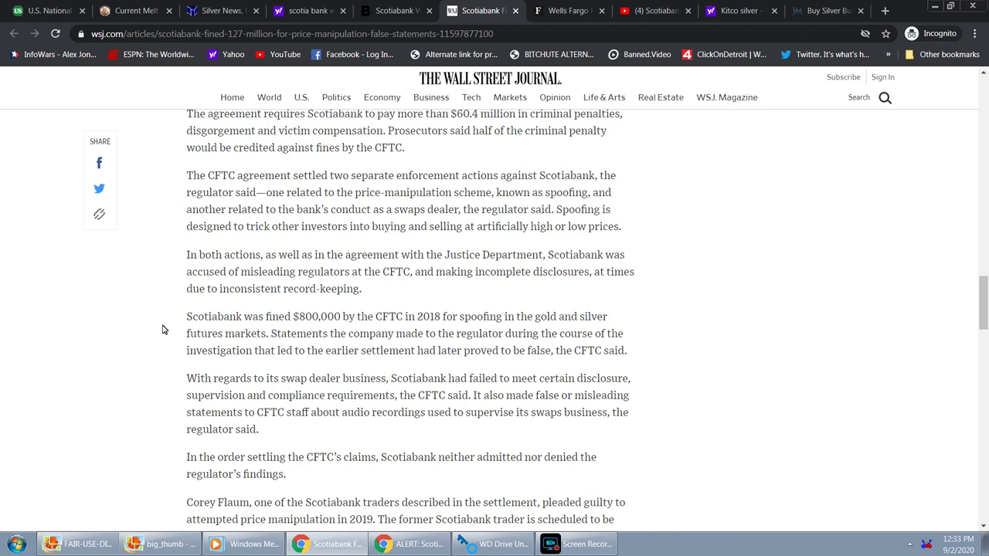
mouse_move(269, 246)
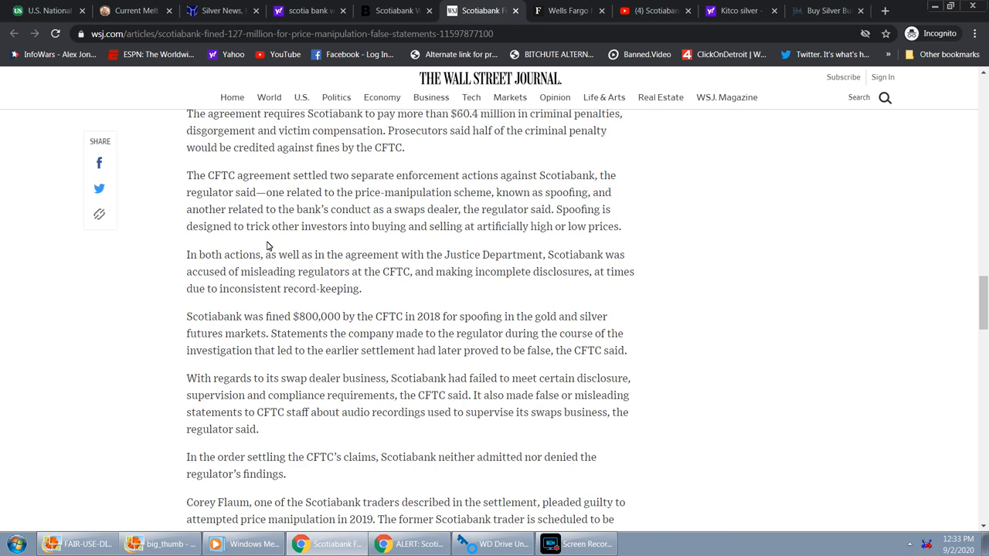
mouse_move(199, 259)
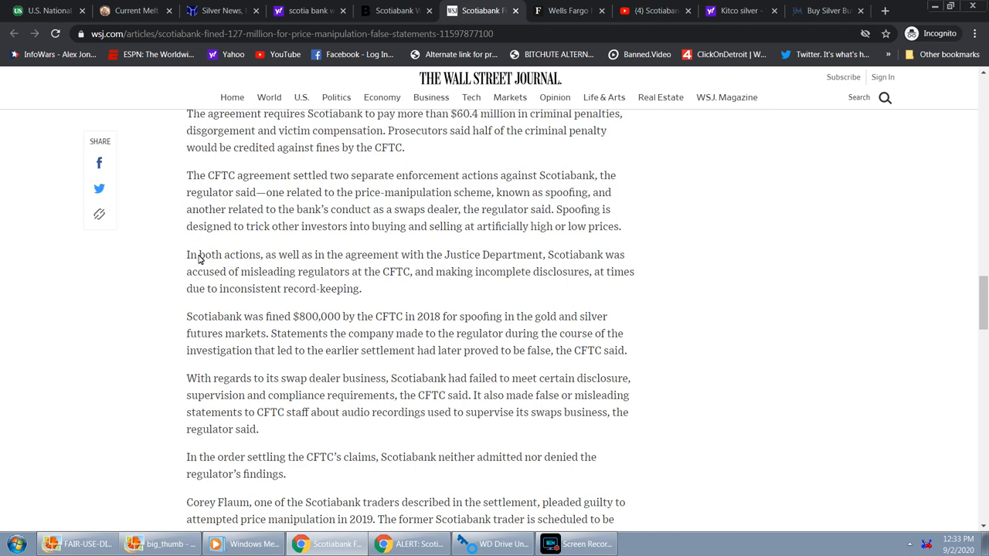
mouse_move(282, 260)
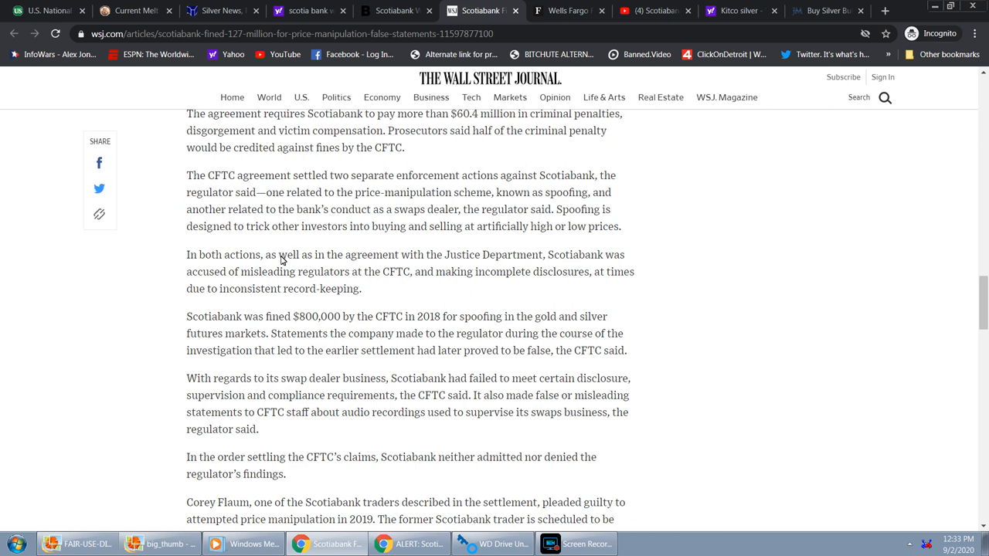
mouse_move(420, 255)
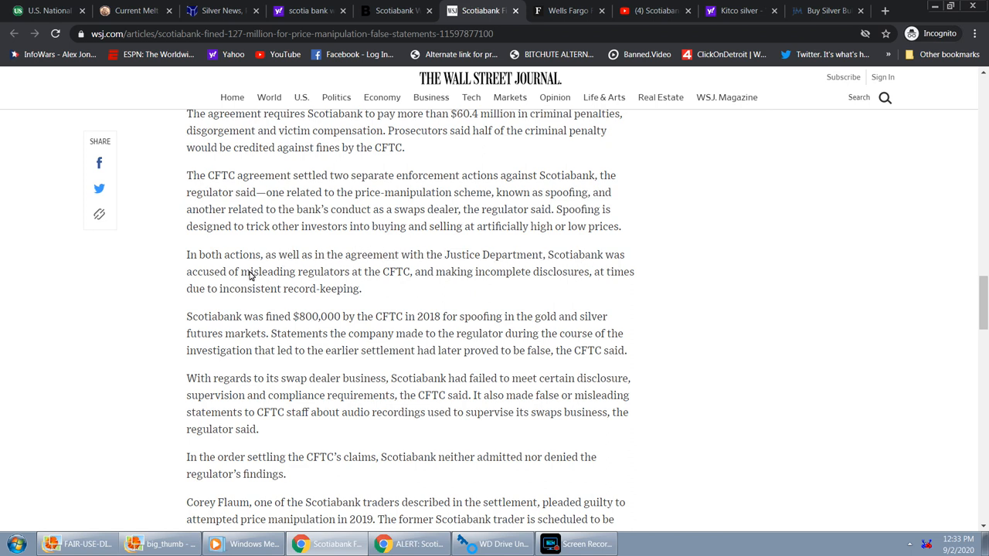
mouse_move(343, 272)
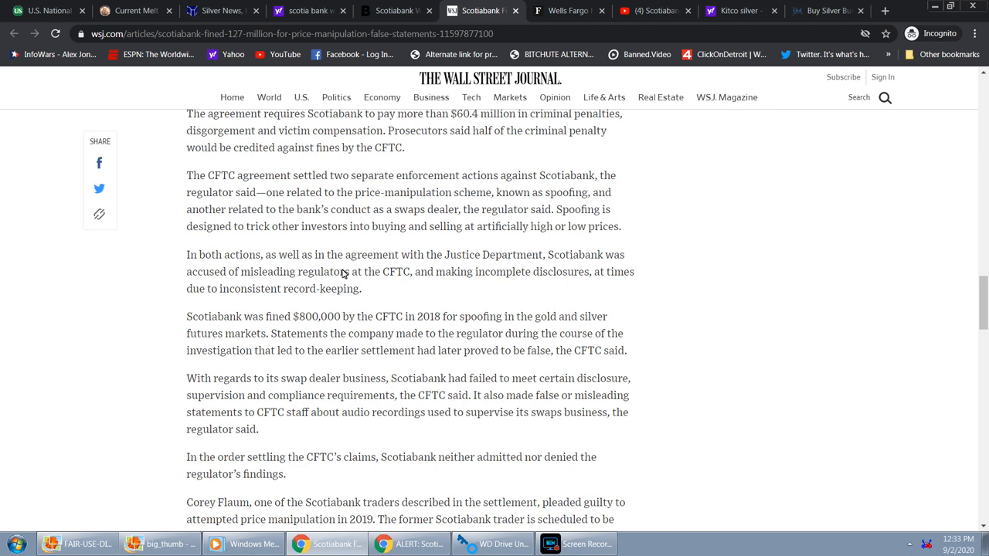
mouse_move(479, 281)
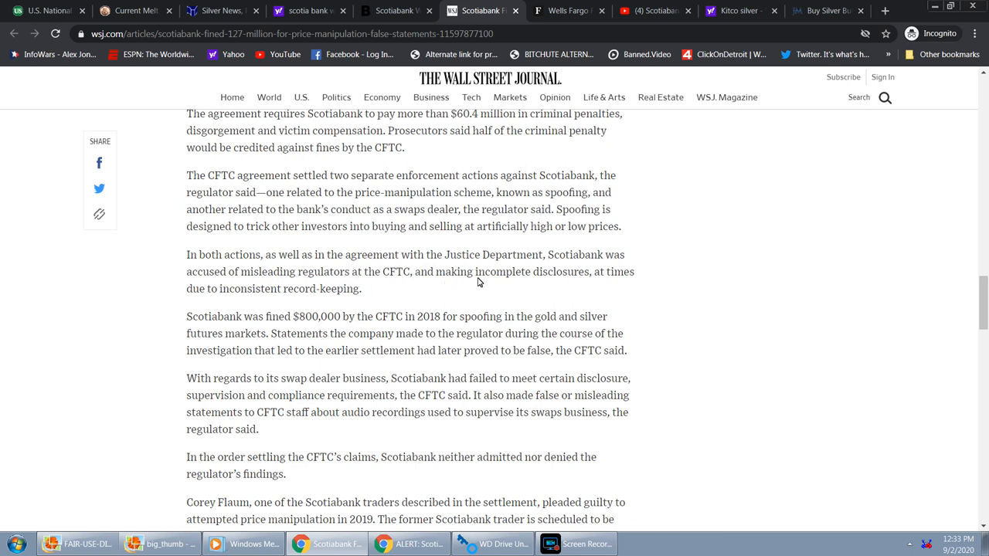
mouse_move(612, 280)
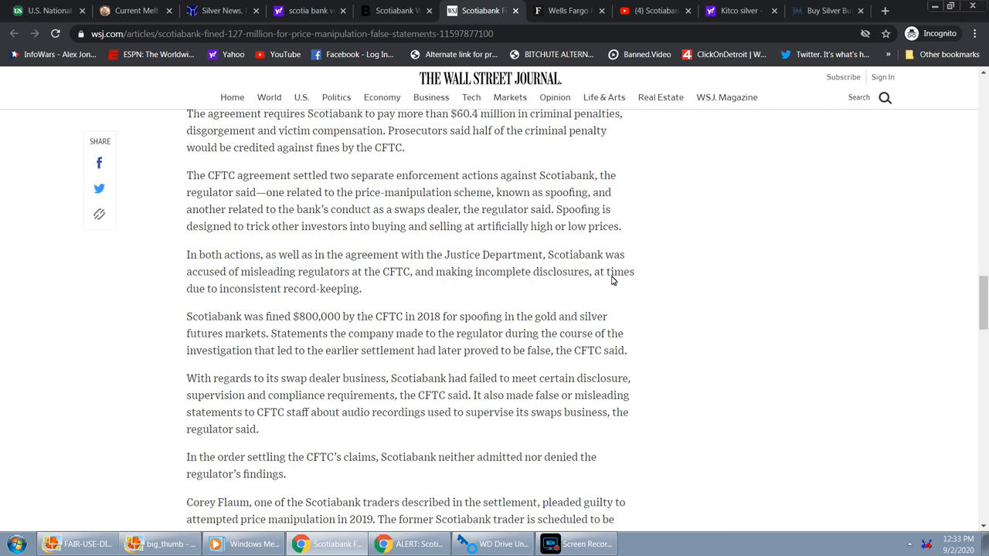
mouse_move(252, 297)
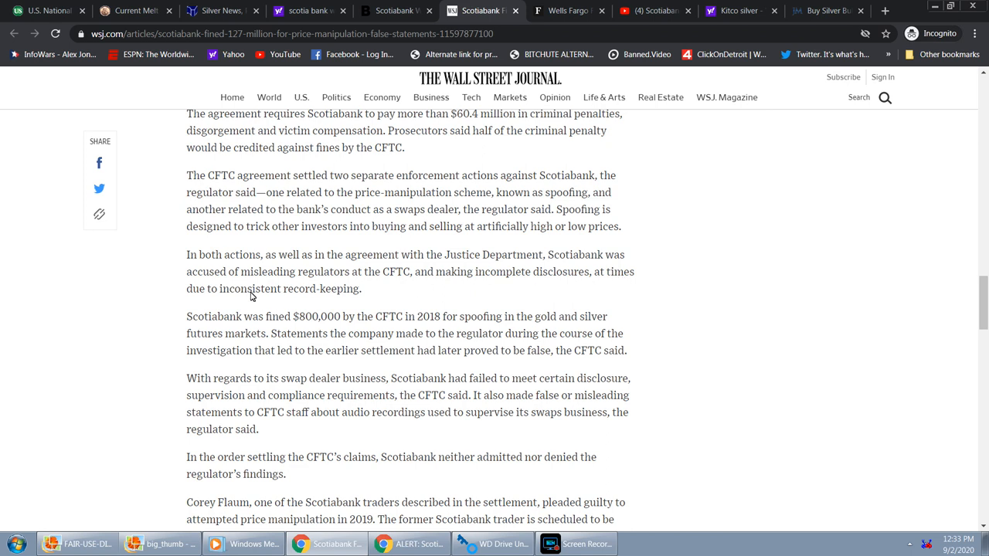
mouse_move(315, 296)
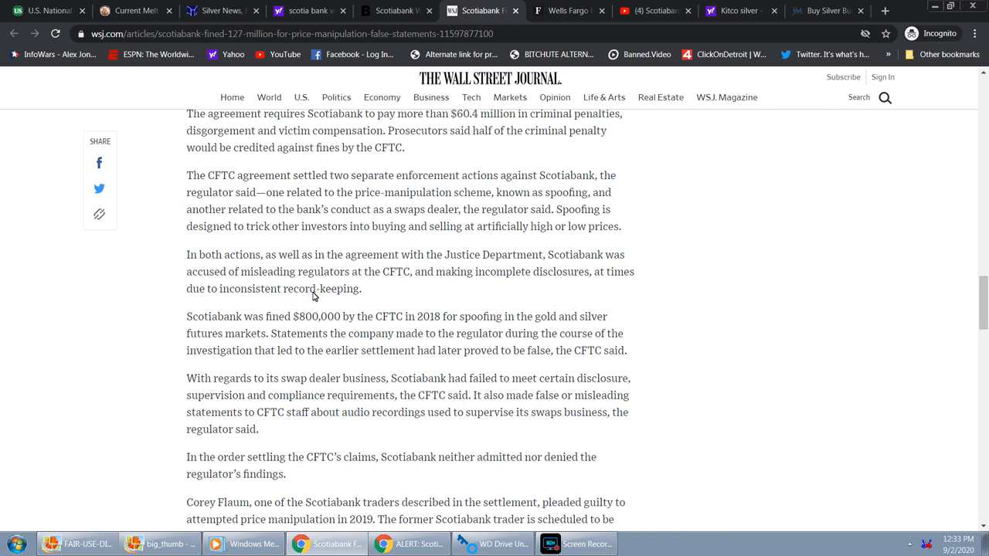
mouse_move(269, 290)
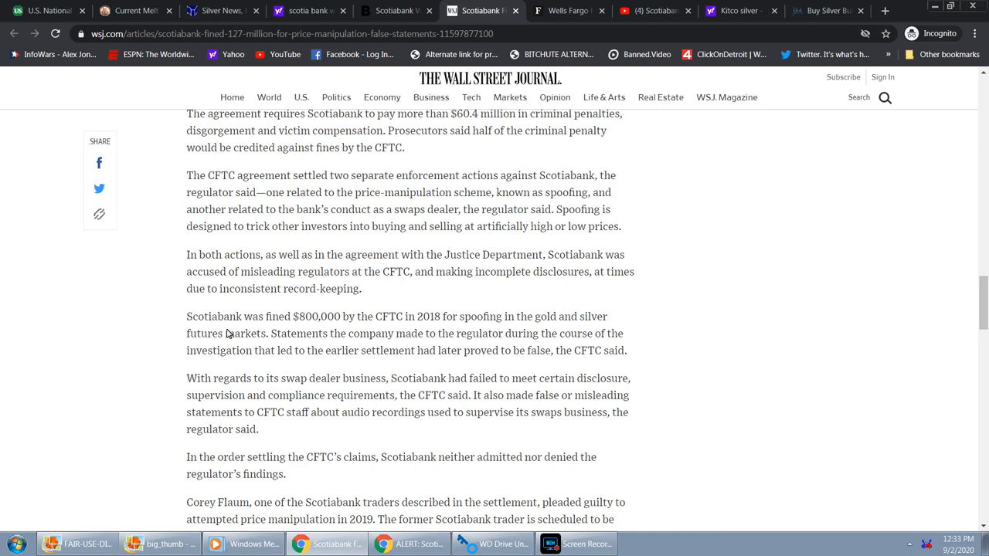
mouse_move(238, 341)
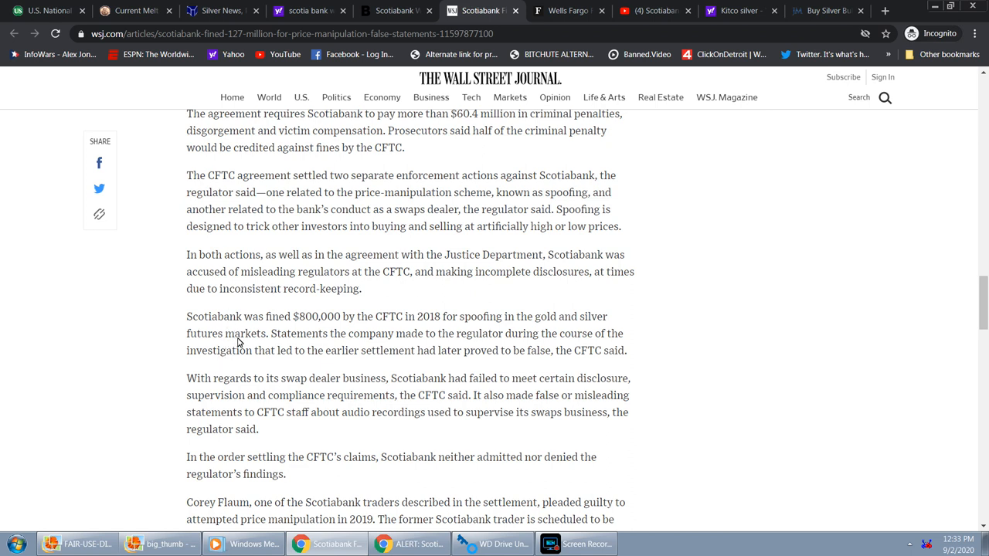
mouse_move(205, 386)
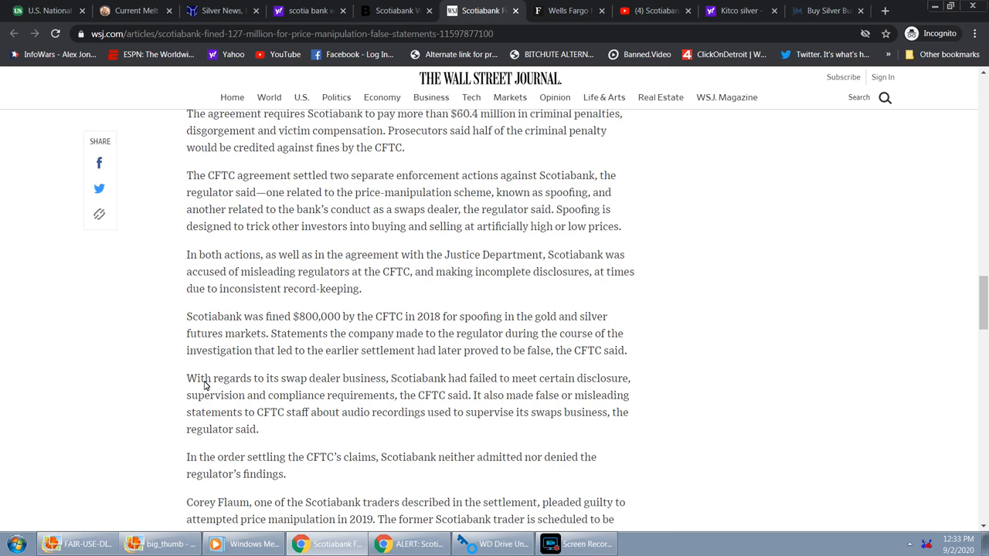
- Scroll to the article's closing guilty-plea paragraphs, then back up to the $6.6 million passage
scroll("down", 3)
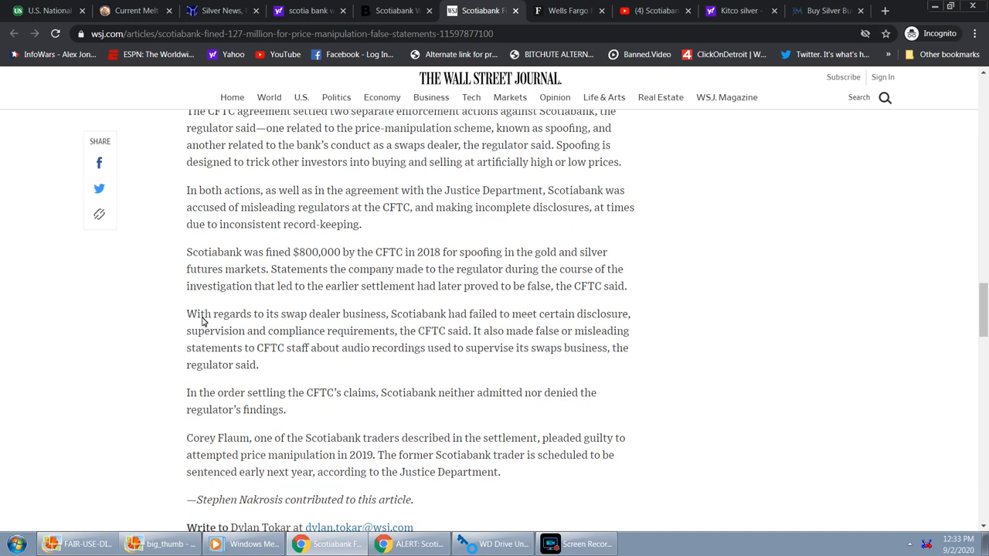
mouse_move(357, 324)
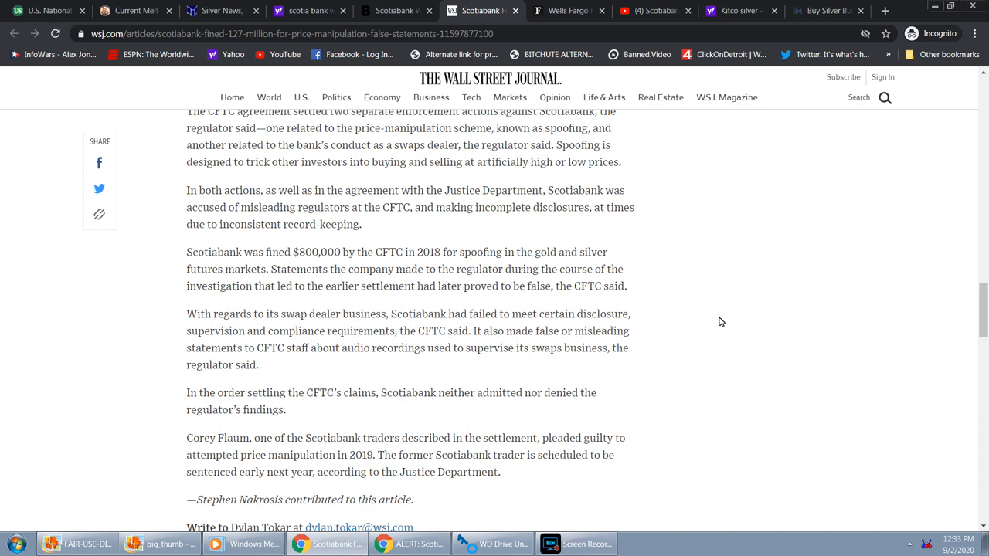
mouse_move(707, 318)
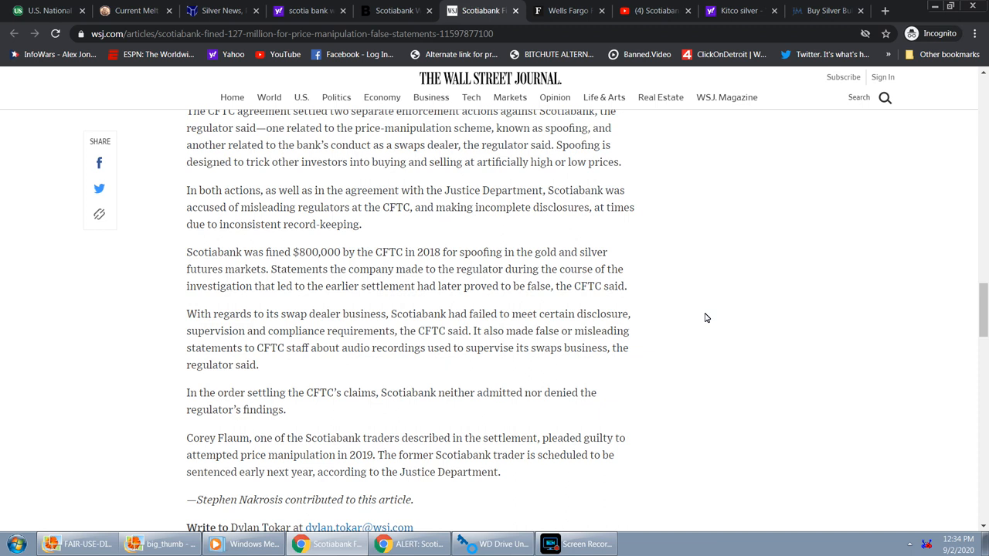
scroll("down", 3)
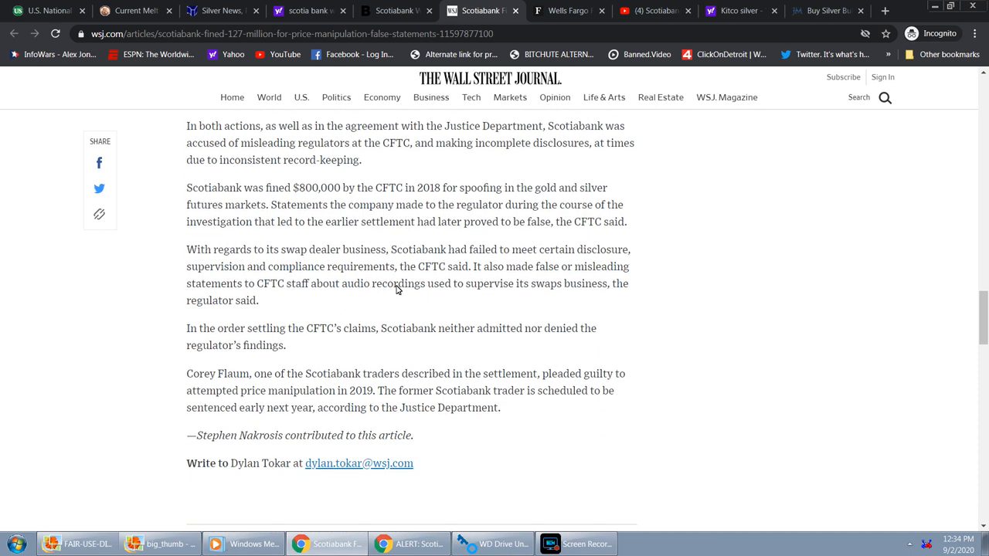
mouse_move(590, 293)
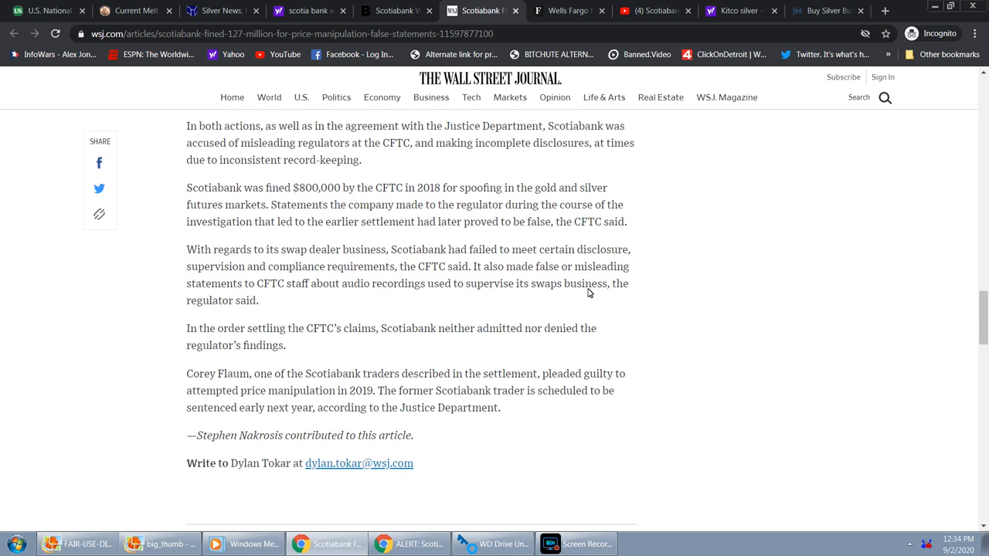
mouse_move(371, 306)
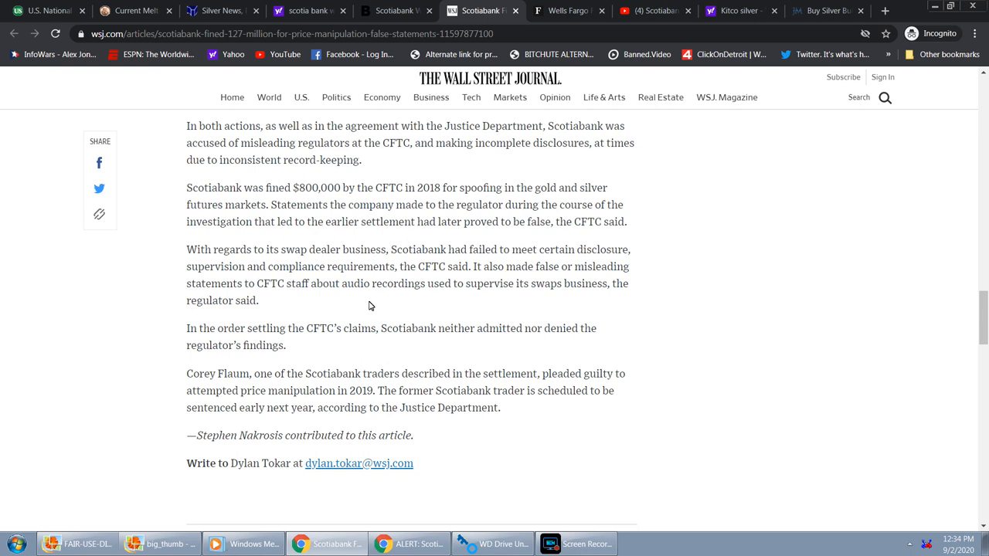
scroll("down", 3)
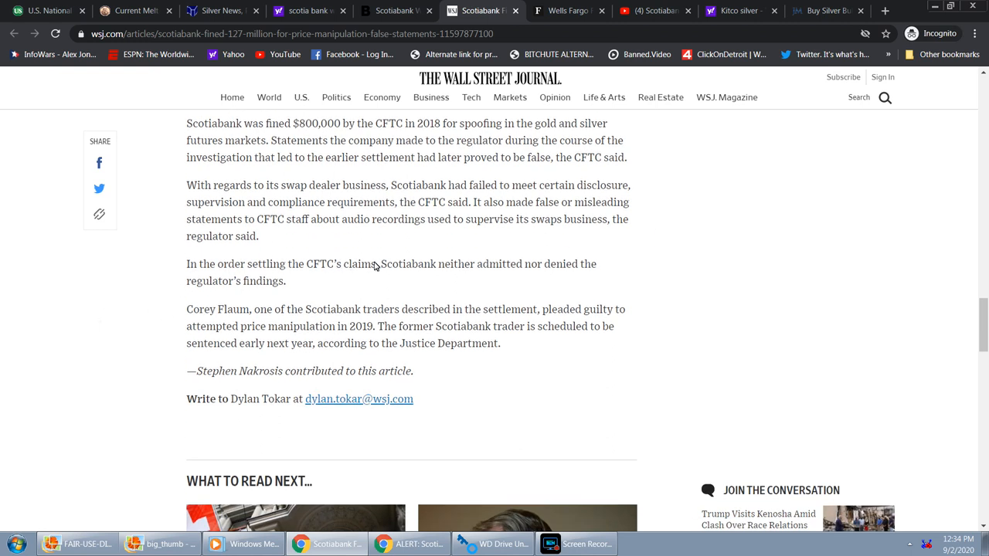
mouse_move(465, 266)
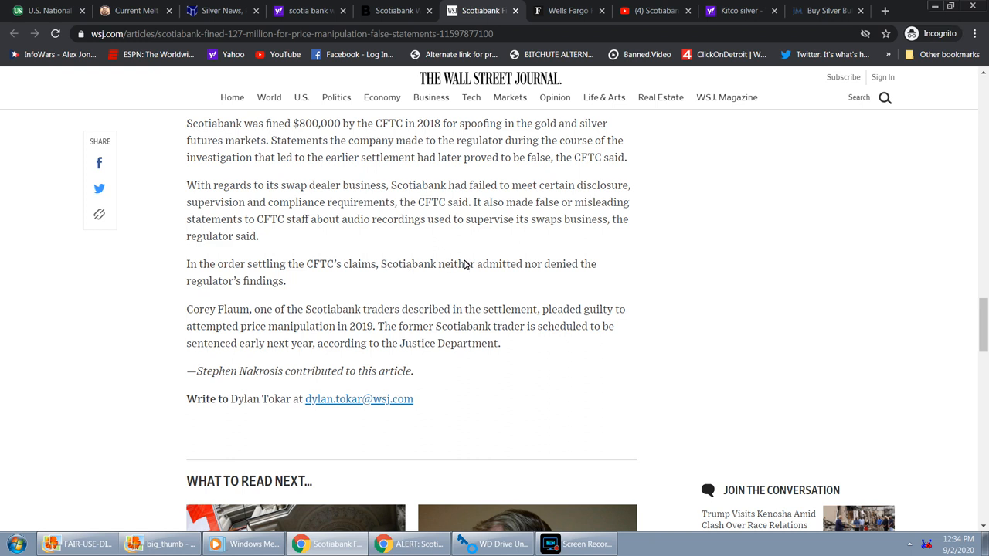
mouse_move(608, 269)
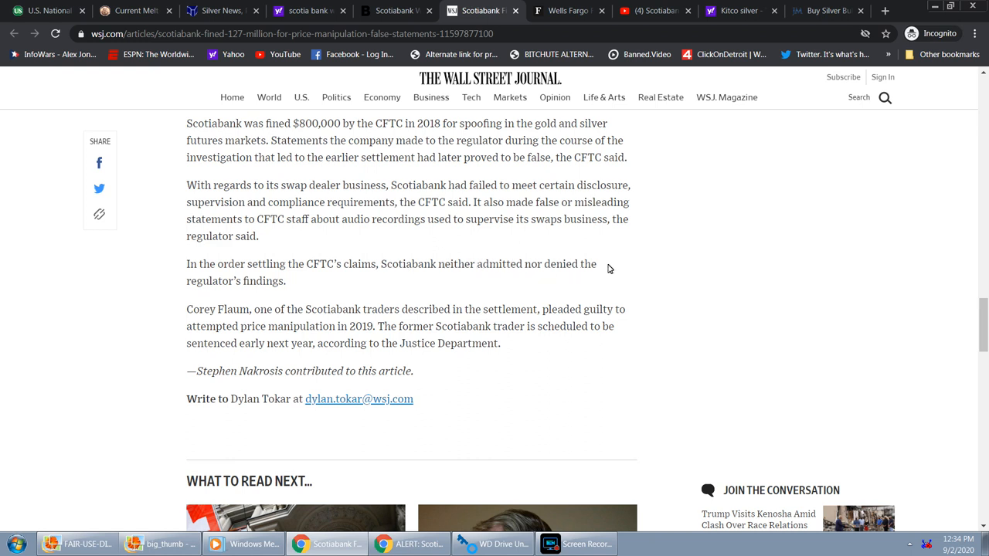
mouse_move(169, 300)
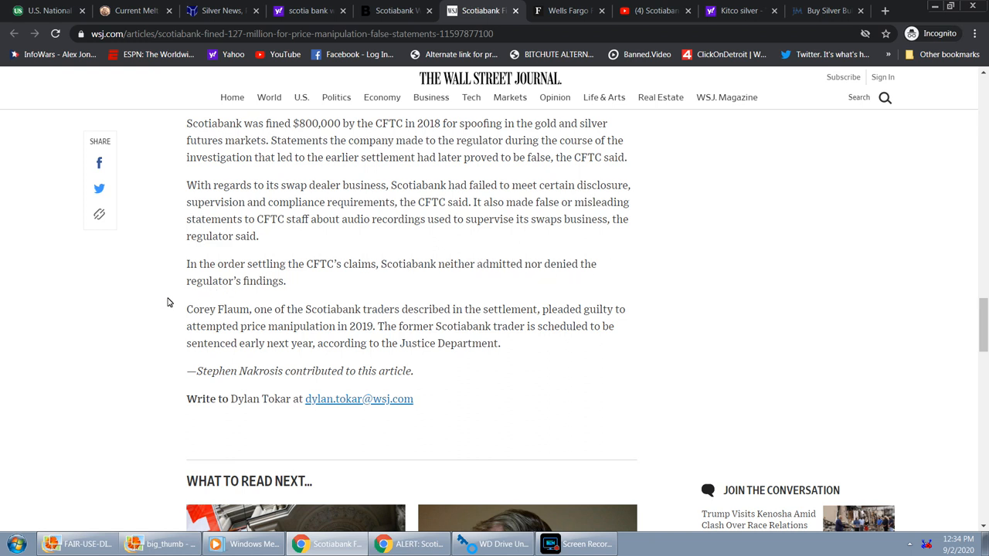
scroll("down", 3)
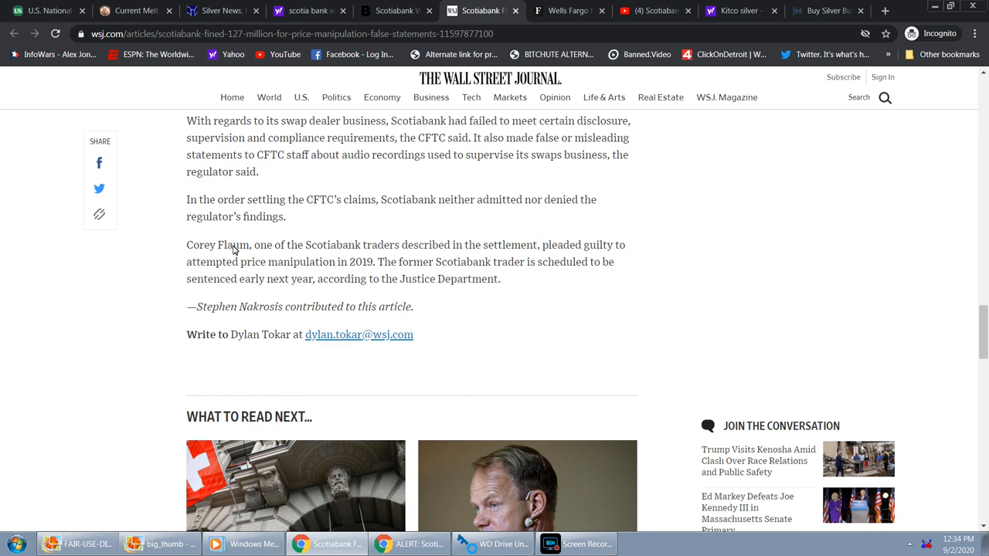
mouse_move(417, 245)
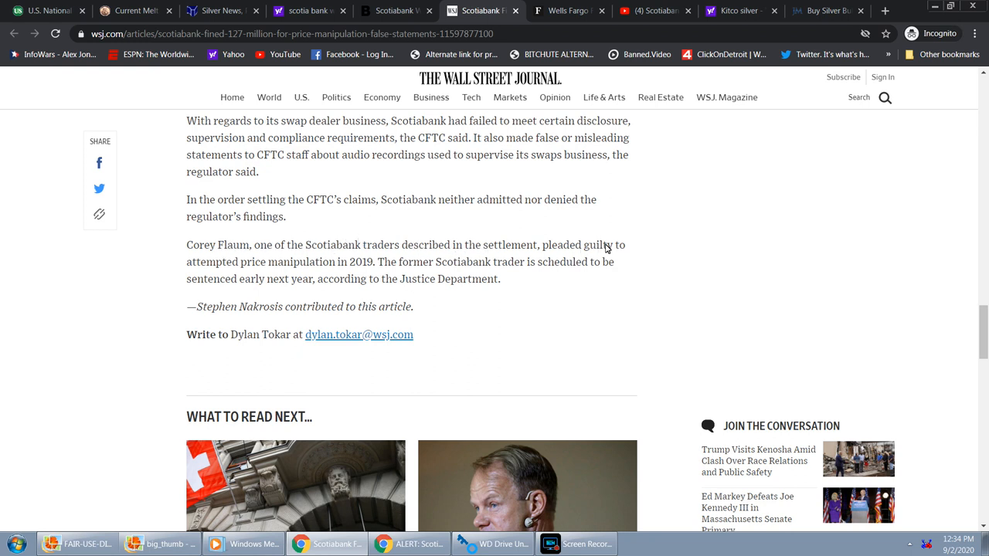
mouse_move(332, 261)
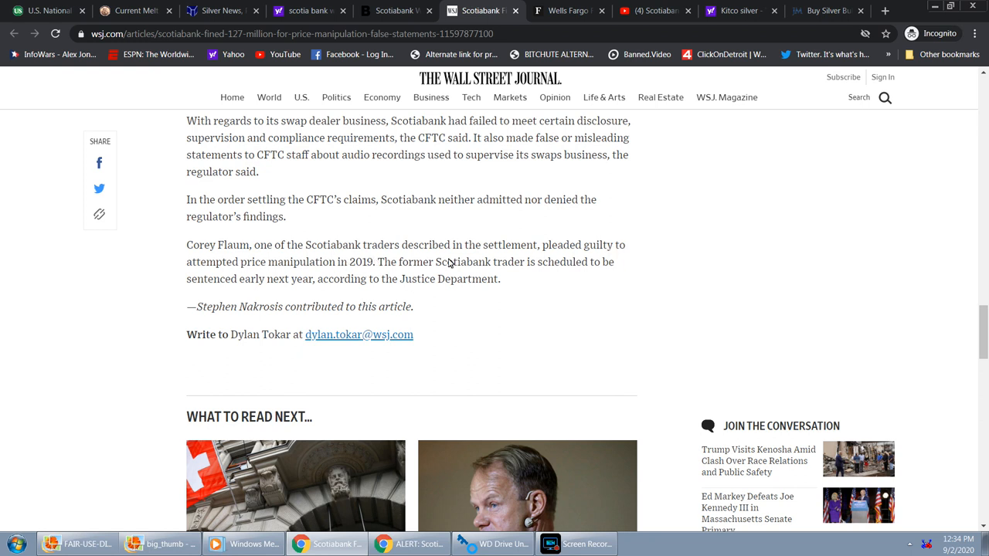
mouse_move(488, 264)
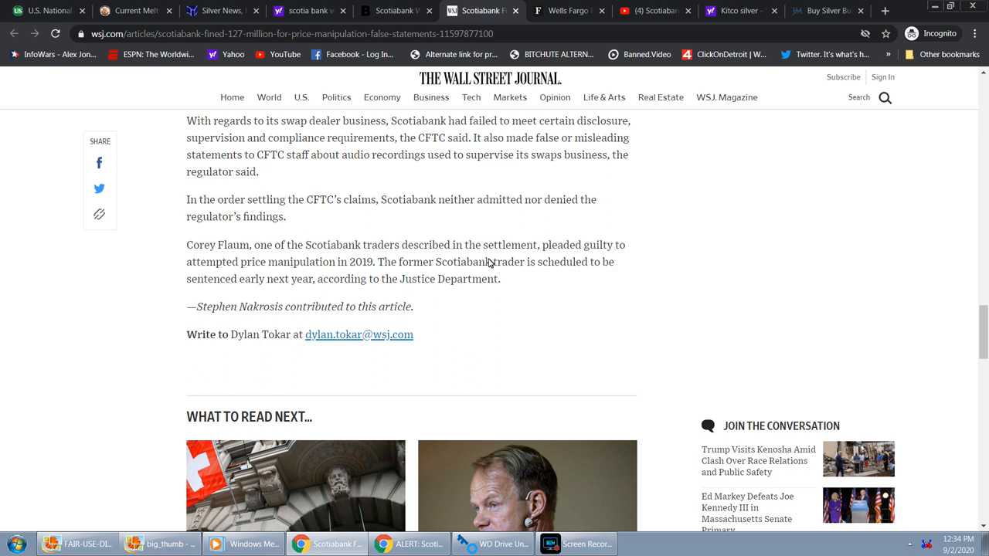
mouse_move(256, 283)
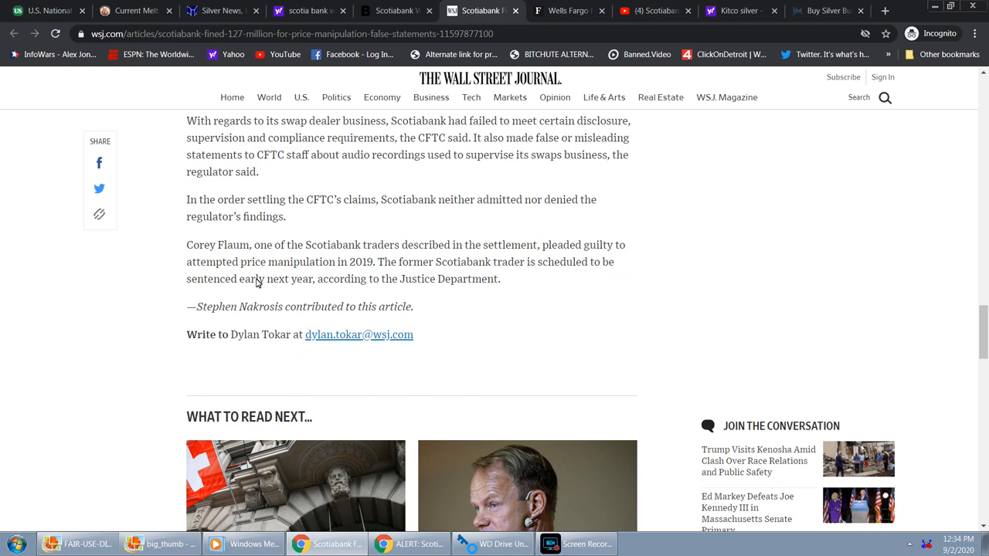
mouse_move(457, 284)
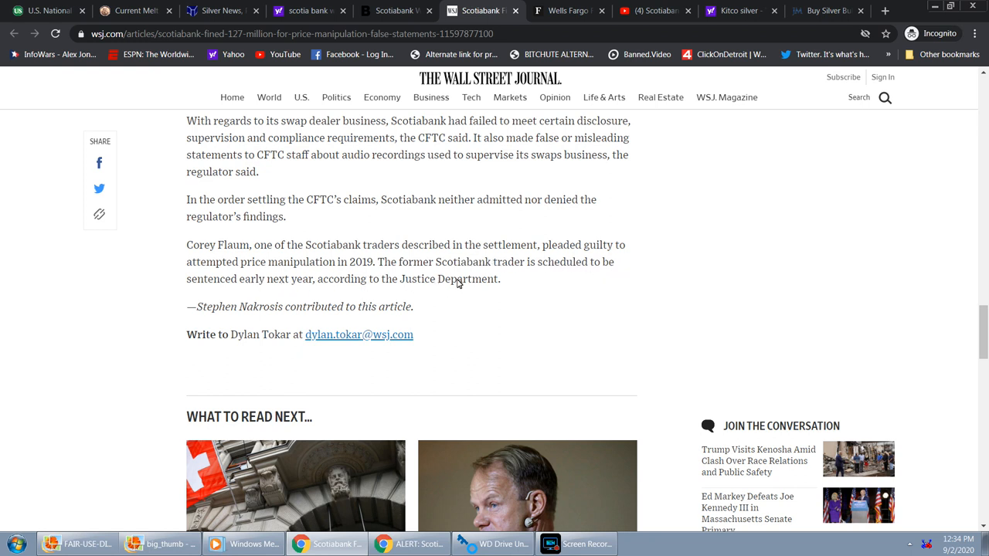
scroll("up", 3)
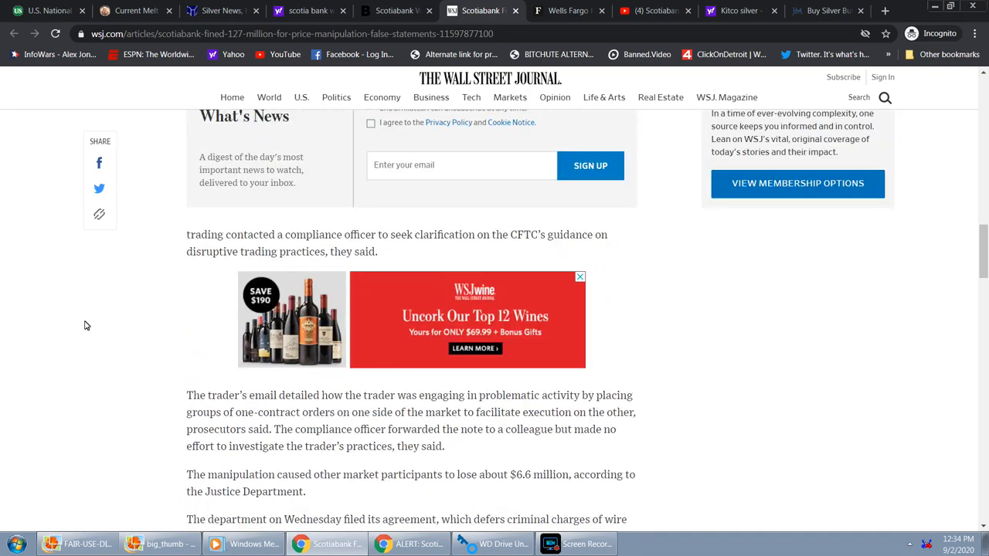
- Scroll back up to the Scotiabank Fined $127 Million headline and photo
scroll("up", 3)
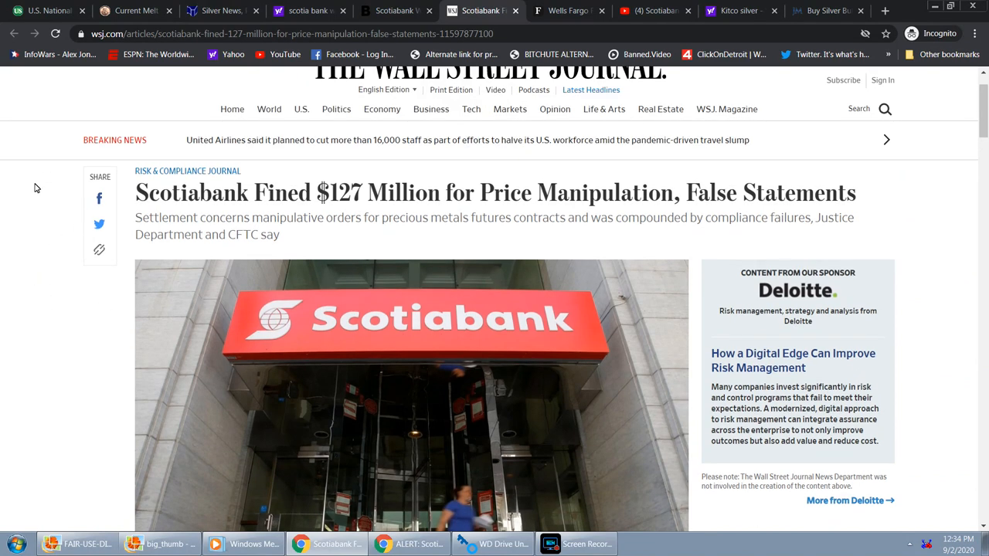
mouse_move(22, 230)
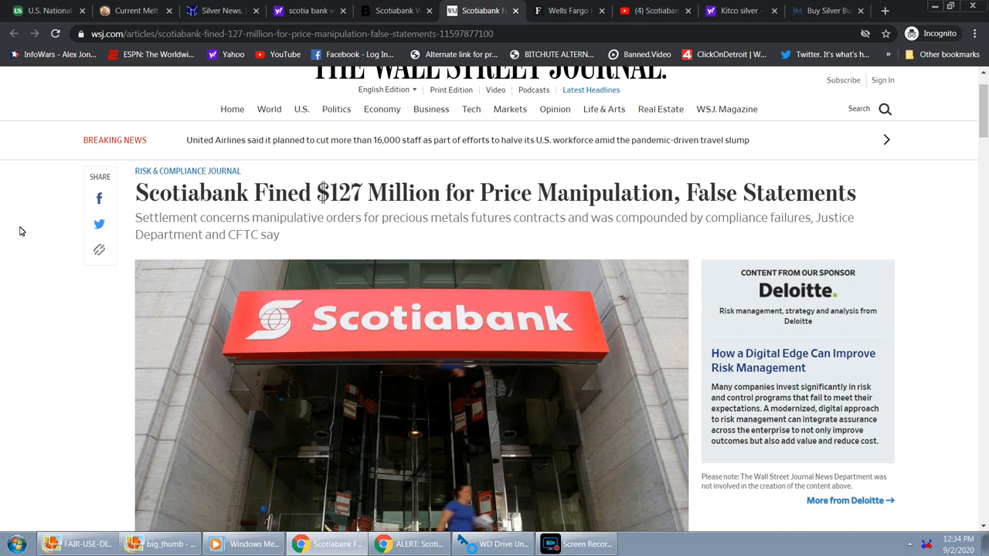
mouse_move(95, 264)
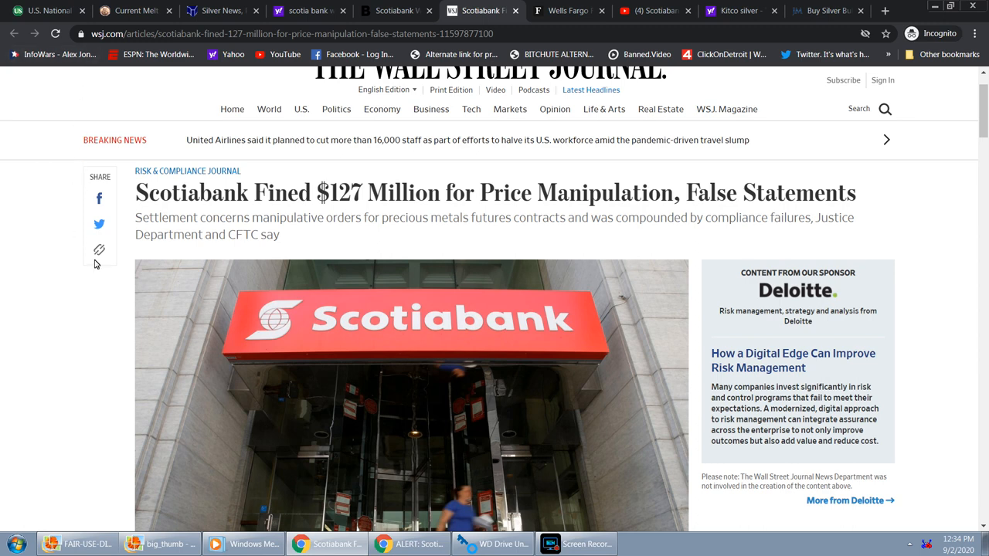
scroll("down", 3)
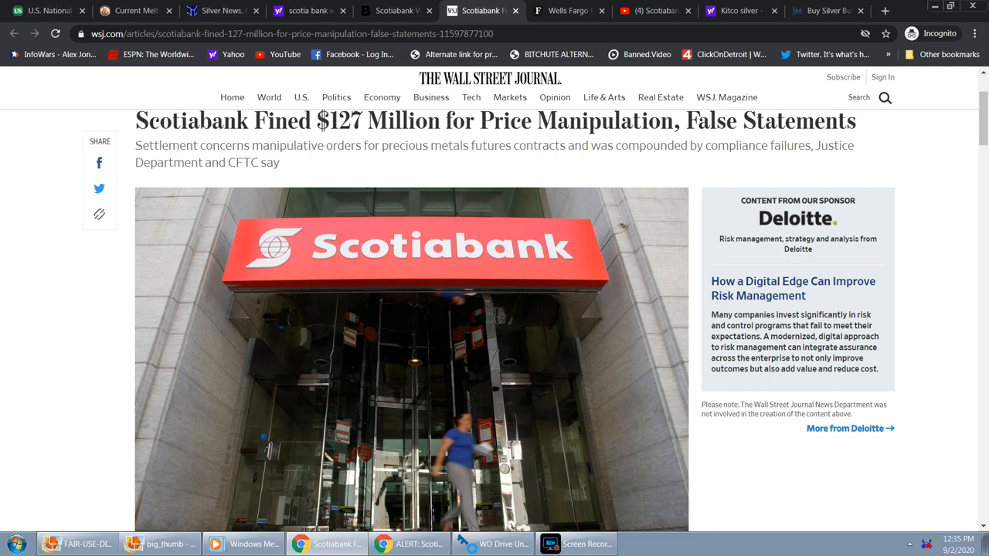
- Switch to the Coinflation metal prices page
left_click(139, 13)
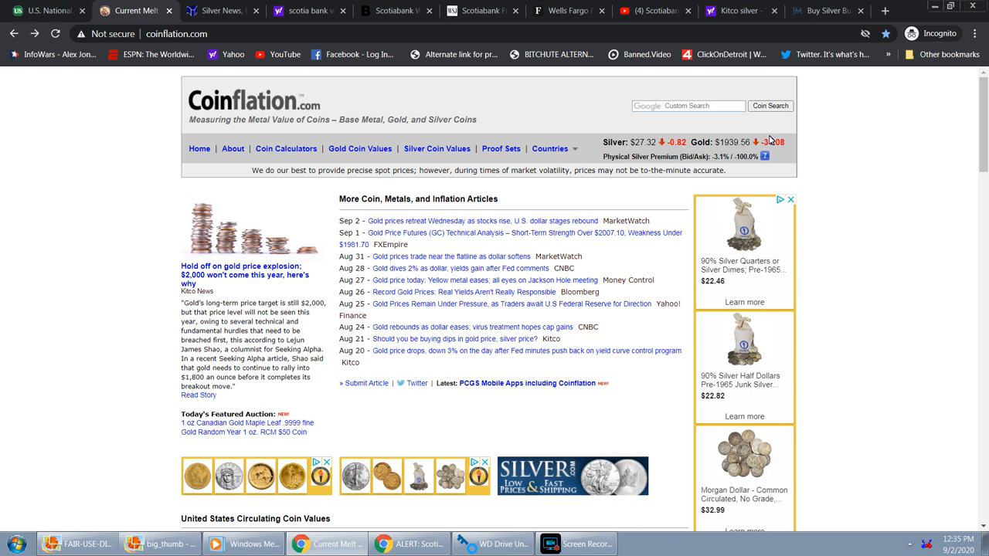
mouse_move(701, 70)
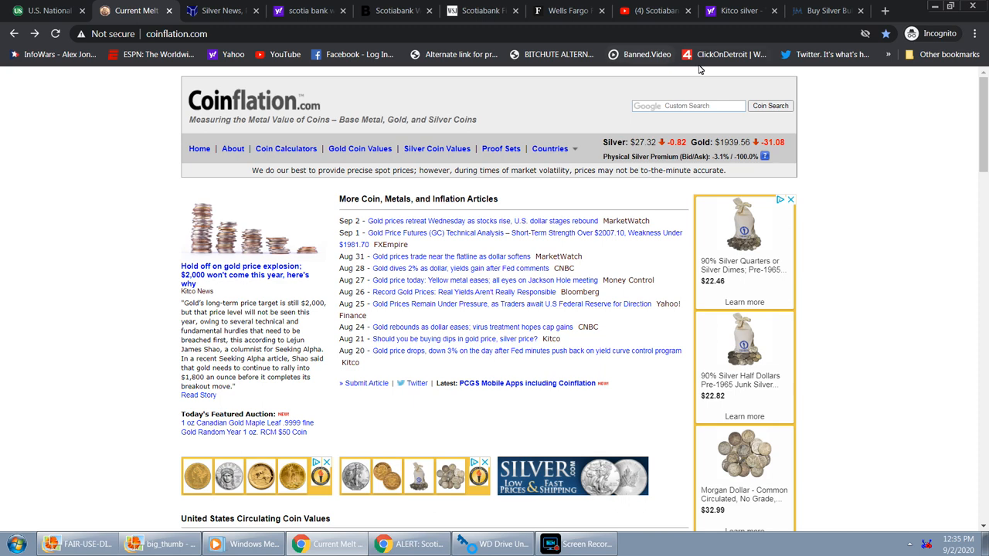
mouse_move(849, 147)
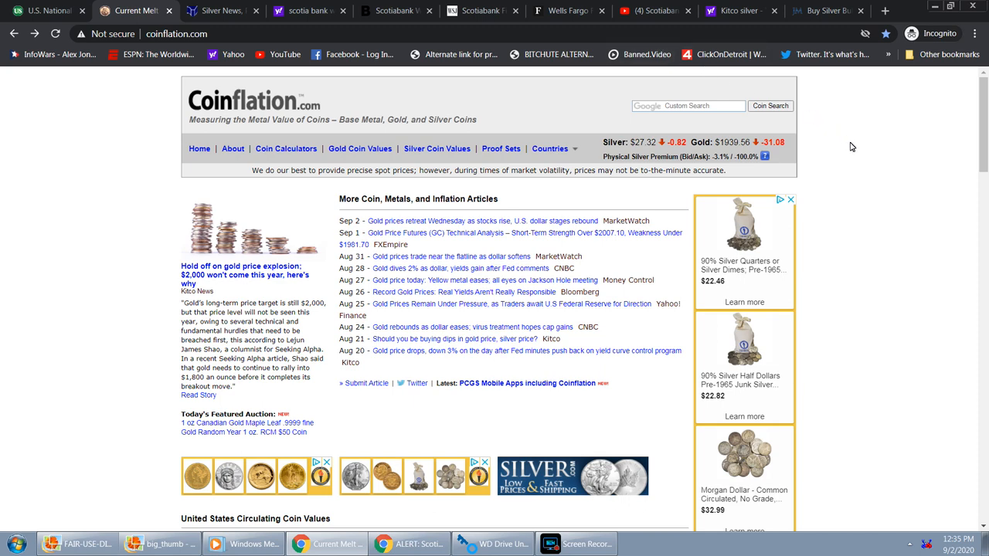
mouse_move(852, 149)
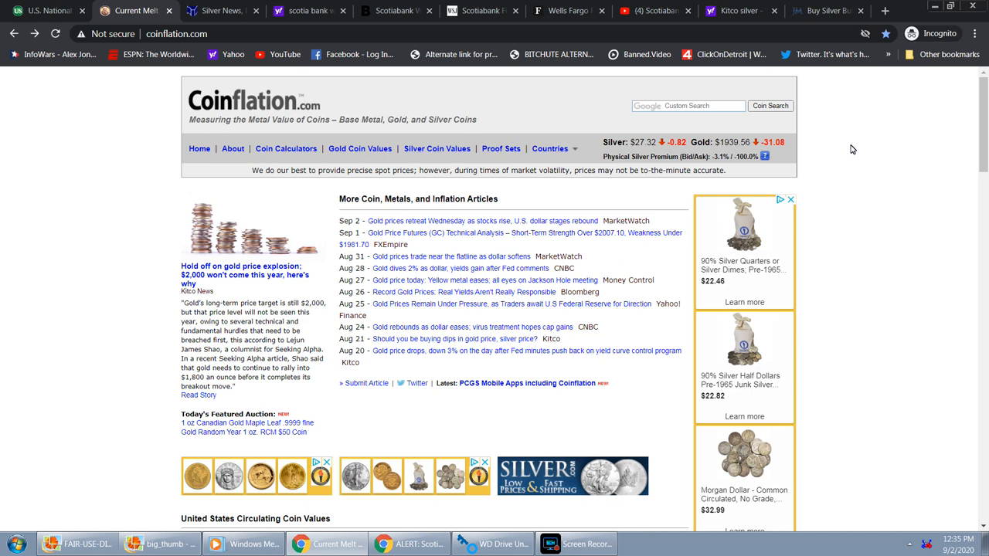
mouse_move(745, 136)
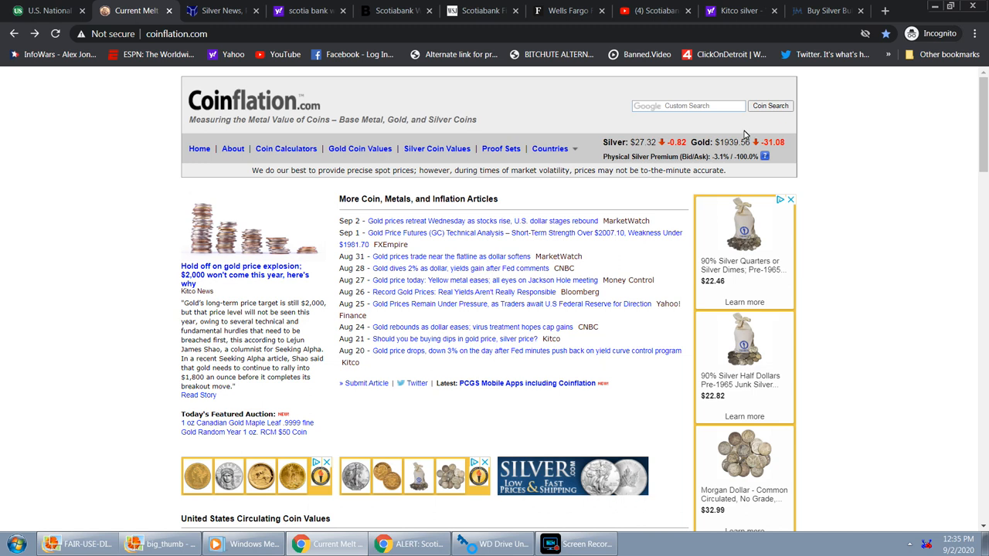
mouse_move(640, 147)
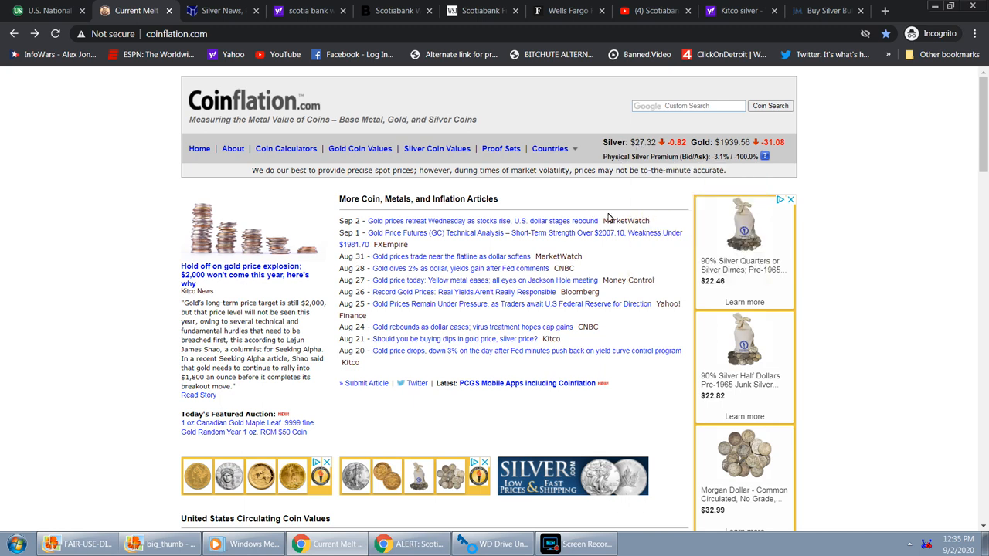
mouse_move(884, 204)
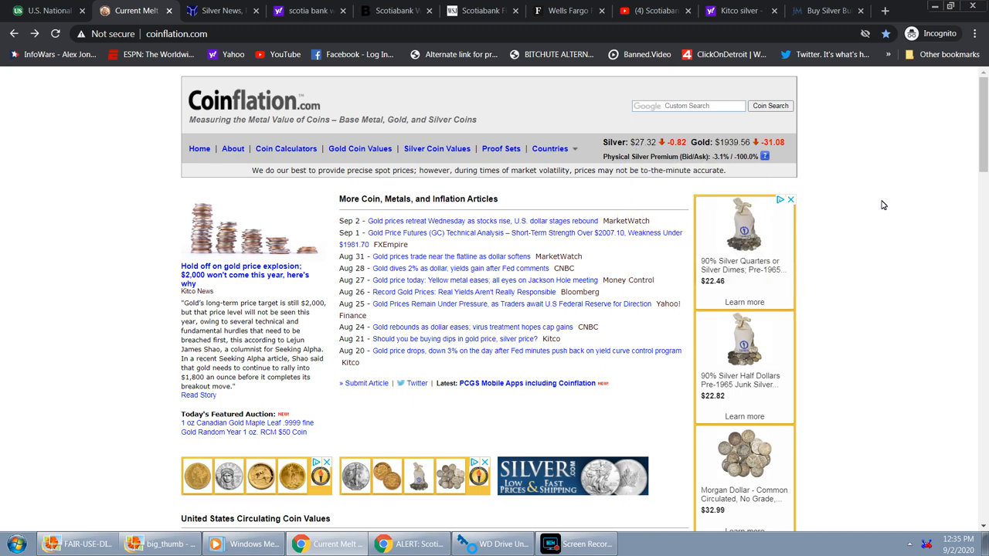
mouse_move(844, 191)
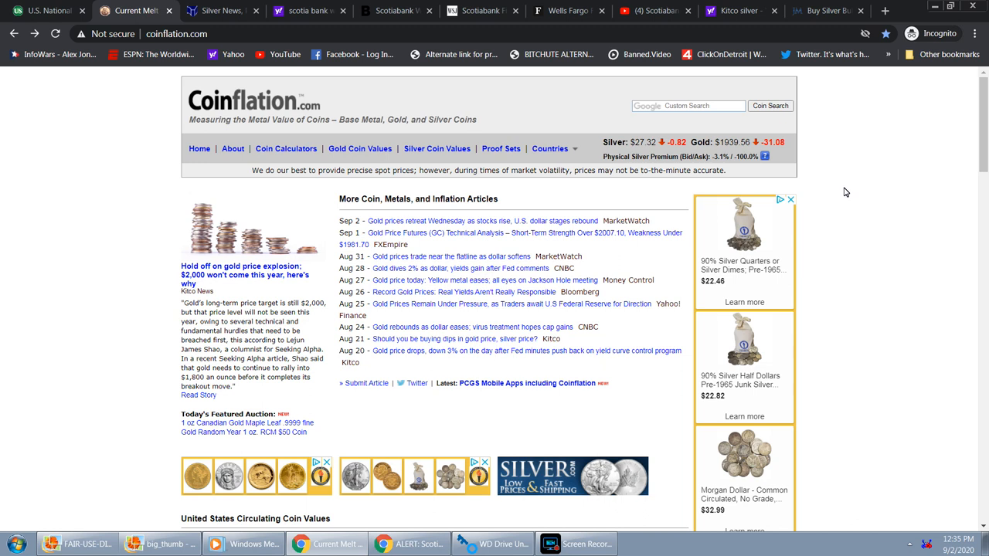
mouse_move(841, 190)
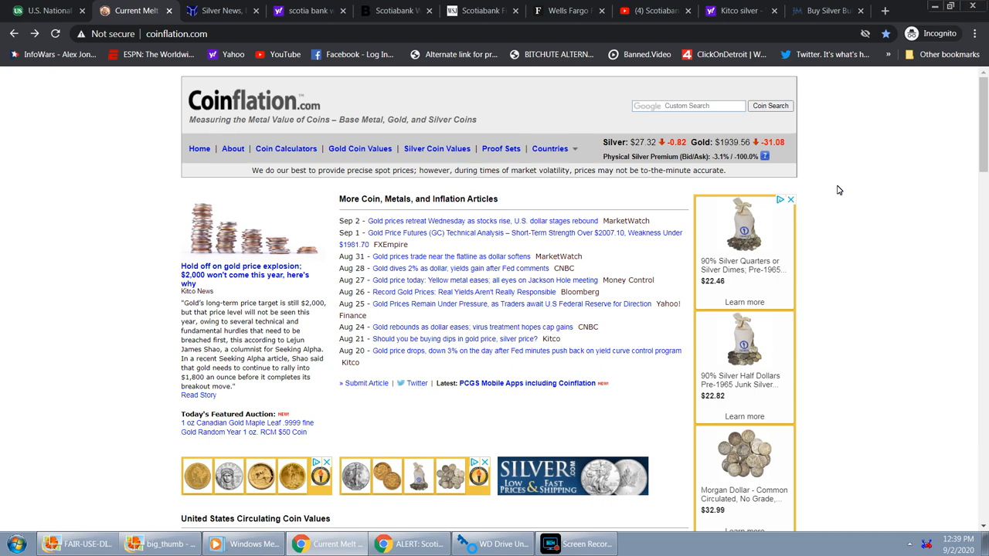
- Revisit the Bloomberg and WSJ Scotiabank tabs, then land on the US Debt Clock near $26.71 trillion
left_click(47, 12)
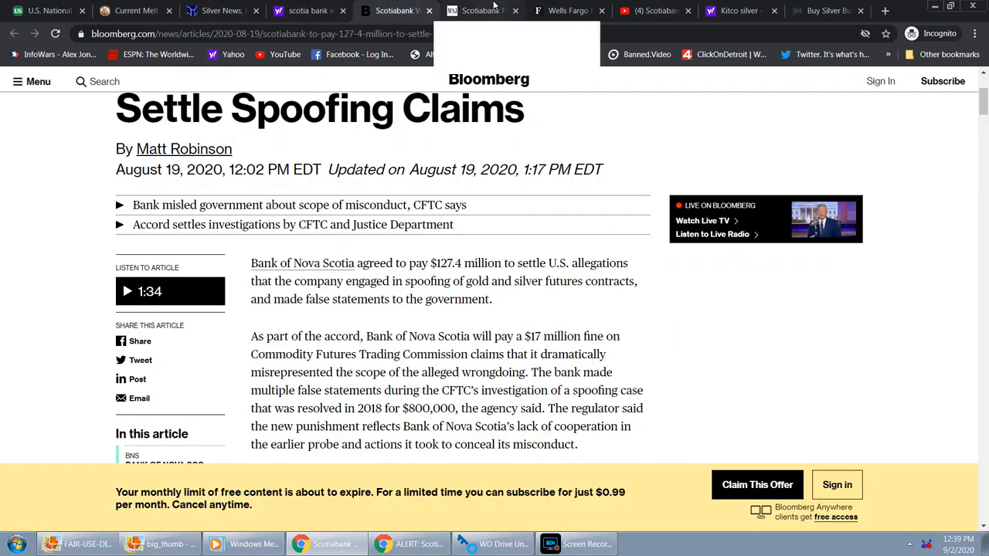
left_click(487, 11)
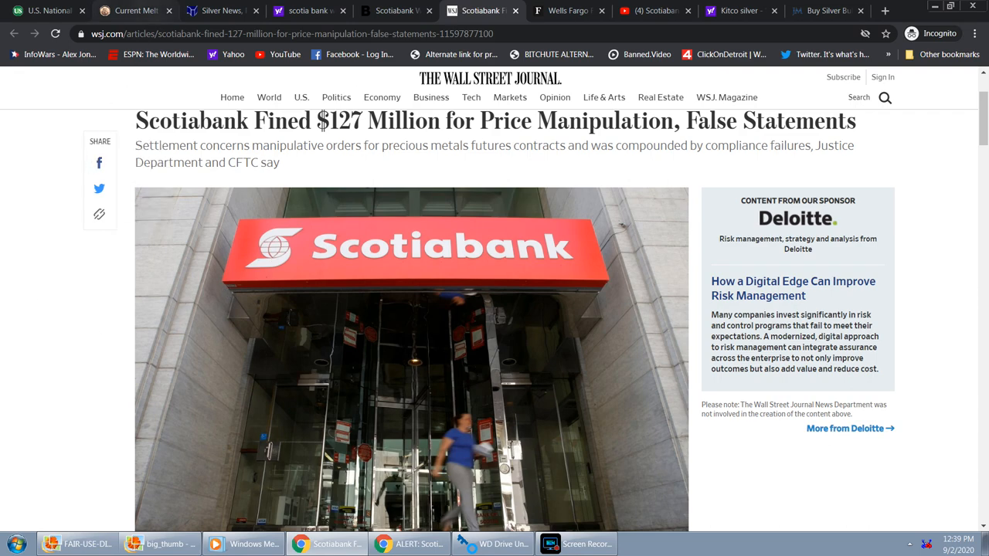
left_click(47, 13)
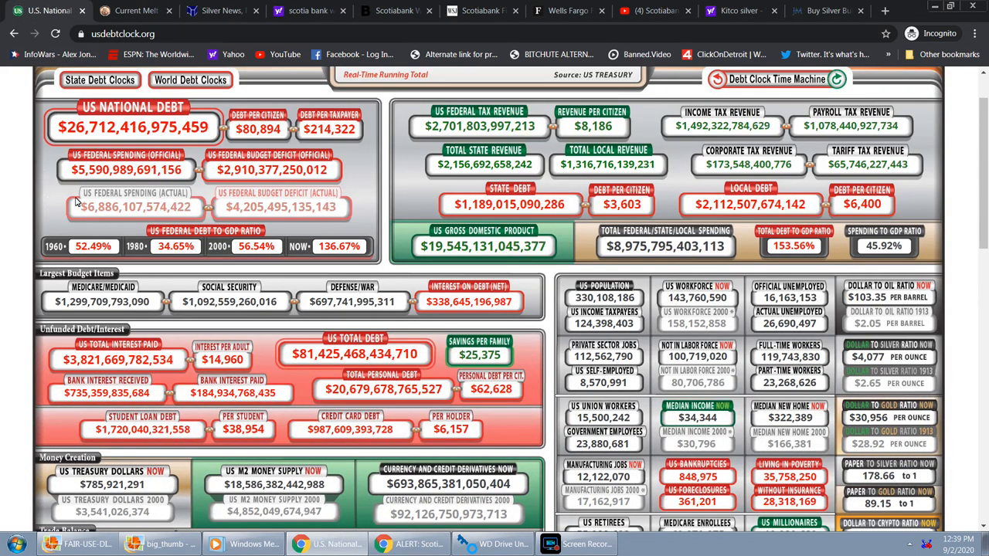